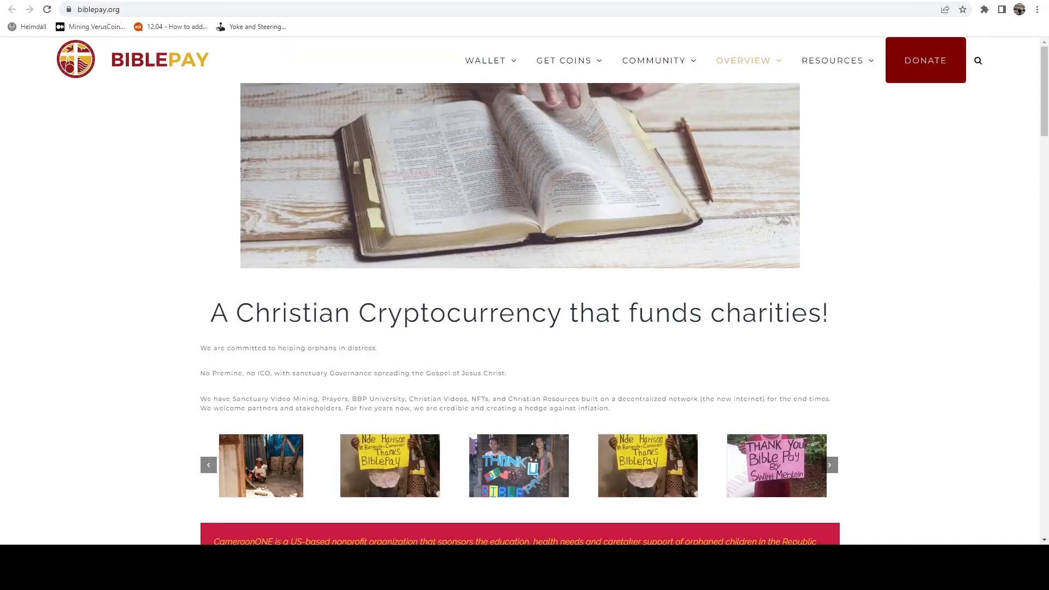
mouse_move(215, 178)
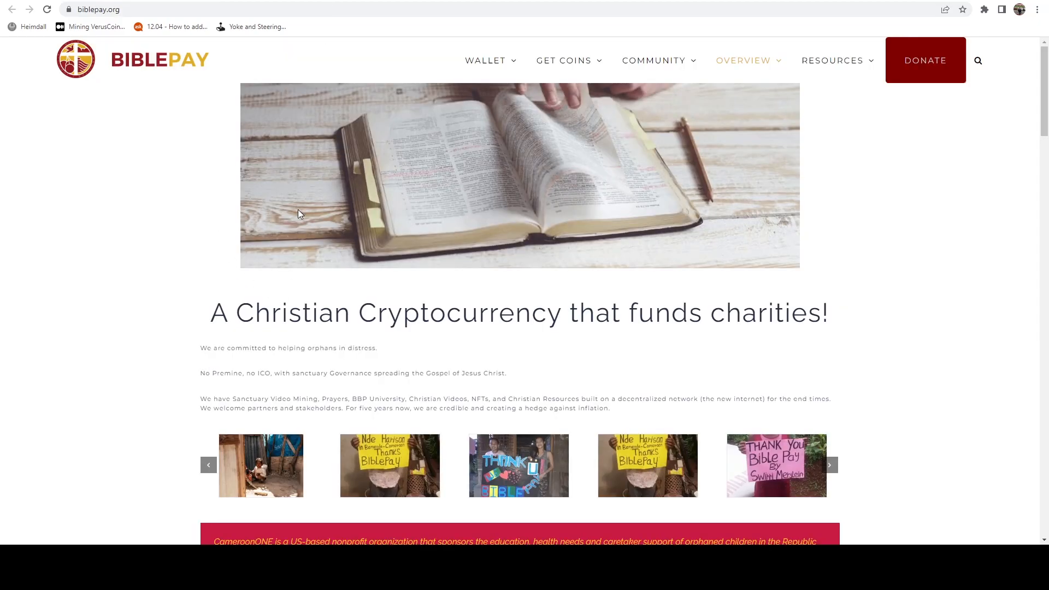
mouse_move(516, 309)
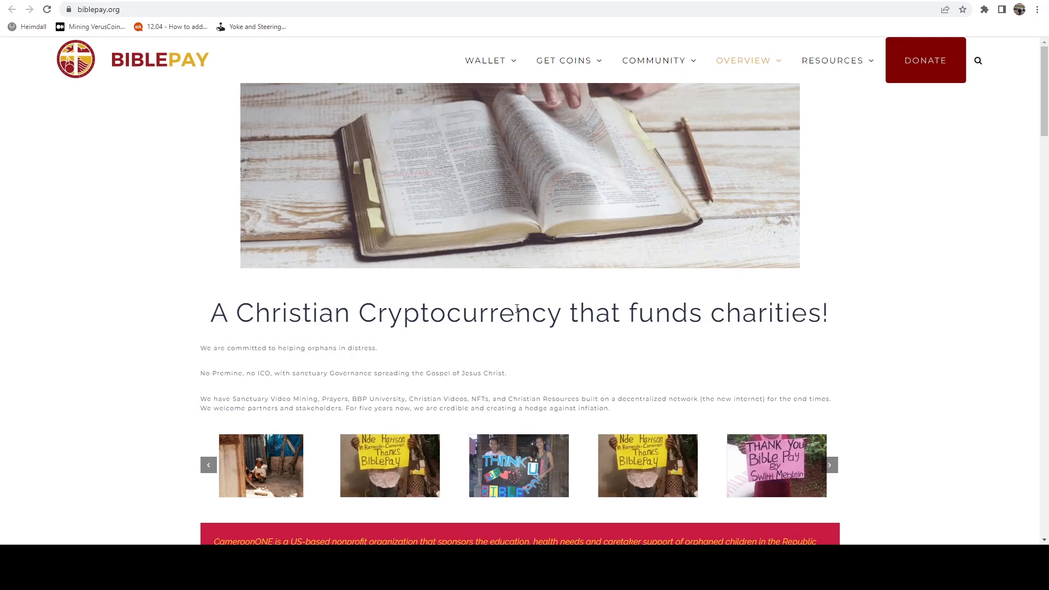
mouse_move(522, 298)
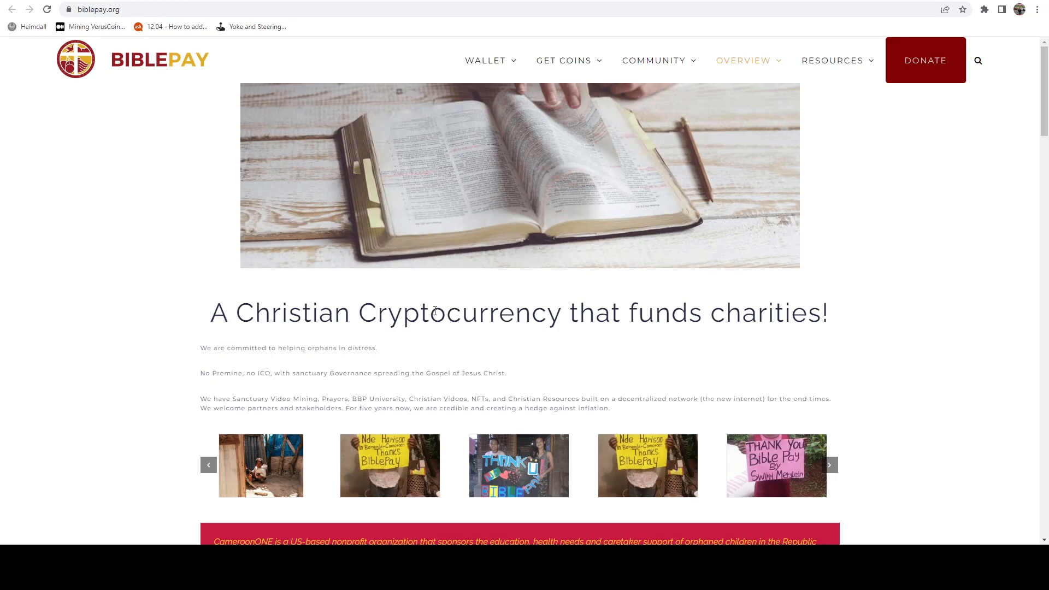
mouse_move(470, 275)
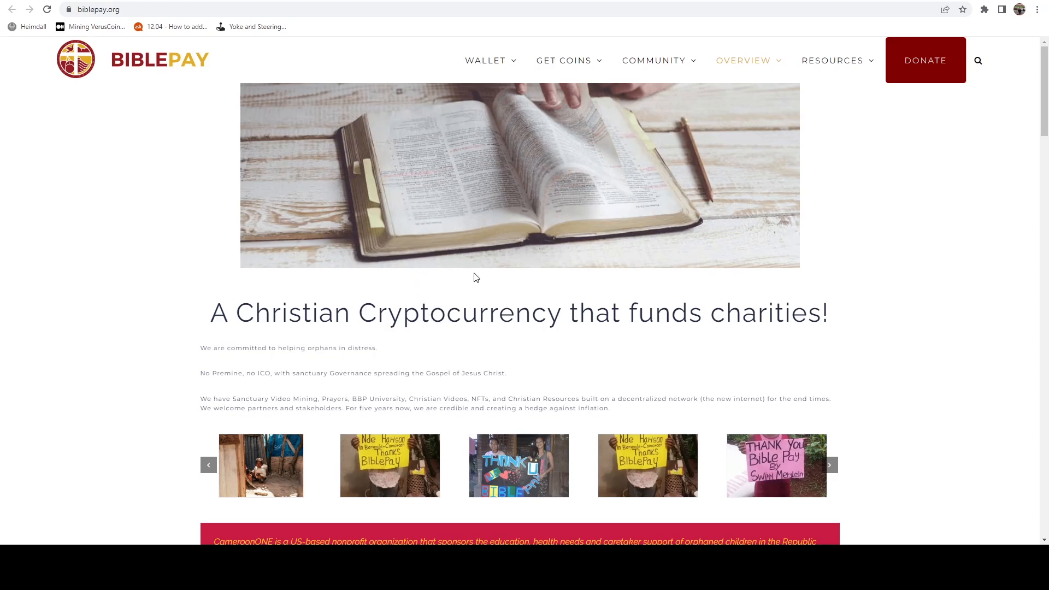
mouse_move(483, 233)
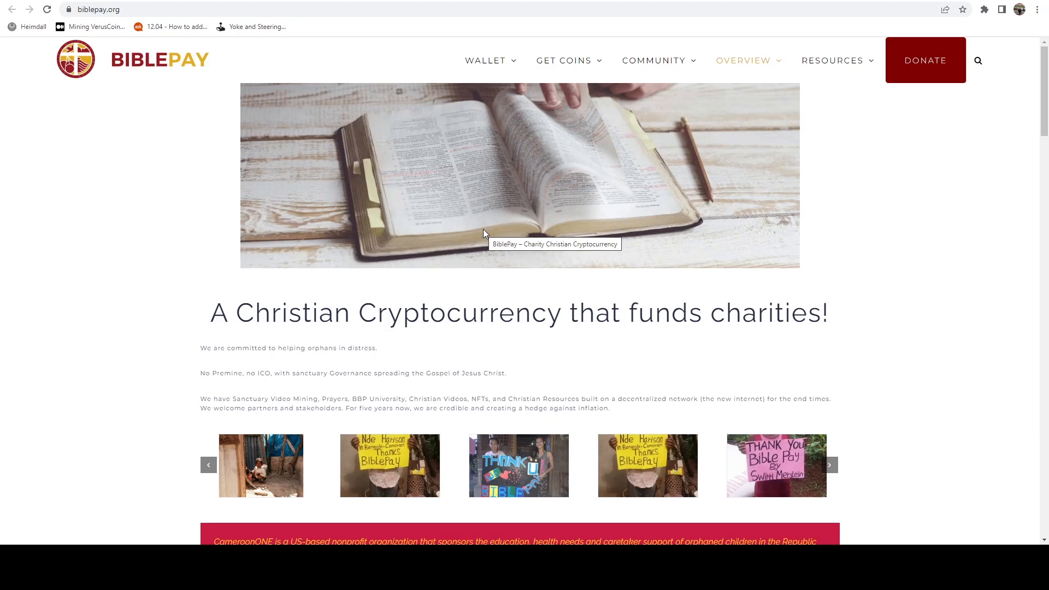
mouse_move(874, 238)
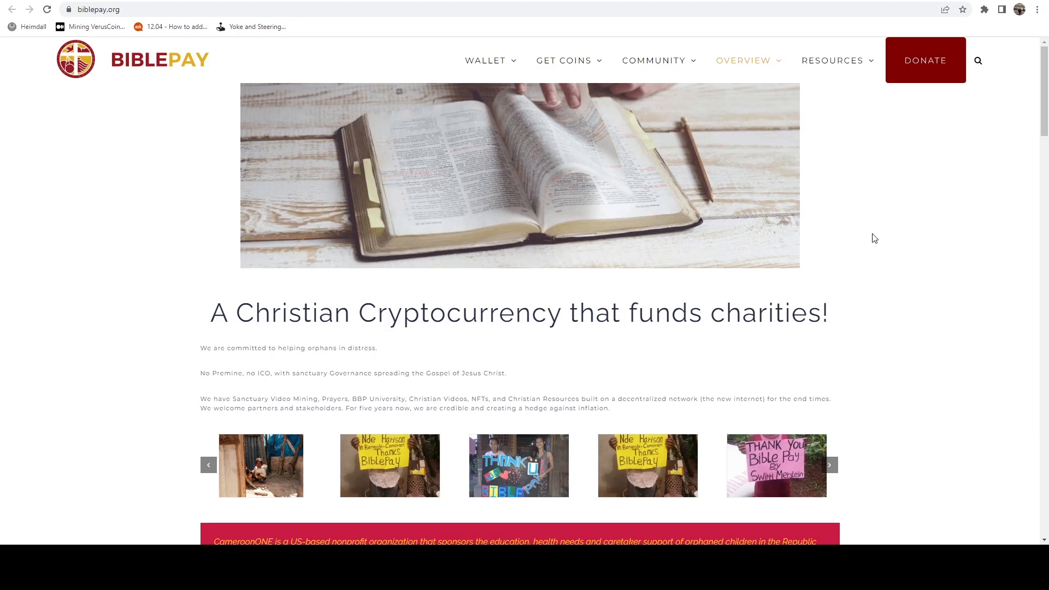
mouse_move(891, 254)
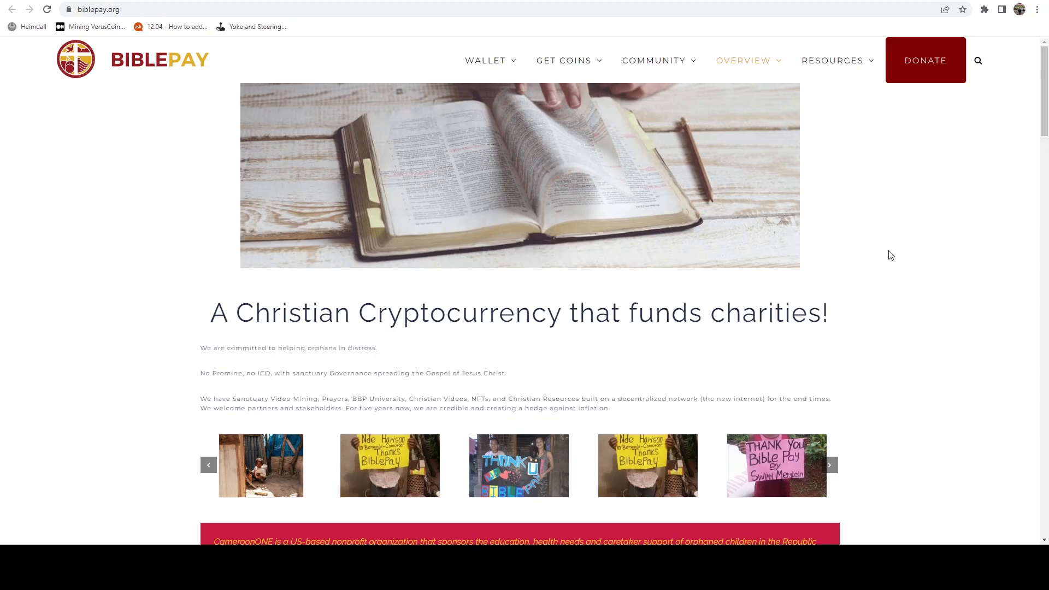
mouse_move(869, 355)
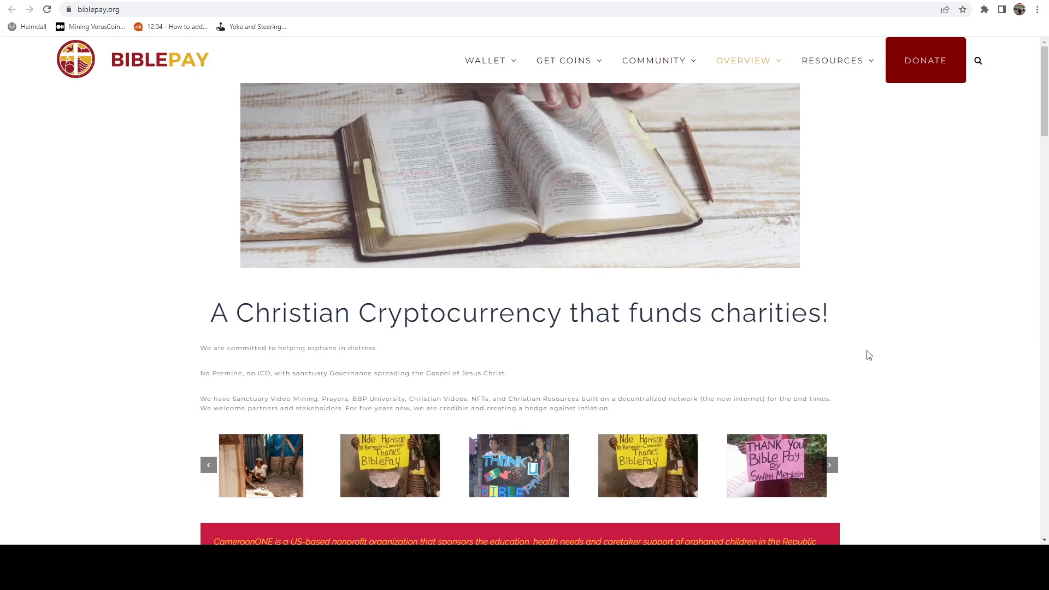
mouse_move(935, 318)
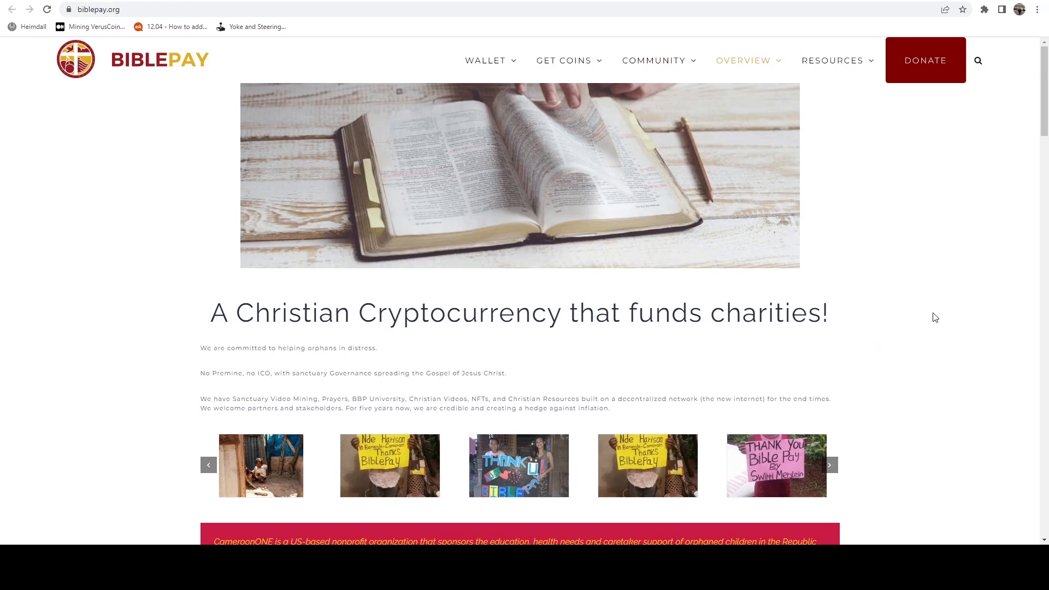
mouse_move(173, 66)
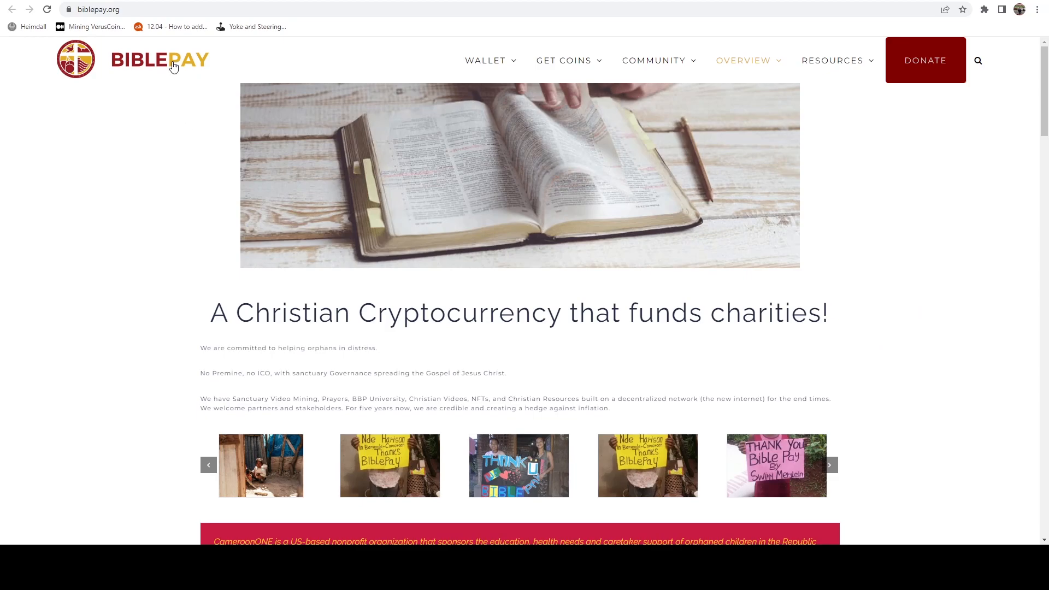
mouse_move(313, 212)
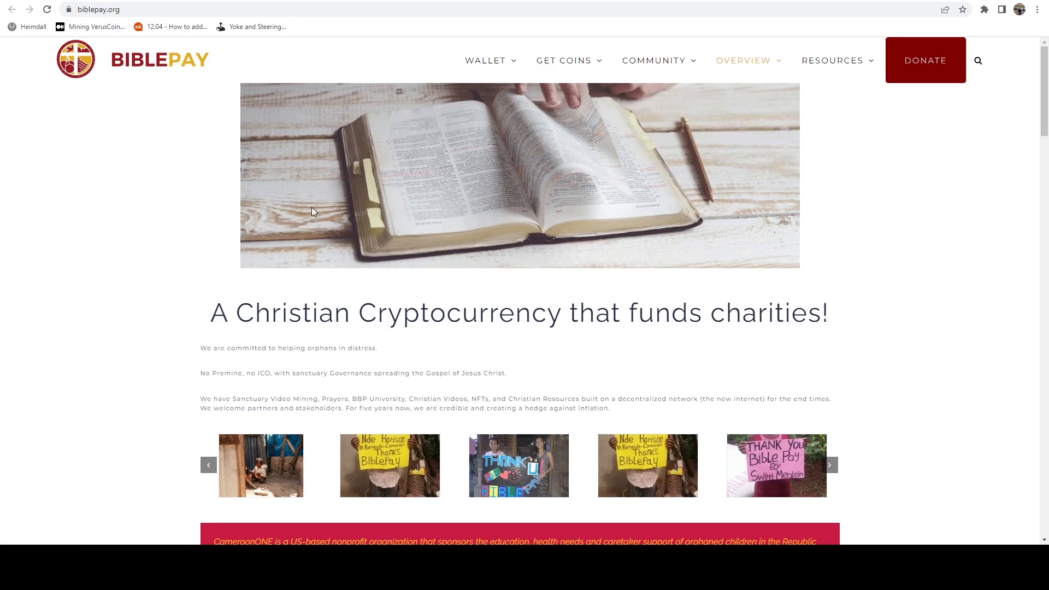
mouse_move(104, 421)
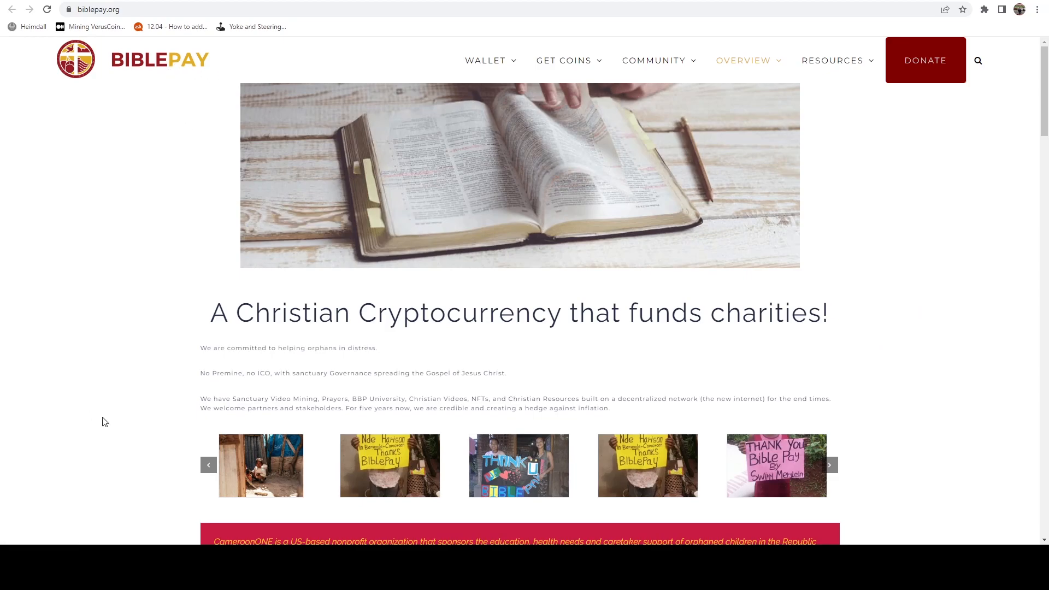
mouse_move(127, 375)
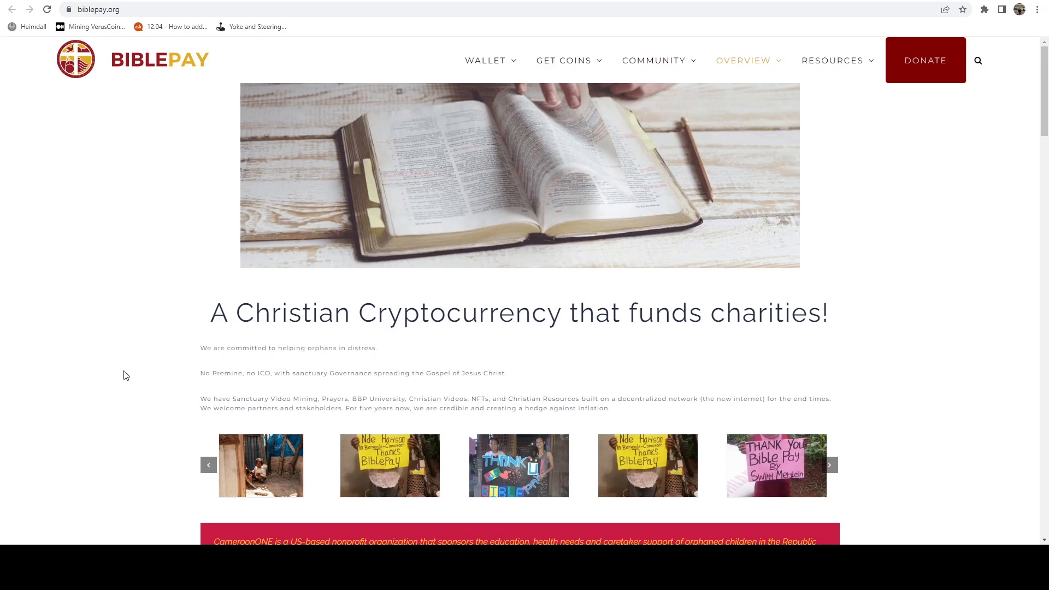
mouse_move(247, 189)
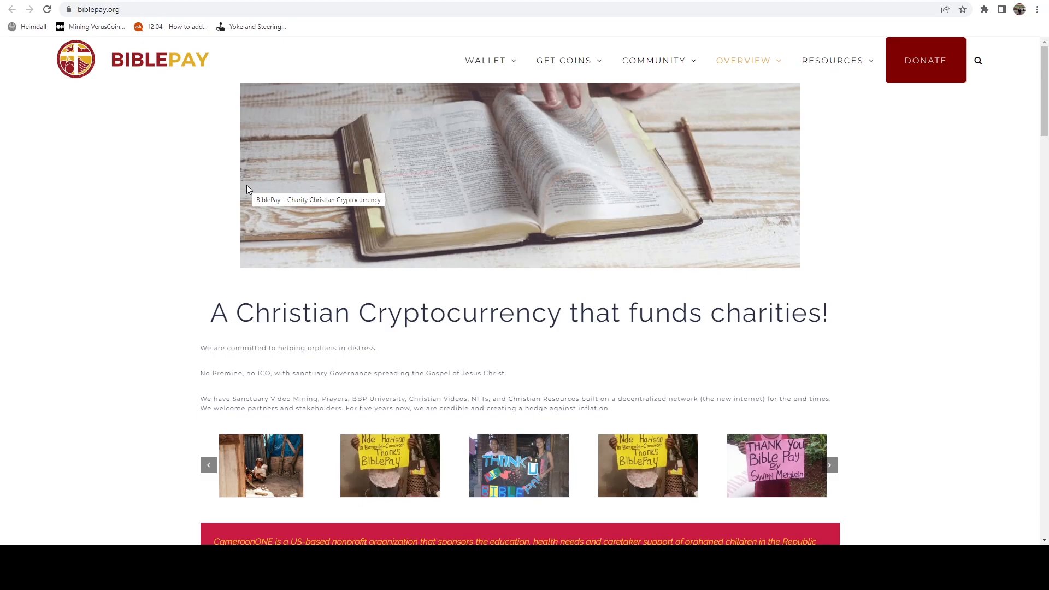
mouse_move(281, 180)
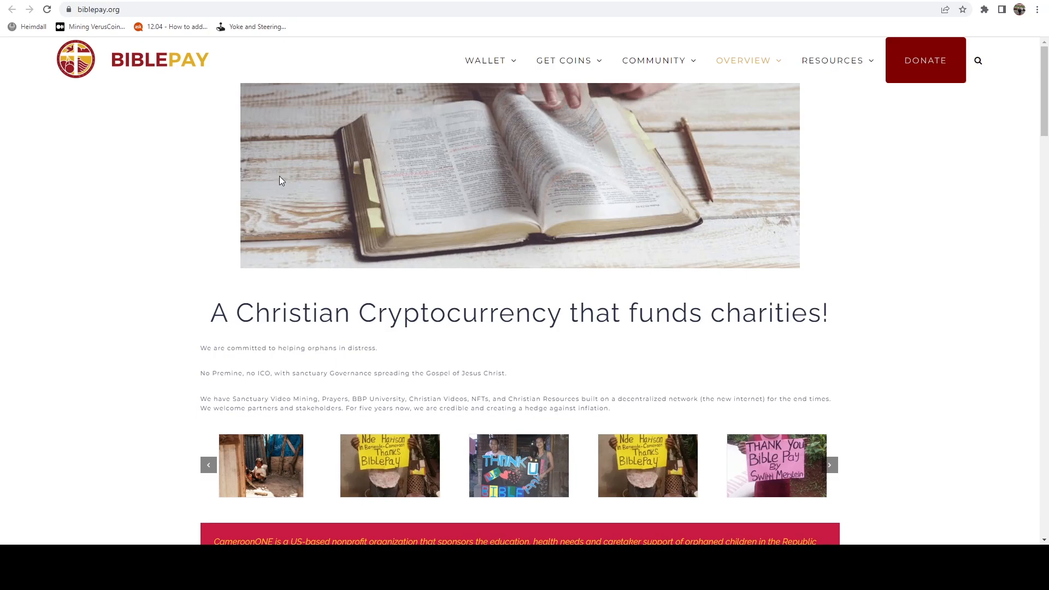
- Show the MiningPoolStats BiblePay list with hanalani.org, miningpool.fun and biblepay.org pools
click(133, 9)
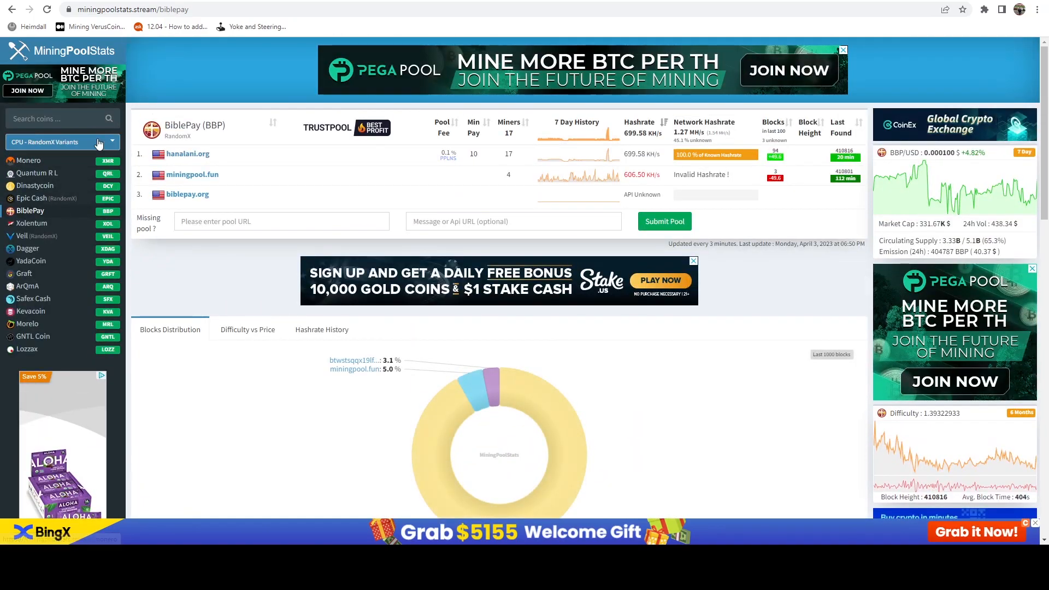
mouse_move(154, 222)
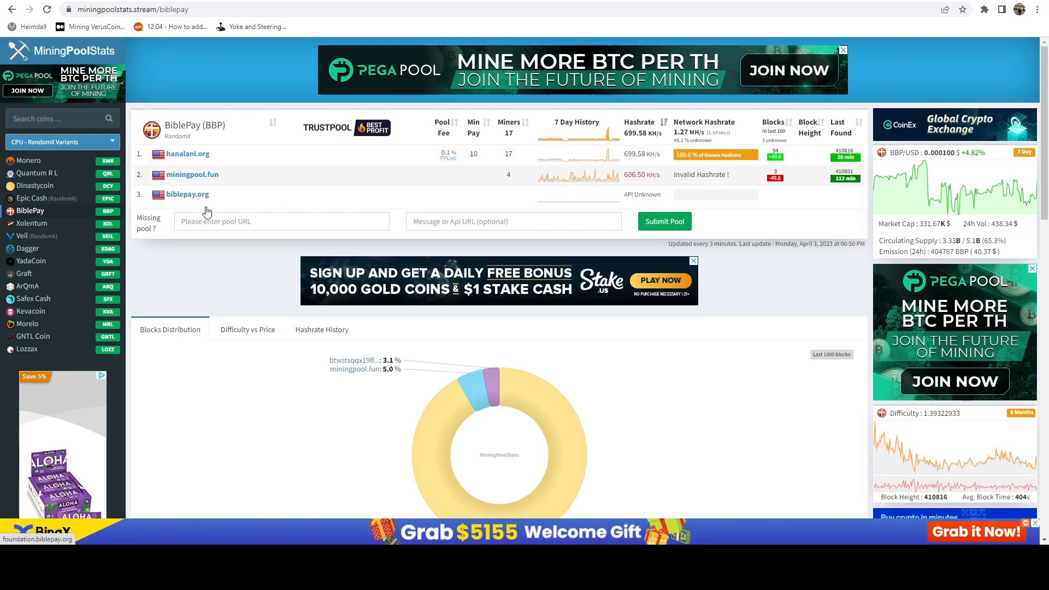
click(663, 221)
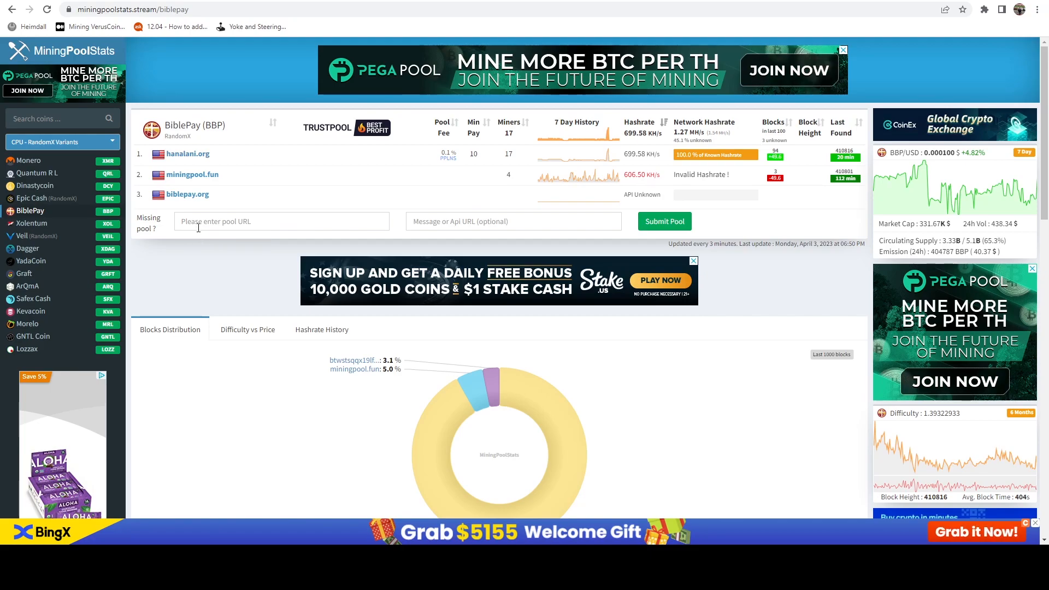
mouse_move(203, 263)
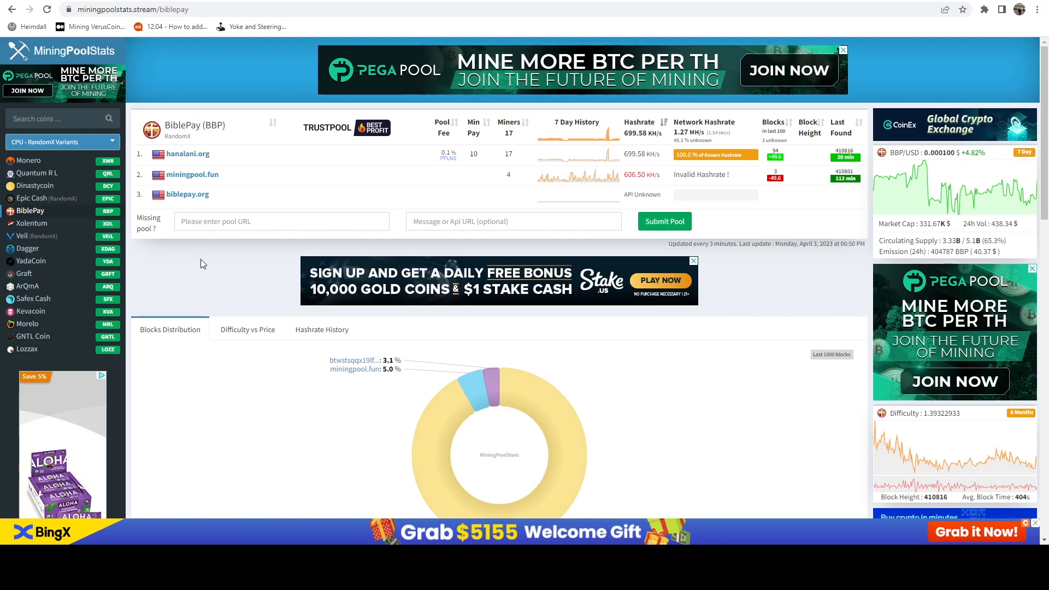
mouse_move(211, 243)
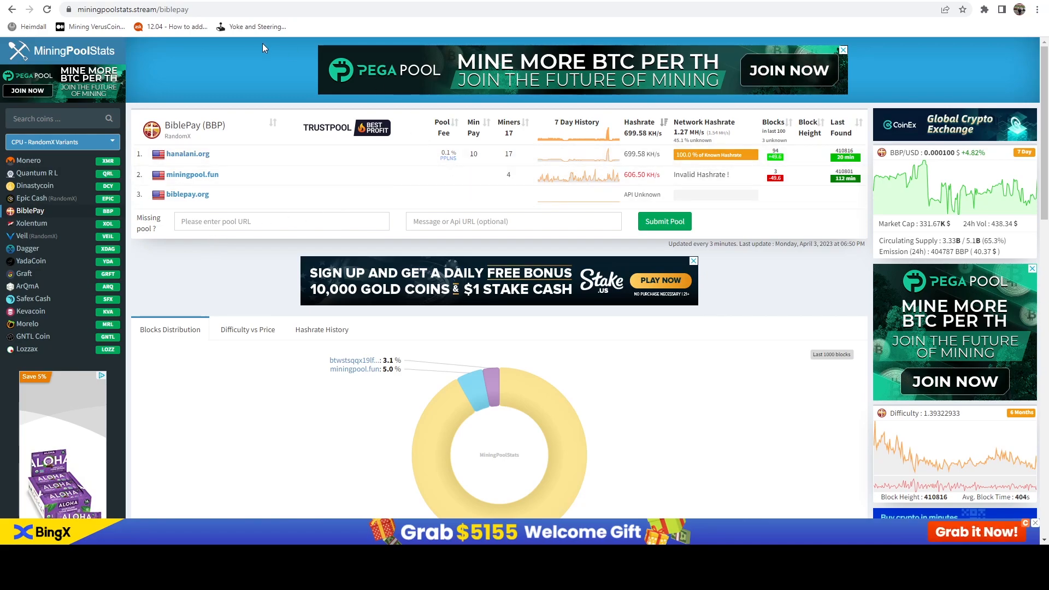
mouse_move(52, 374)
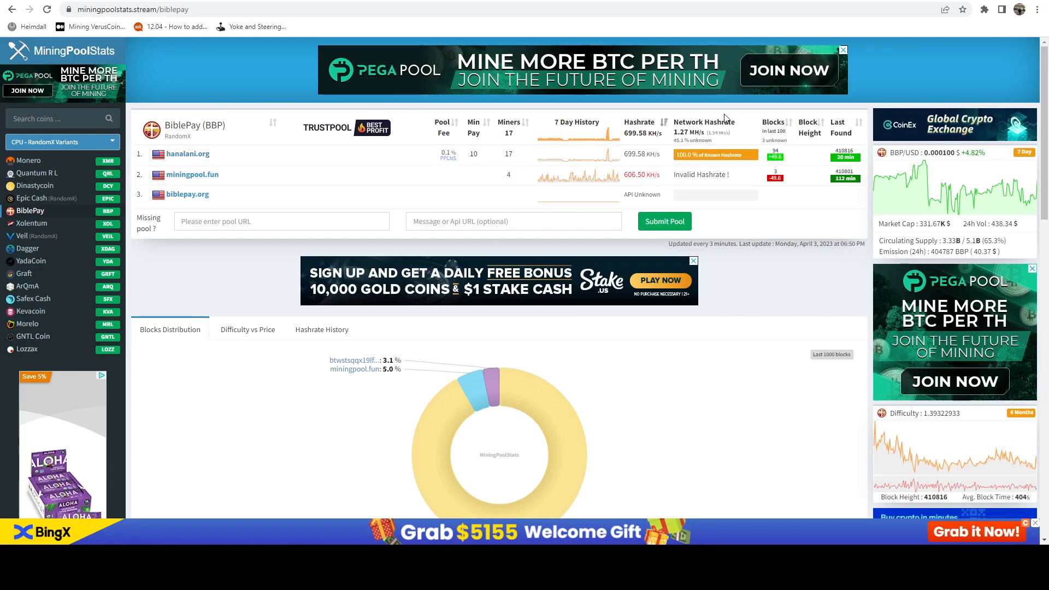
mouse_move(591, 326)
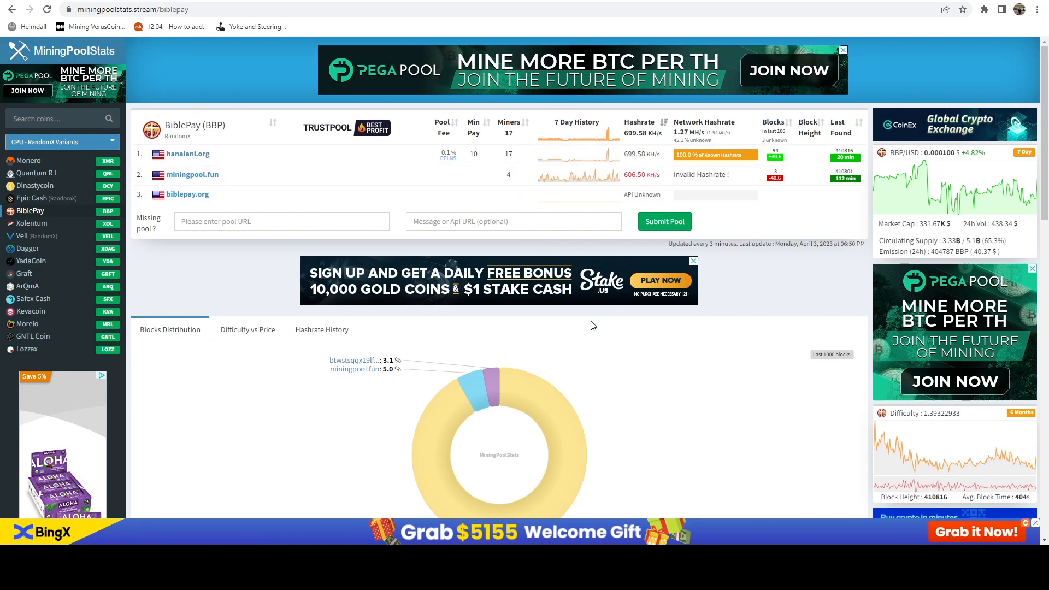
mouse_move(192, 175)
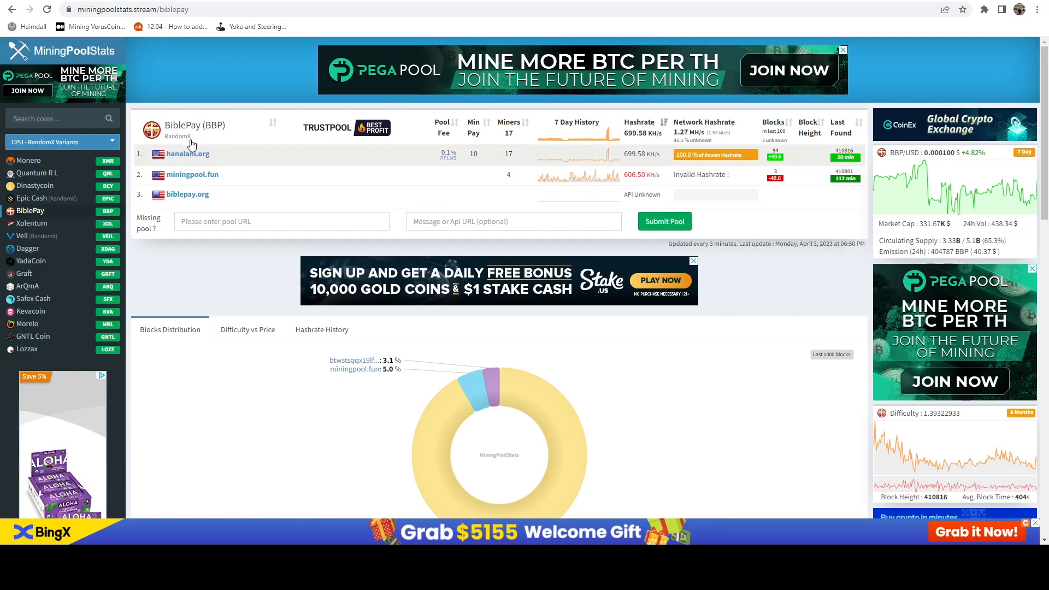
mouse_move(157, 201)
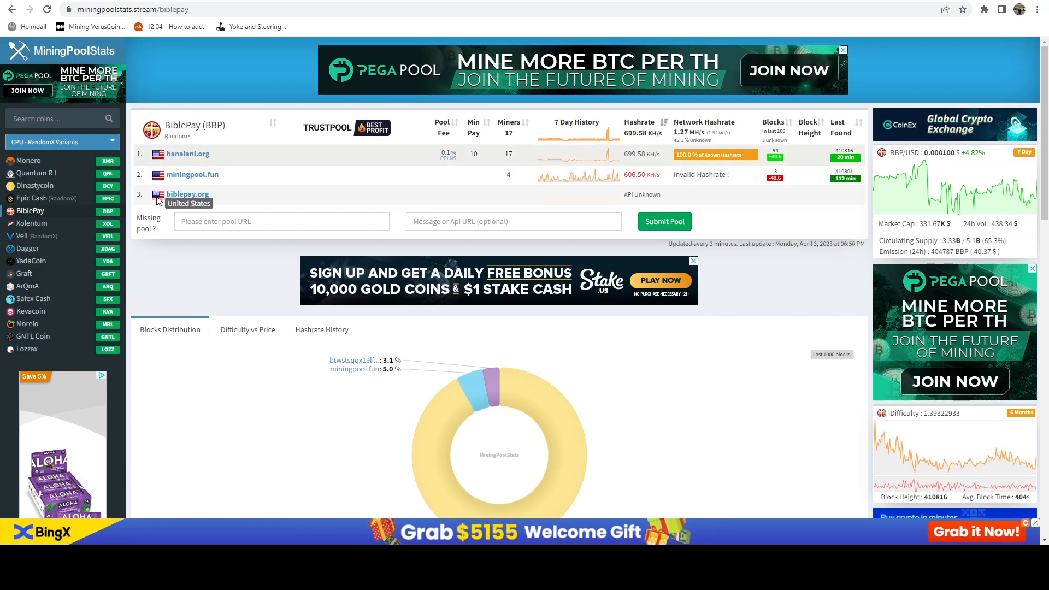
mouse_move(177, 213)
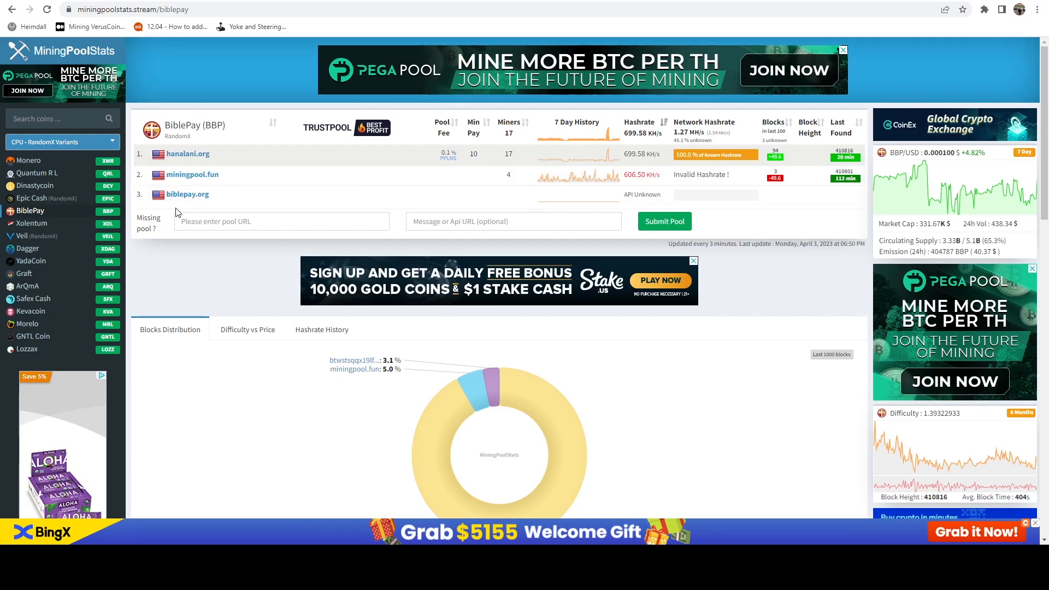
mouse_move(186, 158)
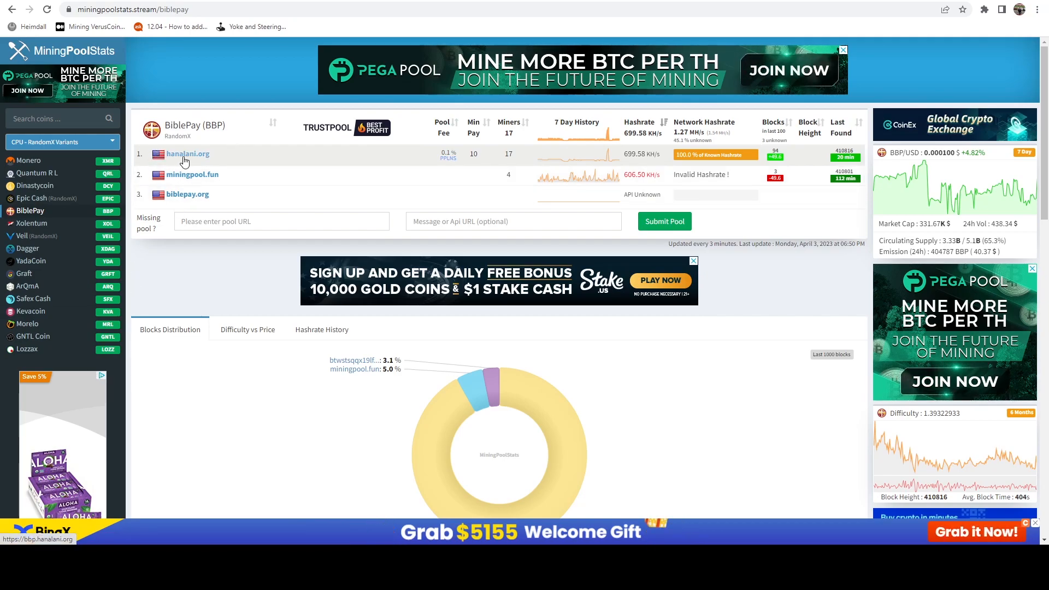
- On hanalani.org's Getting Started page, accept the terms and select the example xmrig command
click(186, 154)
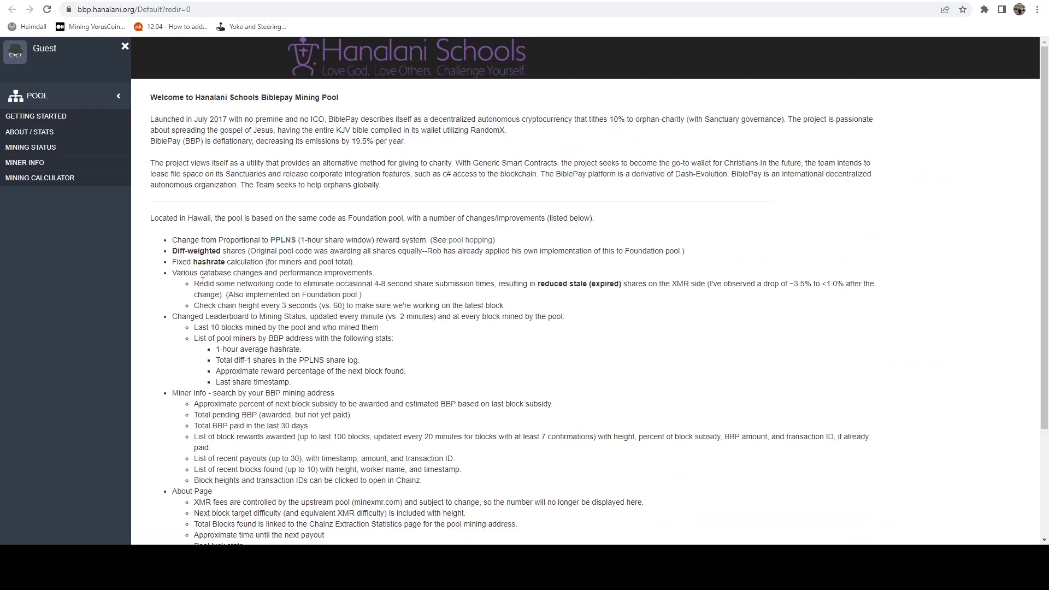
mouse_move(90, 124)
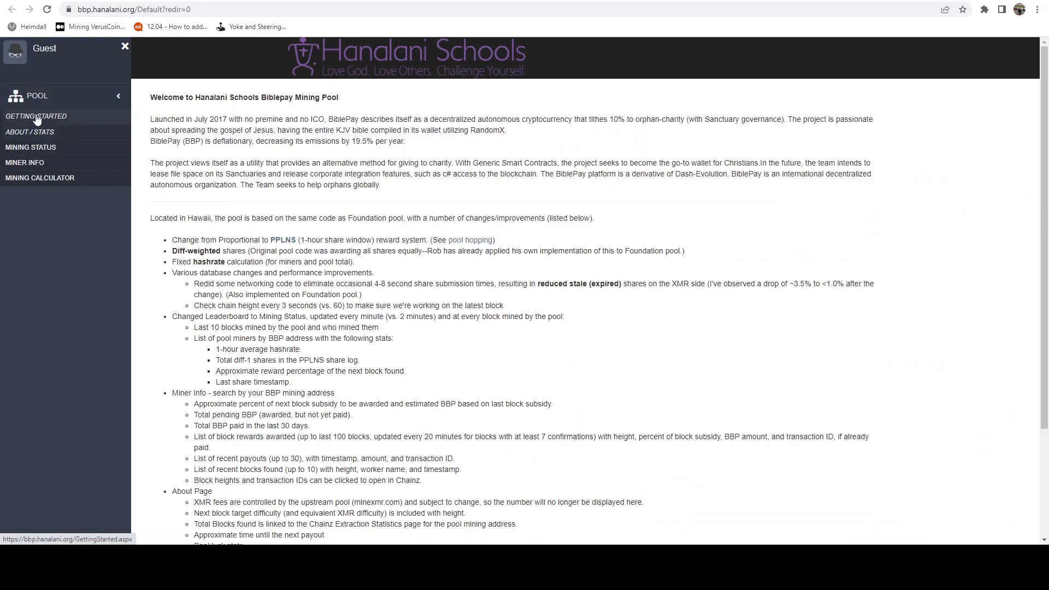
click(36, 116)
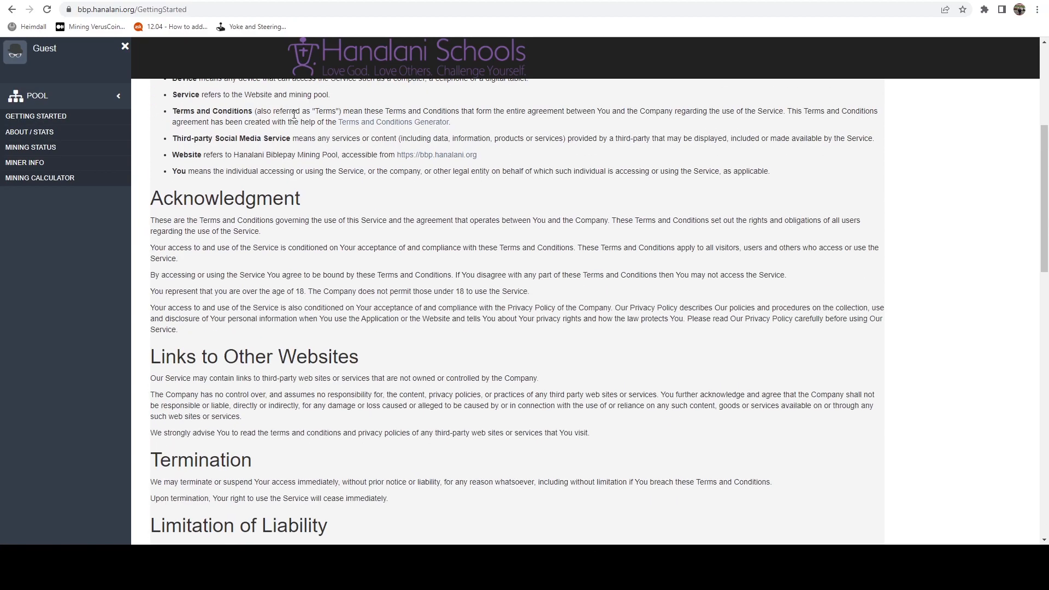
scroll(down, 3)
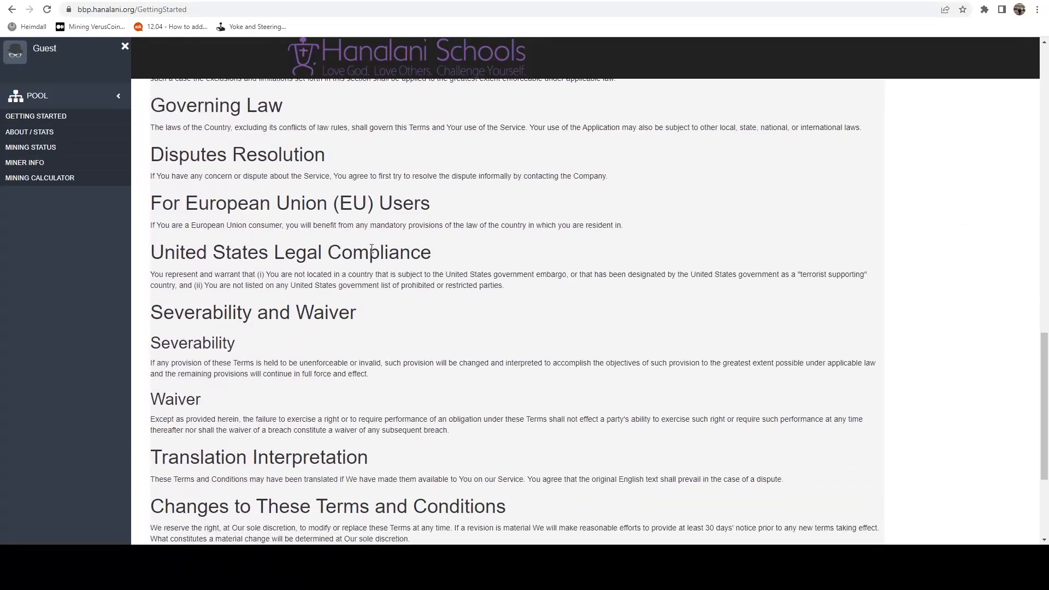
scroll(down, 3)
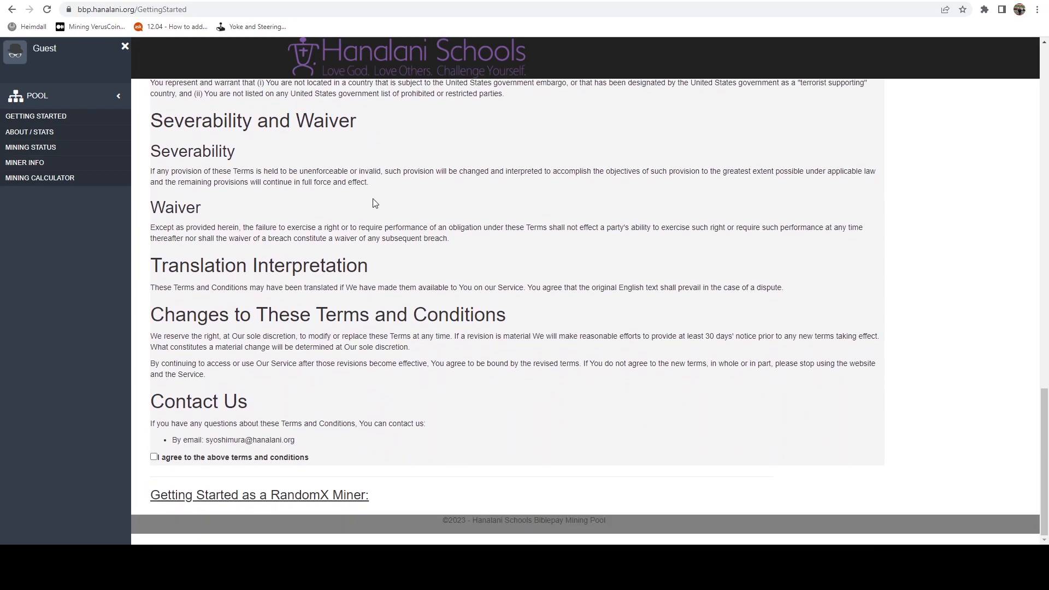
click(154, 457)
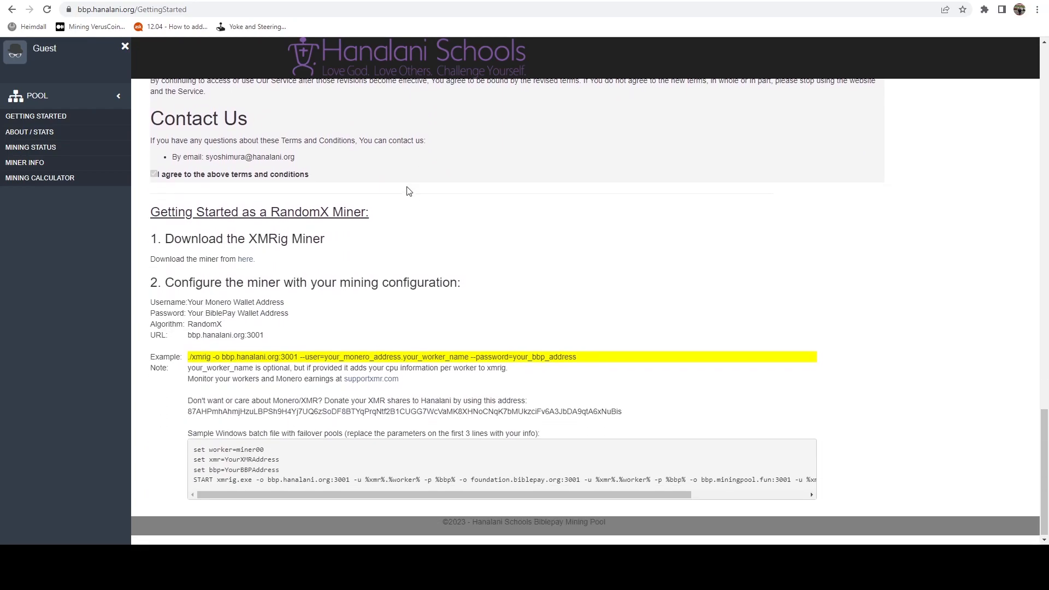
scroll(up, 3)
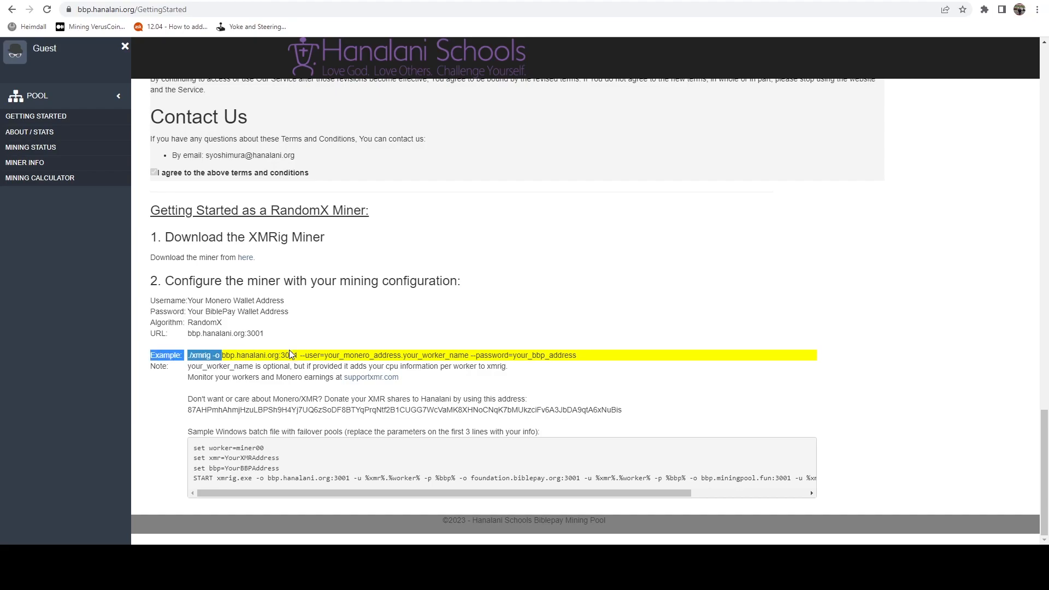
double_click(239, 354)
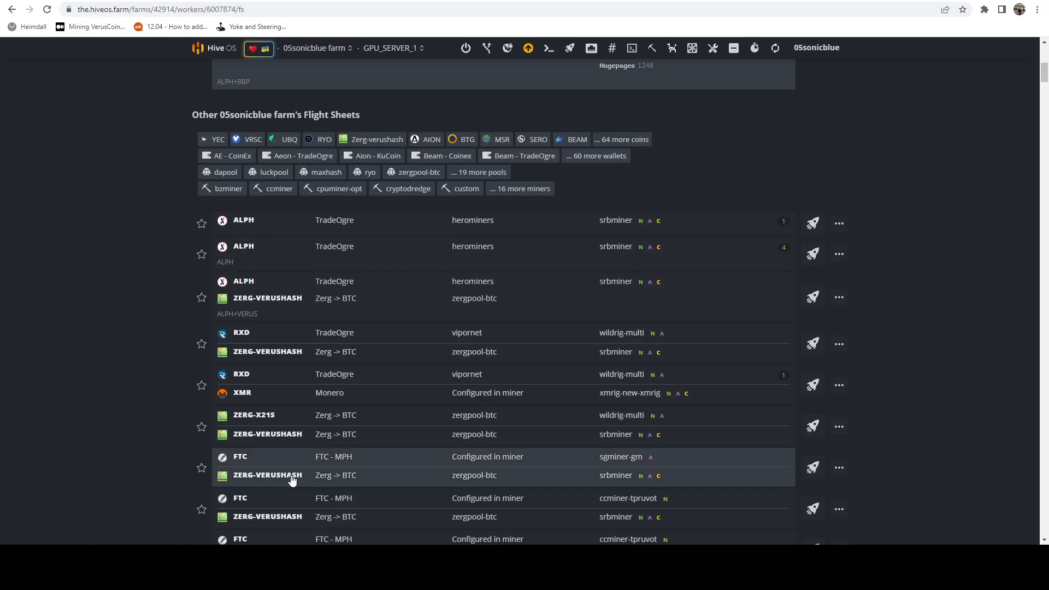
- Open the ALPH flight sheet (herominers, SRBMiner-MULTI) for editing via its three-dot menu
click(837, 254)
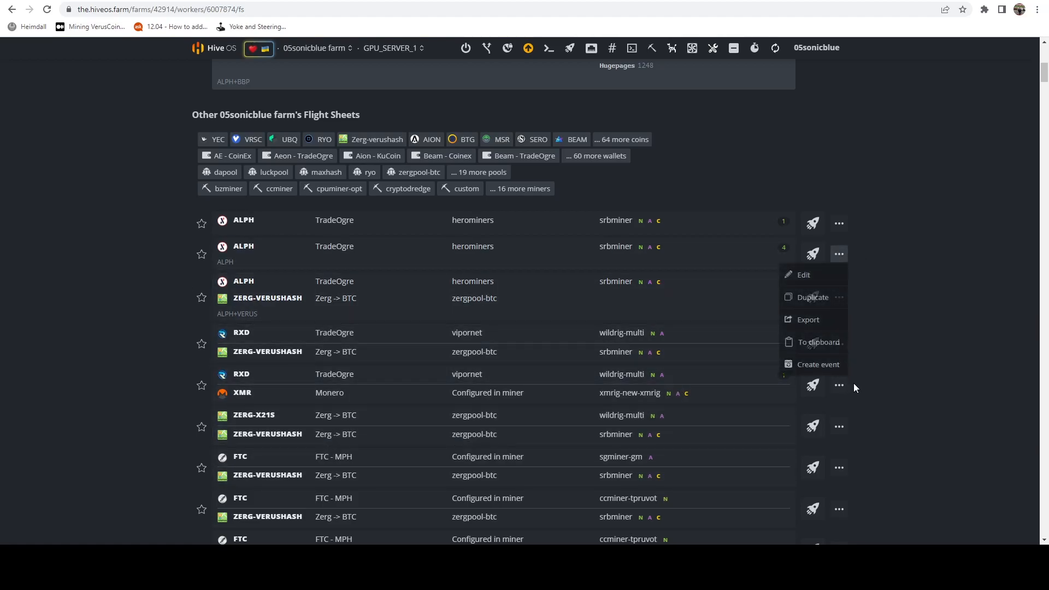
click(524, 498)
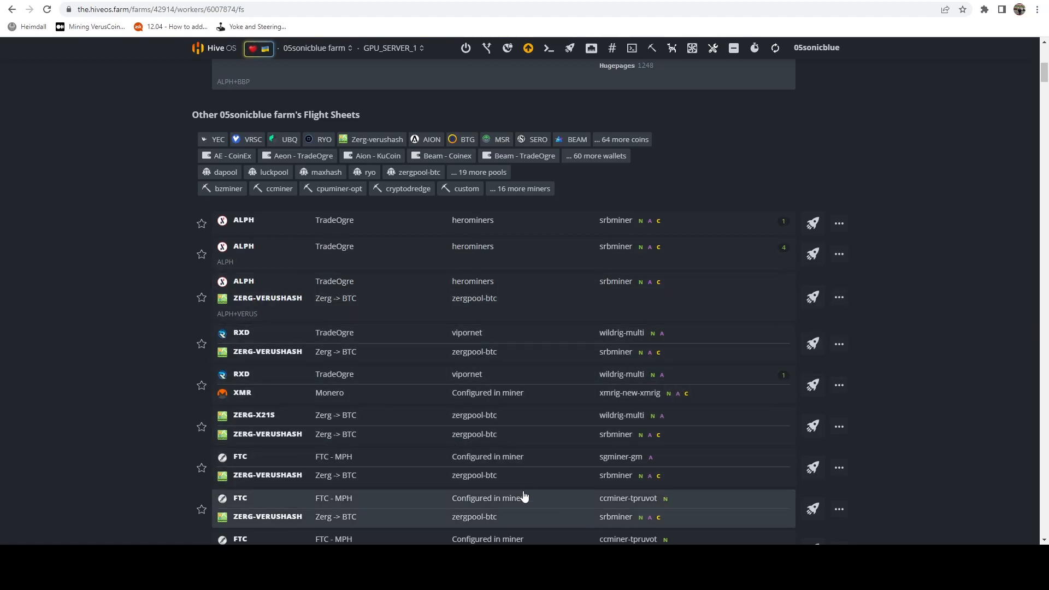
scroll(up, 3)
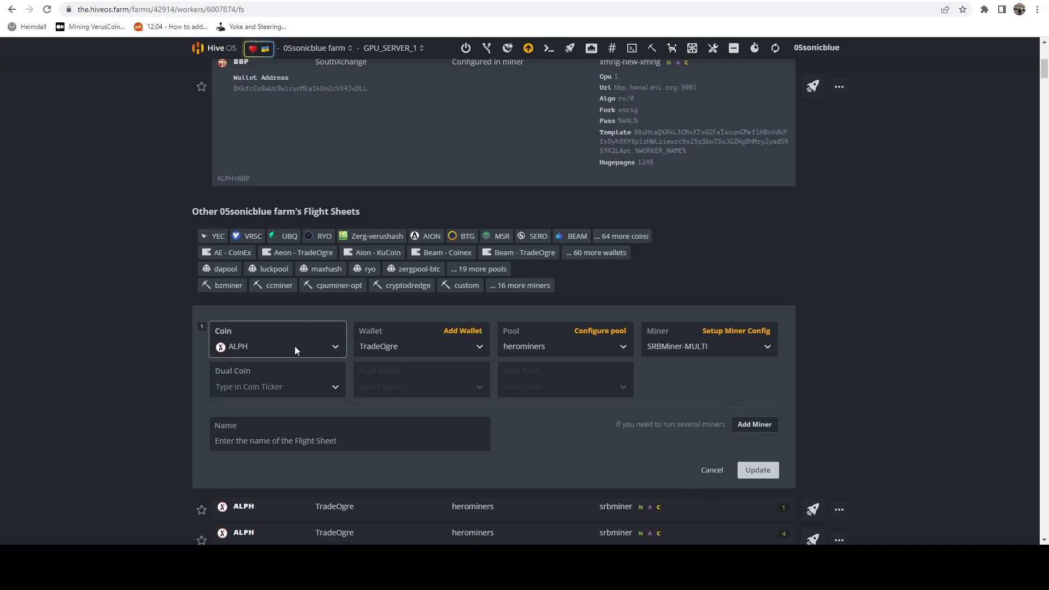
- Add a second miner row with coin BBP and the SouthXchange wallet
click(753, 424)
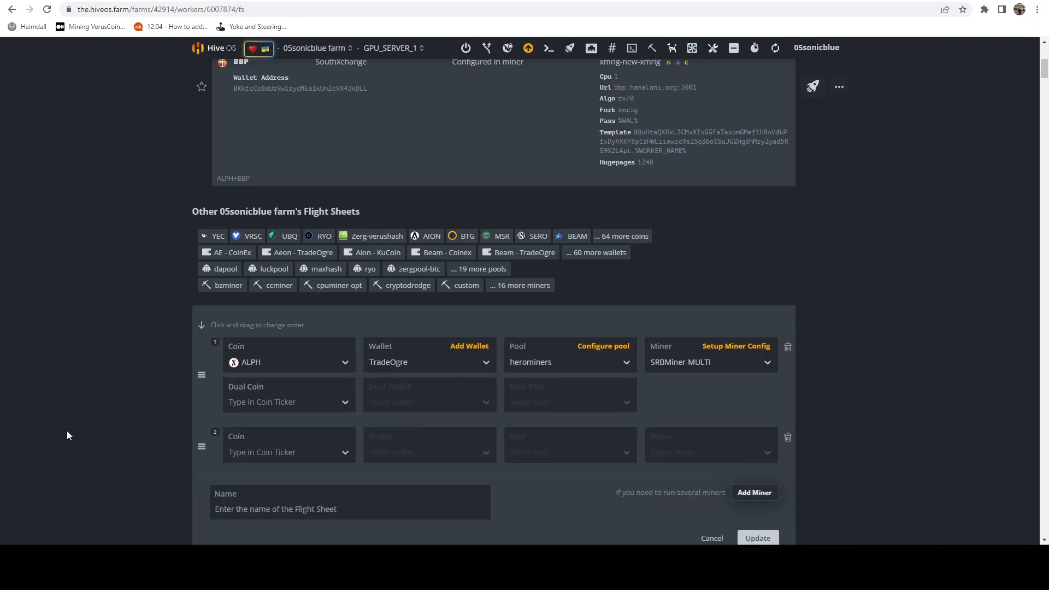
click(289, 451)
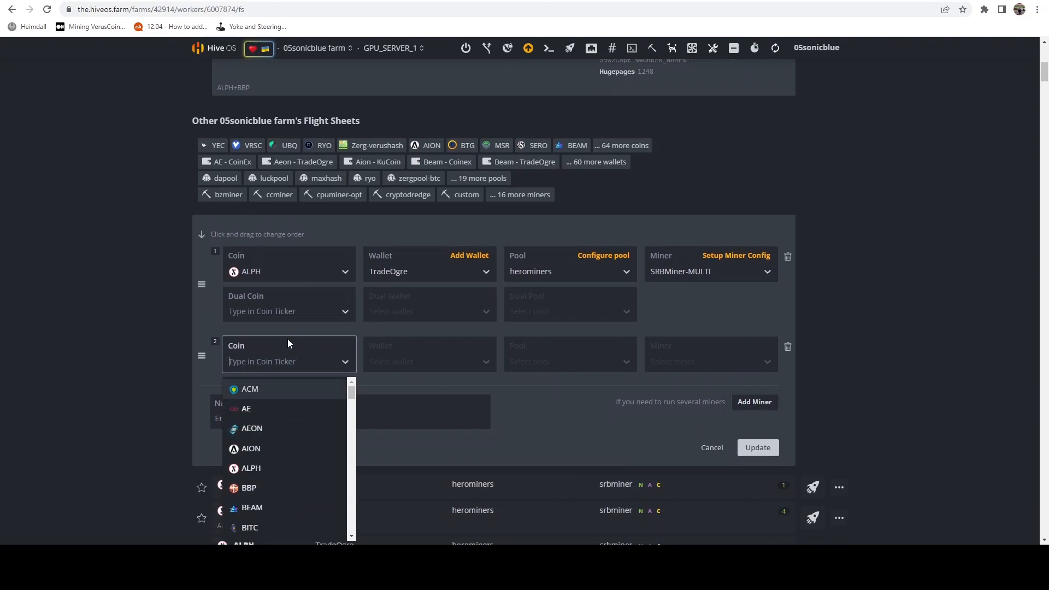
mouse_move(297, 367)
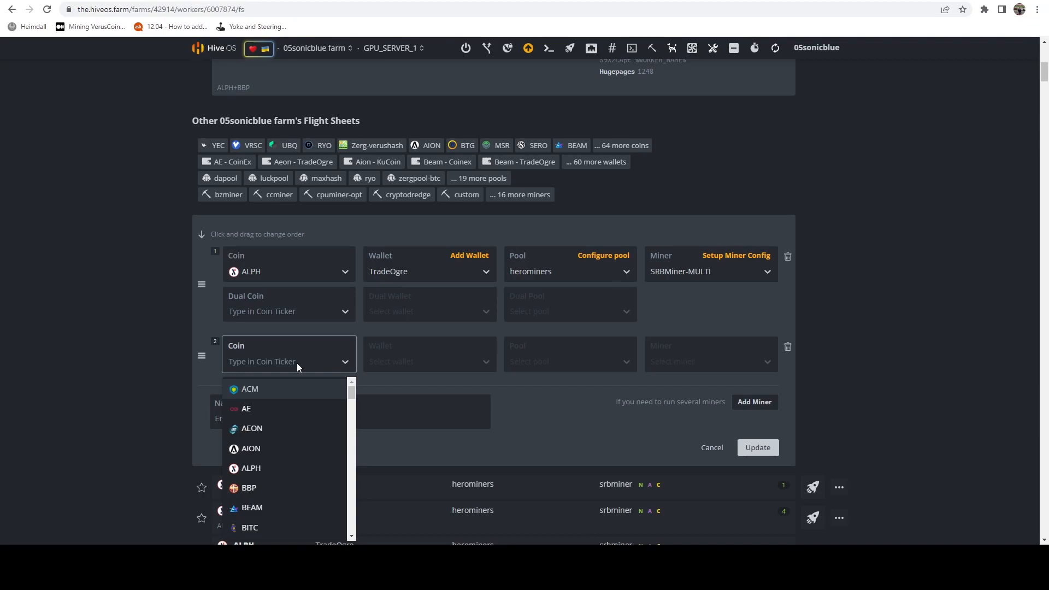
text(xm)
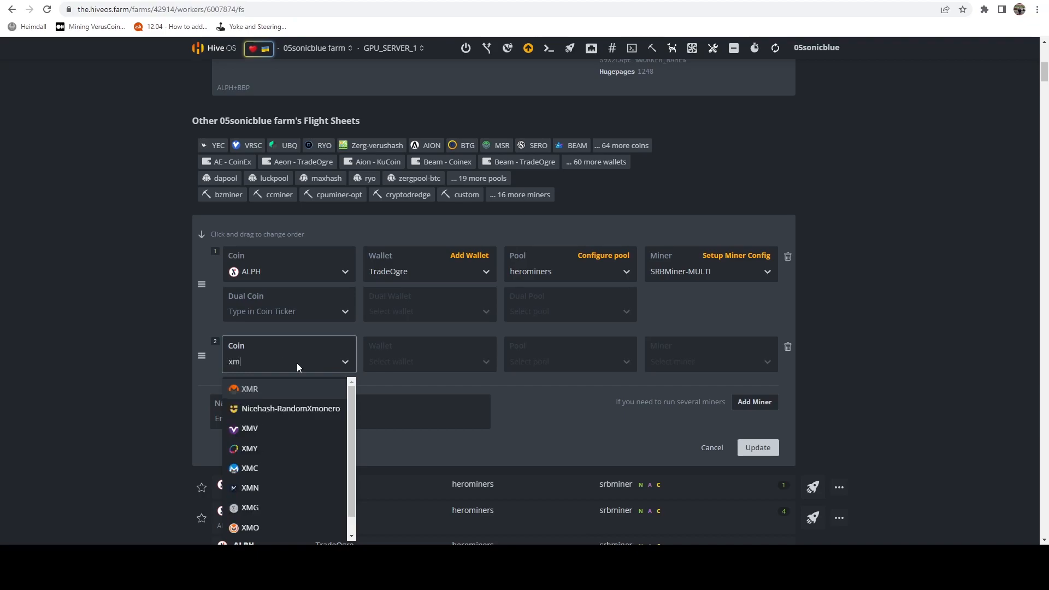
text(bbp)
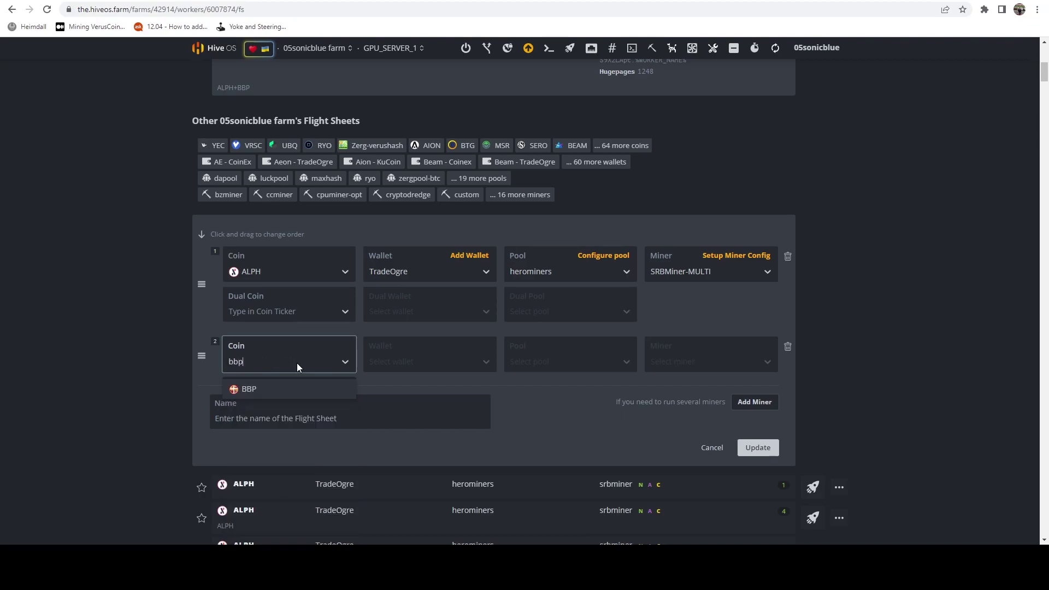
click(248, 389)
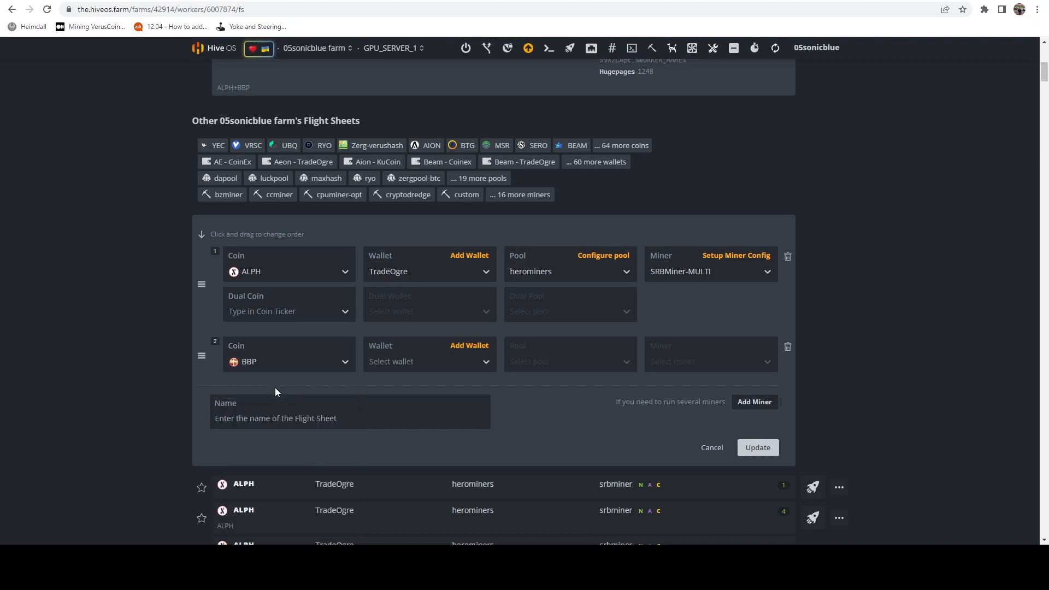
click(350, 411)
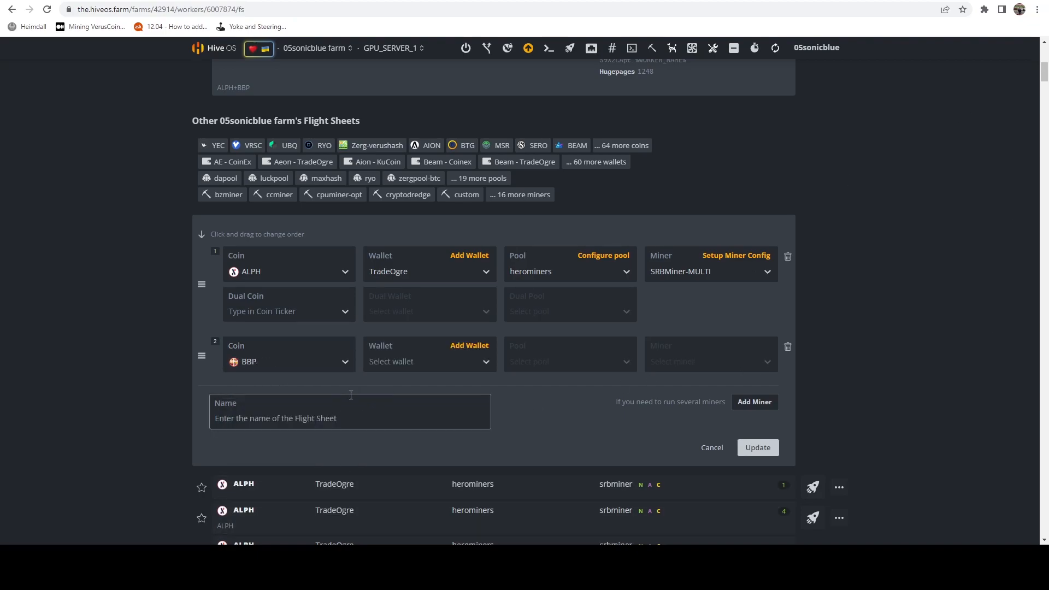
click(428, 361)
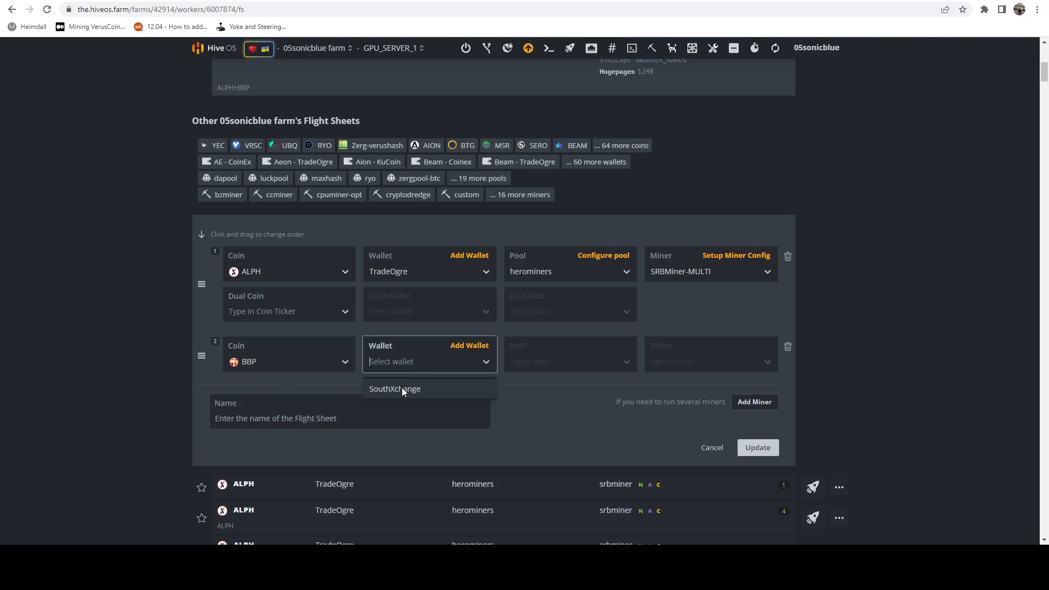
click(395, 388)
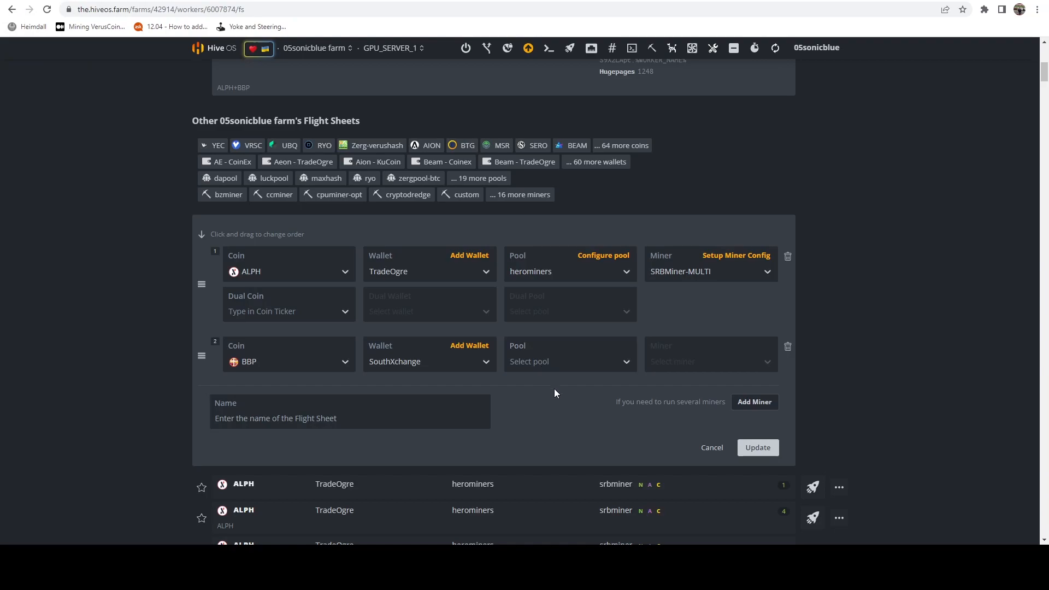
mouse_move(421, 362)
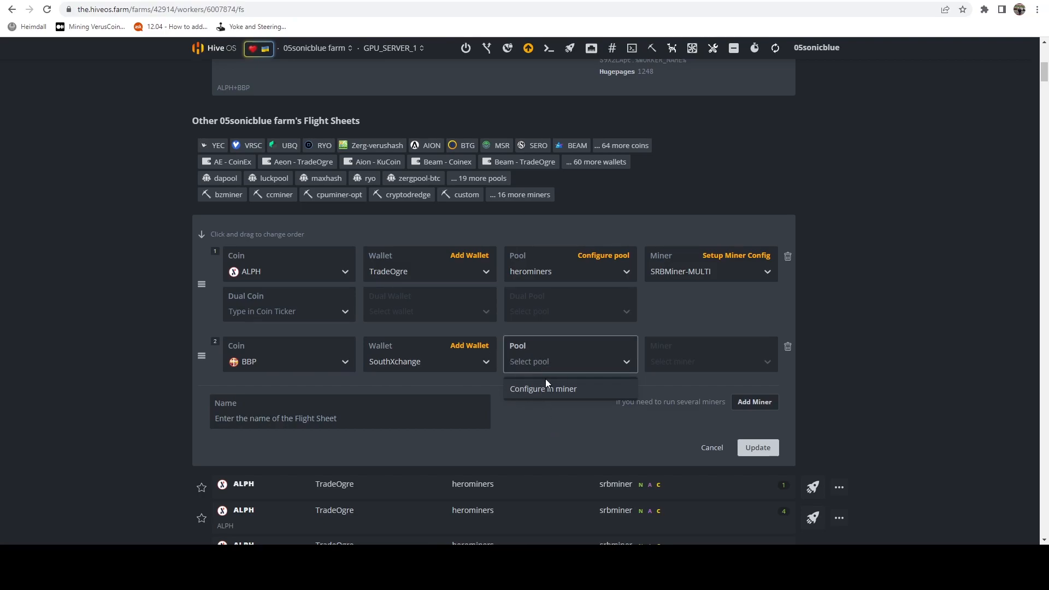
mouse_move(538, 395)
text(xmri)
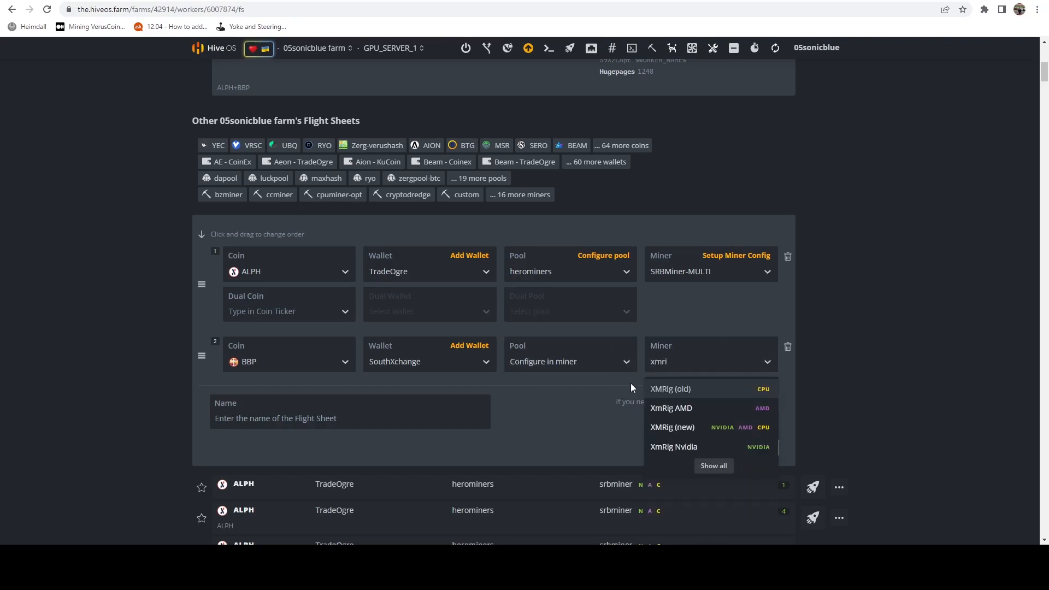
- Choose XMRig (new) and fill its wallet template with %WAL% and %WORKER_NAME%
click(672, 427)
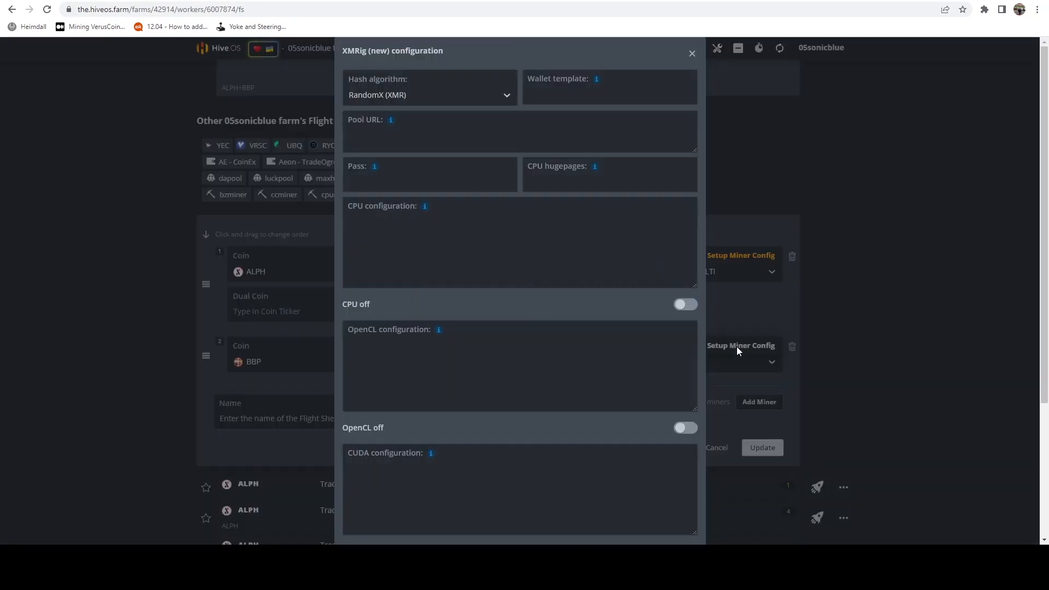
mouse_move(509, 412)
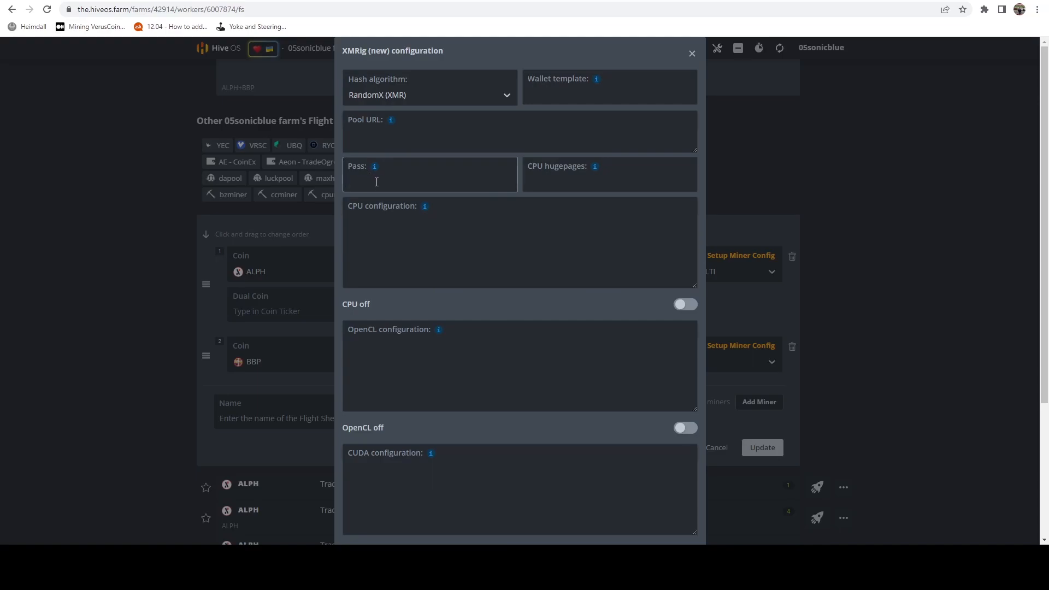
text(&WA)
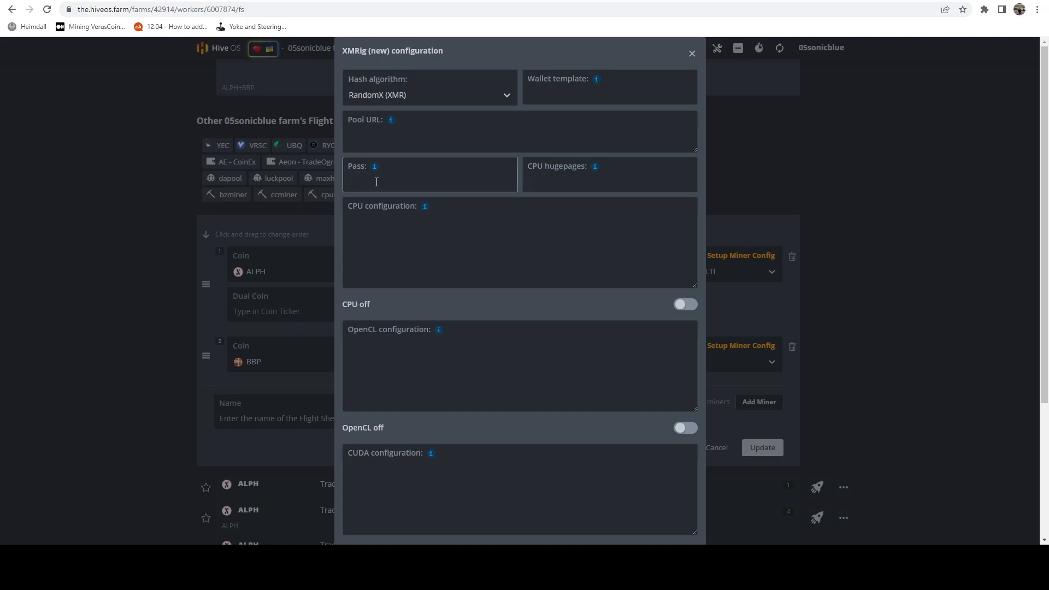
text(%WA)
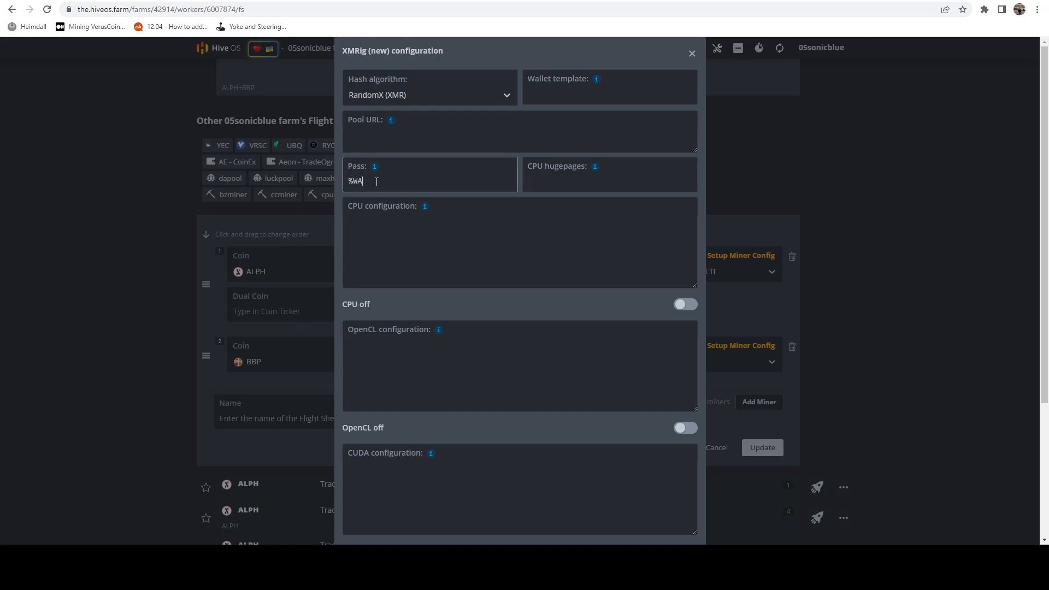
text(L%)
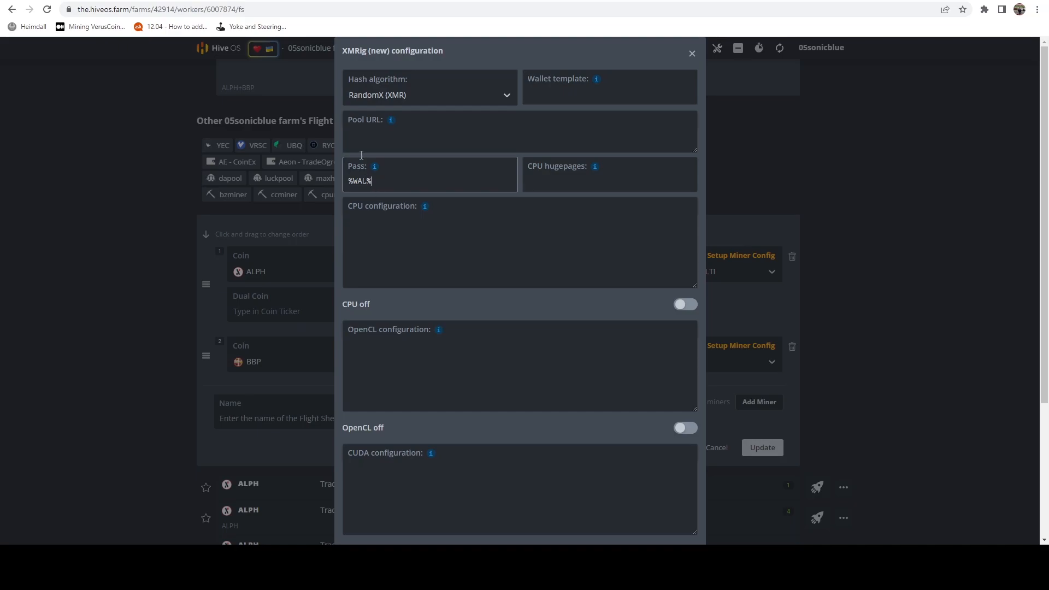
mouse_move(597, 66)
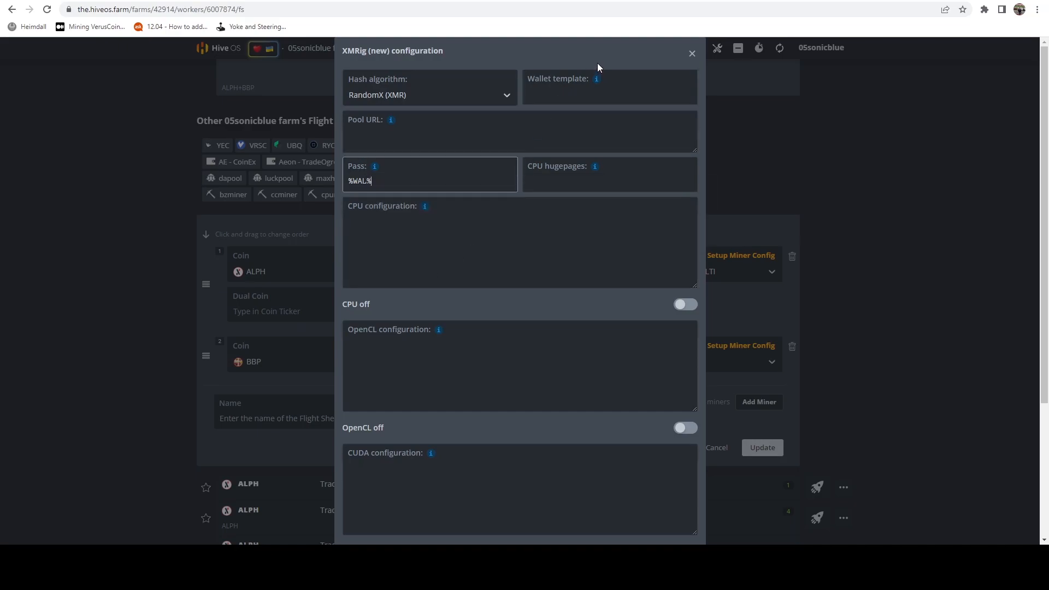
click(608, 94)
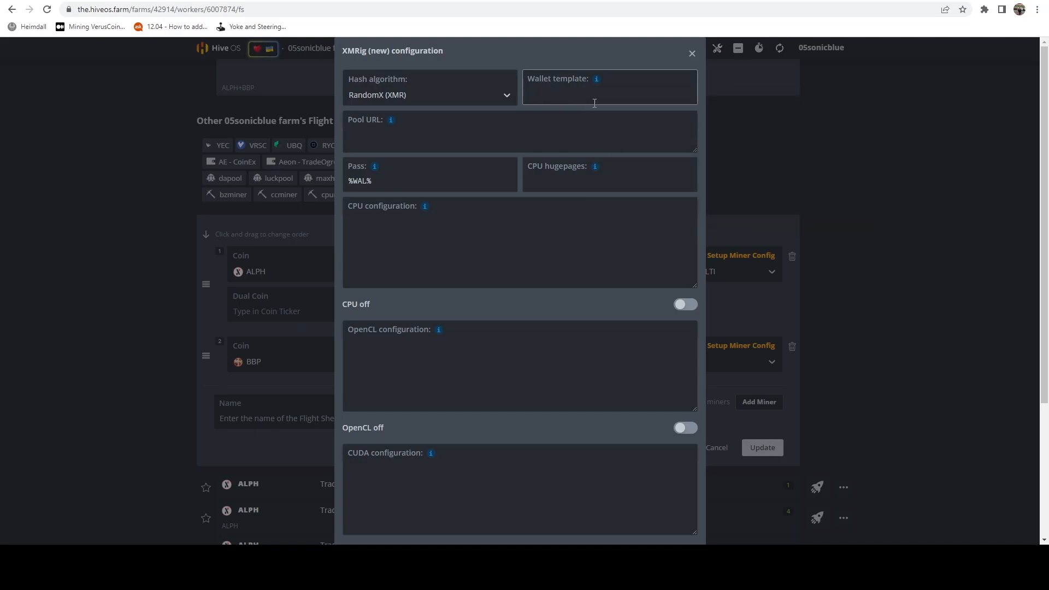
text(x)
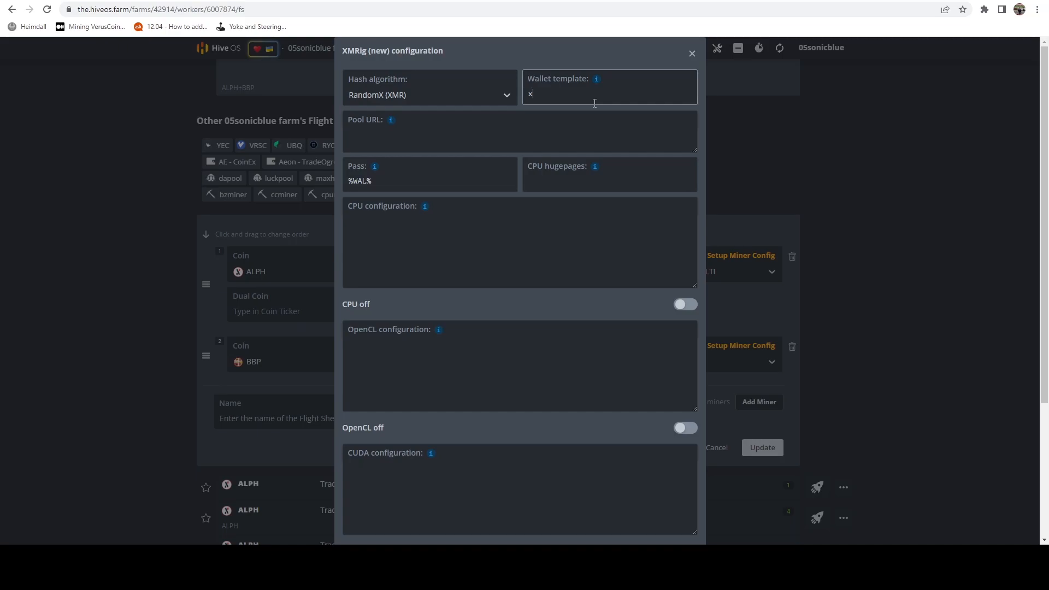
text(xx .)
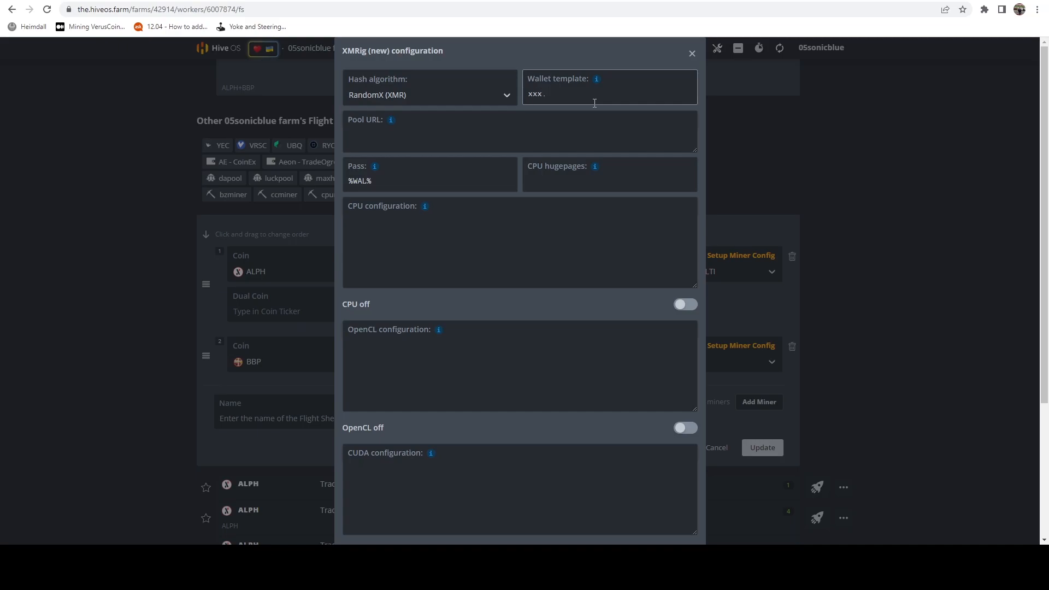
text(%WO)
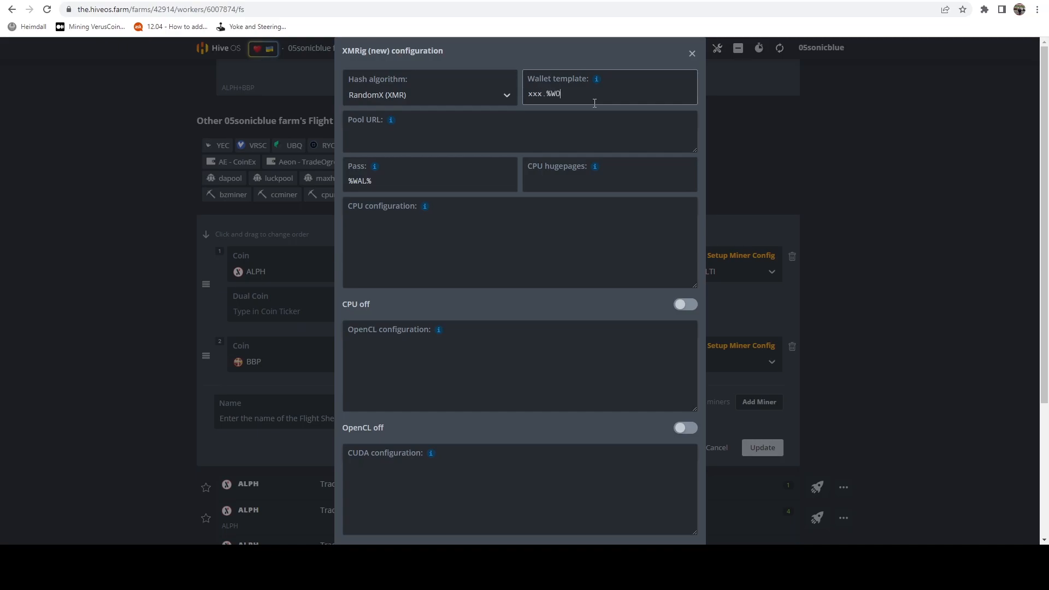
text(RKER_NAME%%)
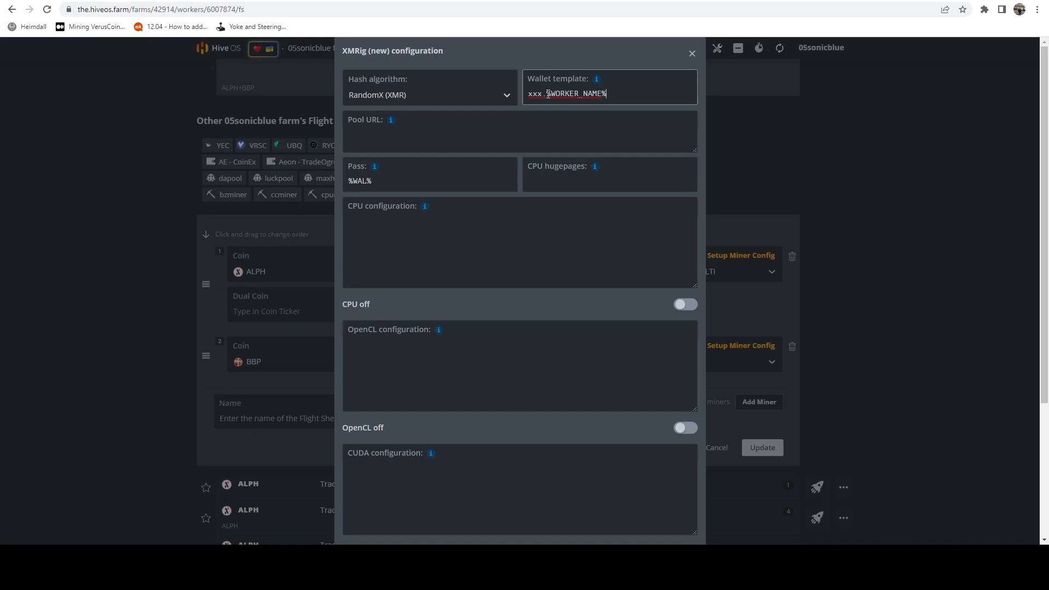
click(608, 93)
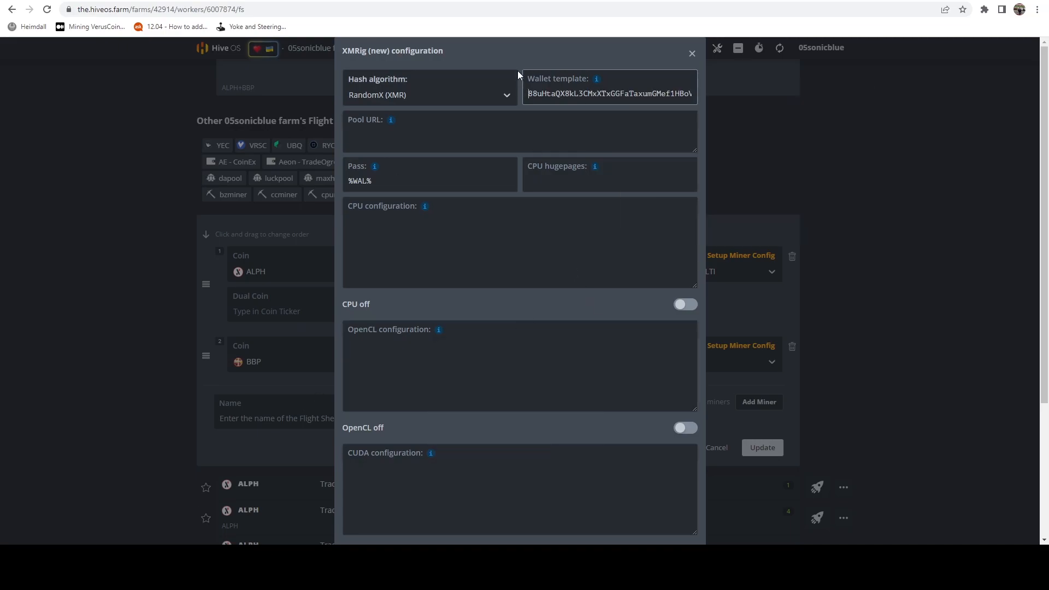
mouse_move(553, 361)
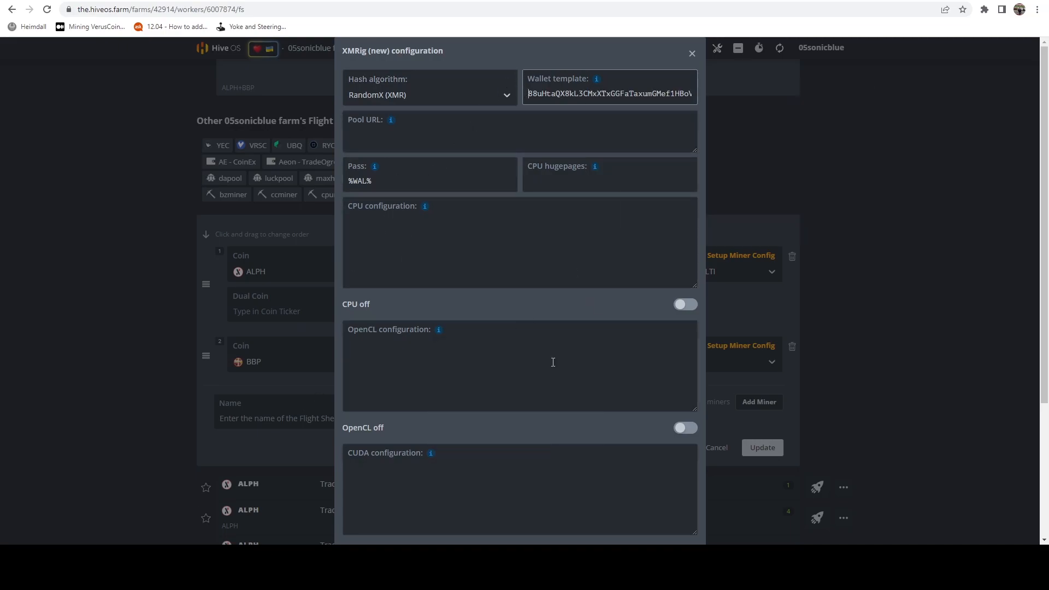
- Enable CPU mining, set 1248 hugepages and pool URL bbp.hanalani.org:3001, and apply the changes
click(685, 305)
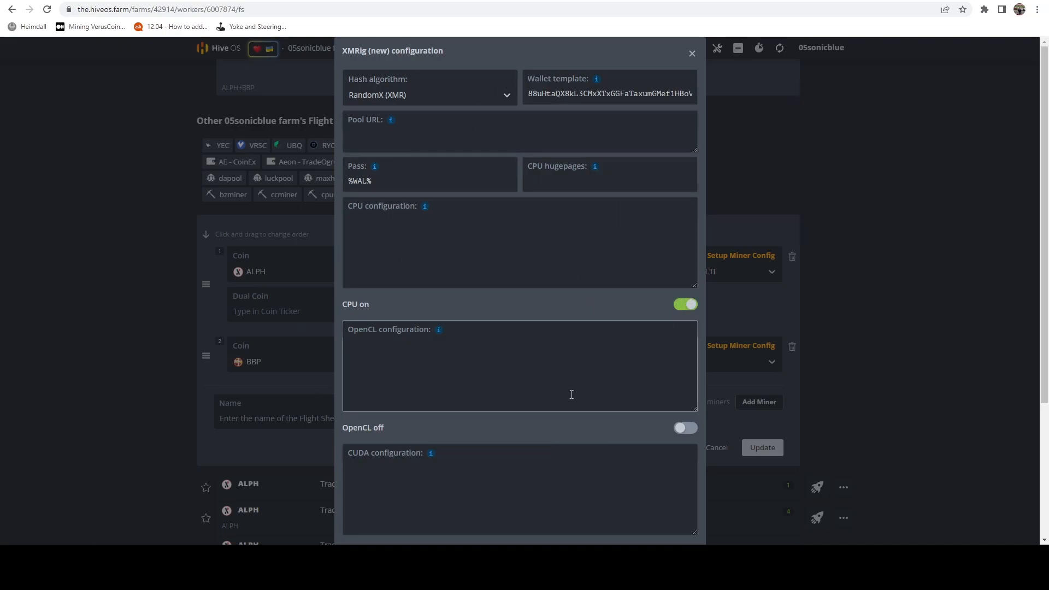
scroll(down, 3)
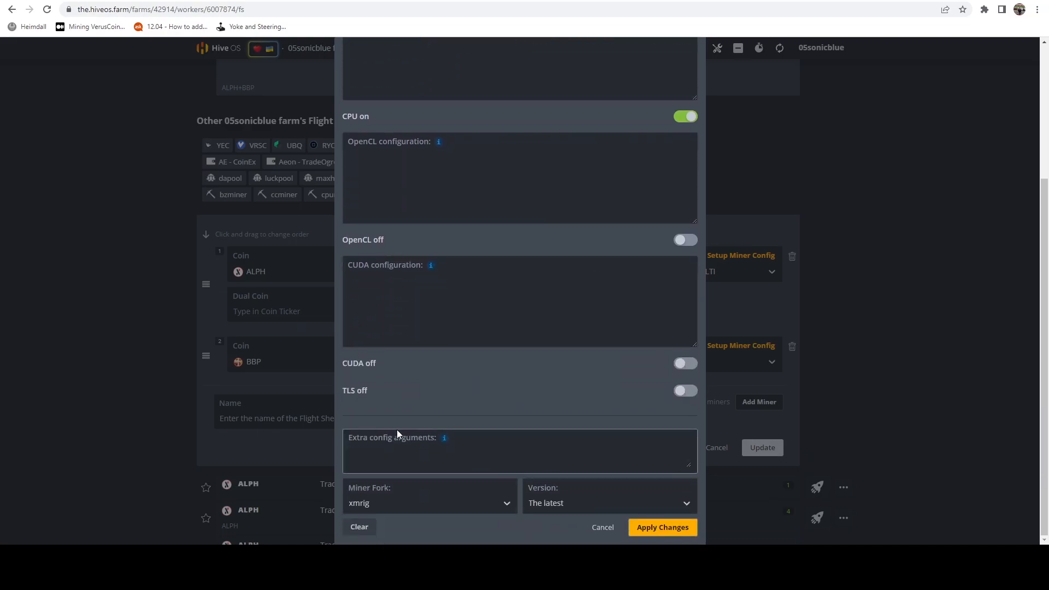
scroll(up, 3)
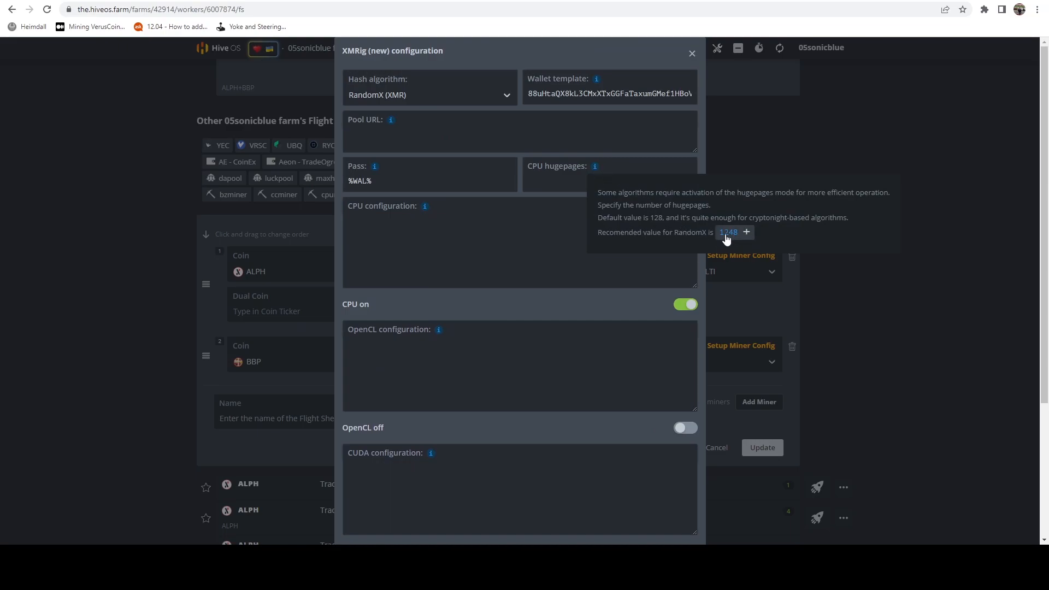
click(745, 232)
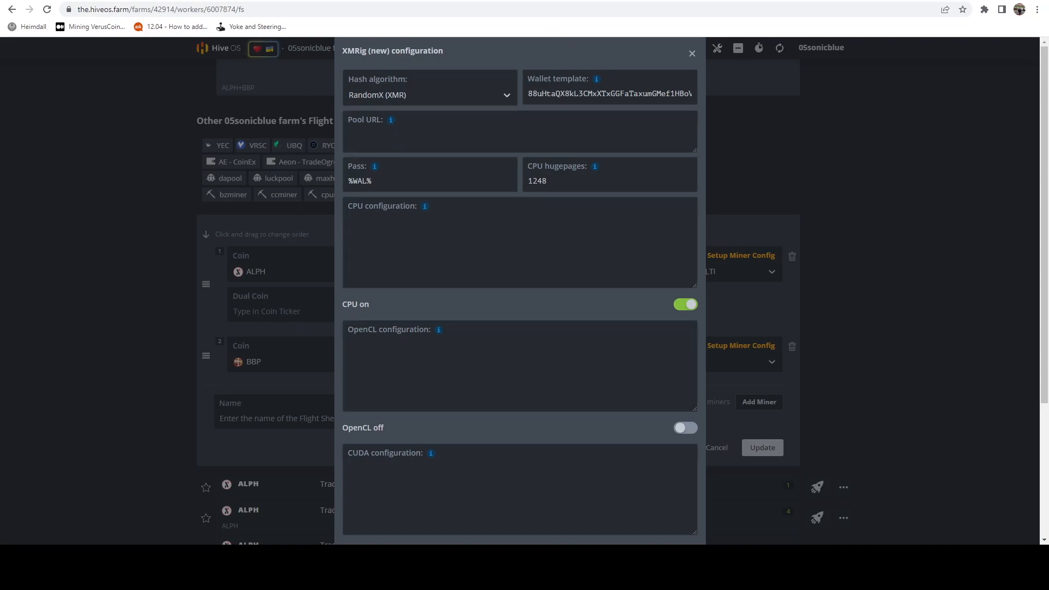
right_click(261, 354)
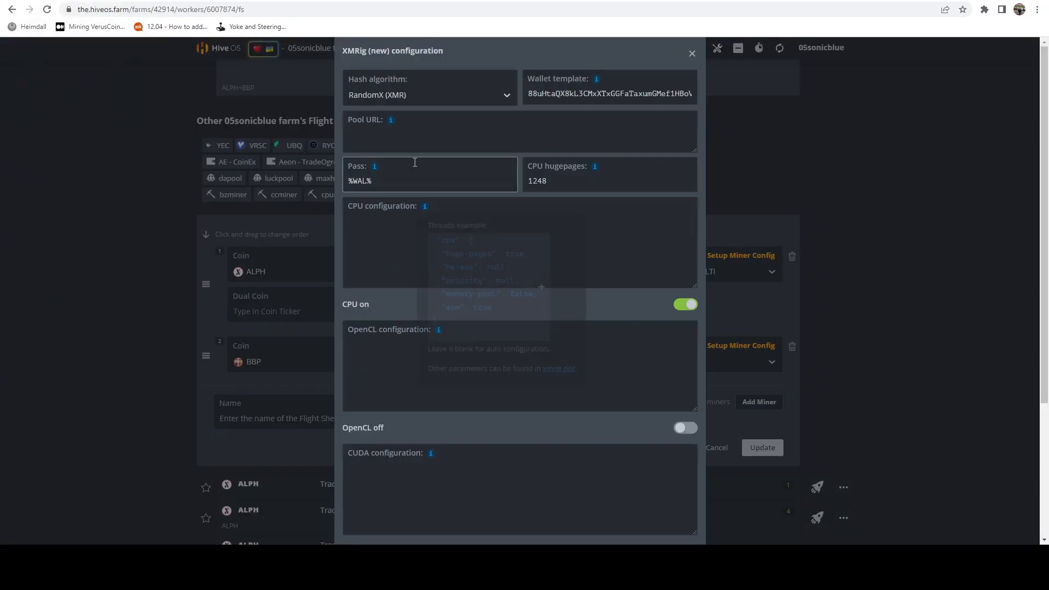
text(bbp.hanalani.org:3001)
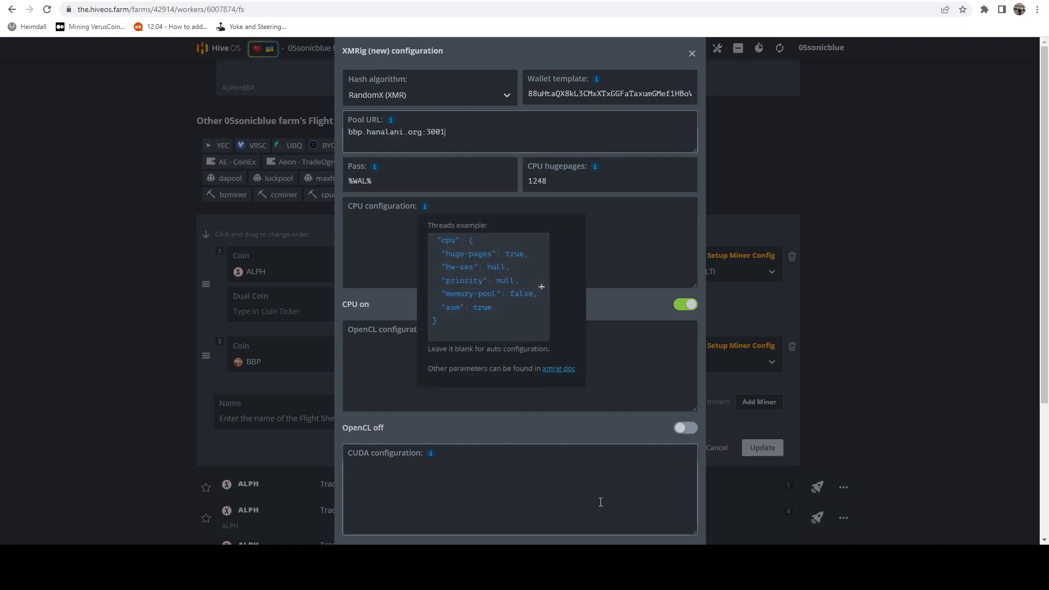
scroll(down, 3)
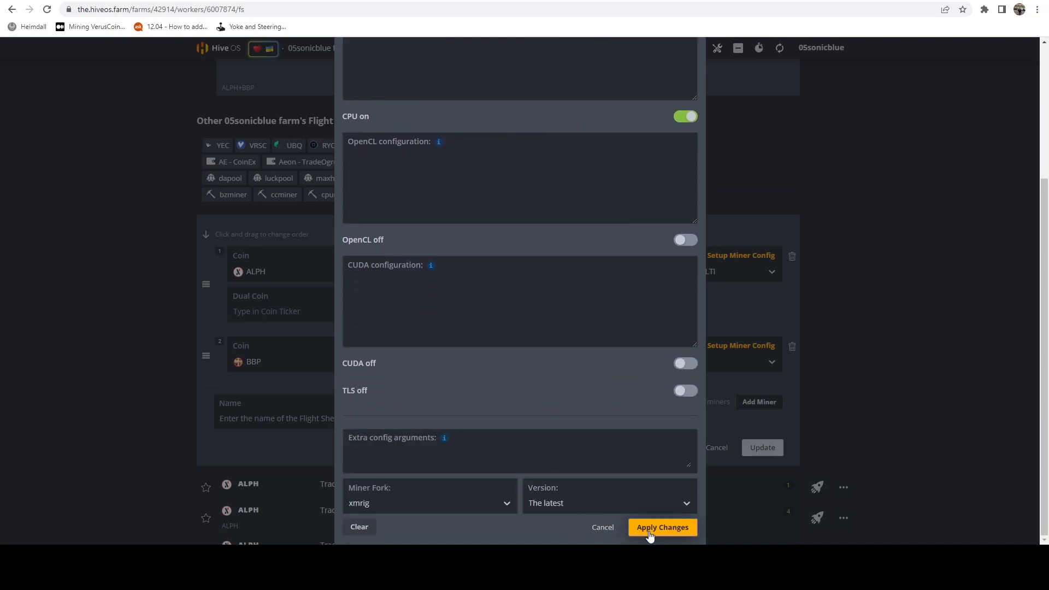
click(661, 526)
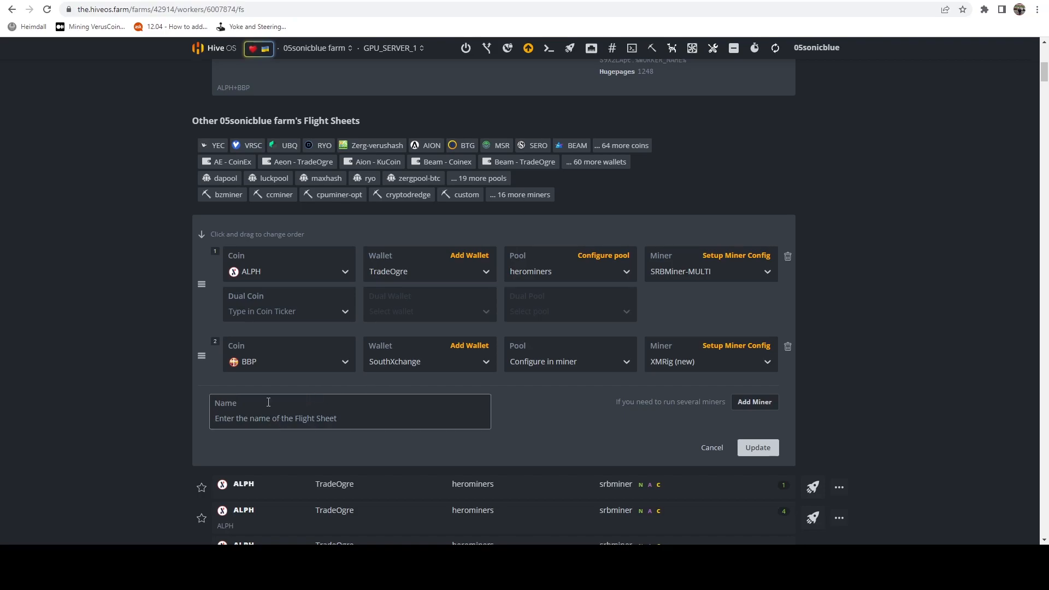
- Name the flight sheet MERGE_MINING_DEMO and update it
text(MERGE_MINING_D)
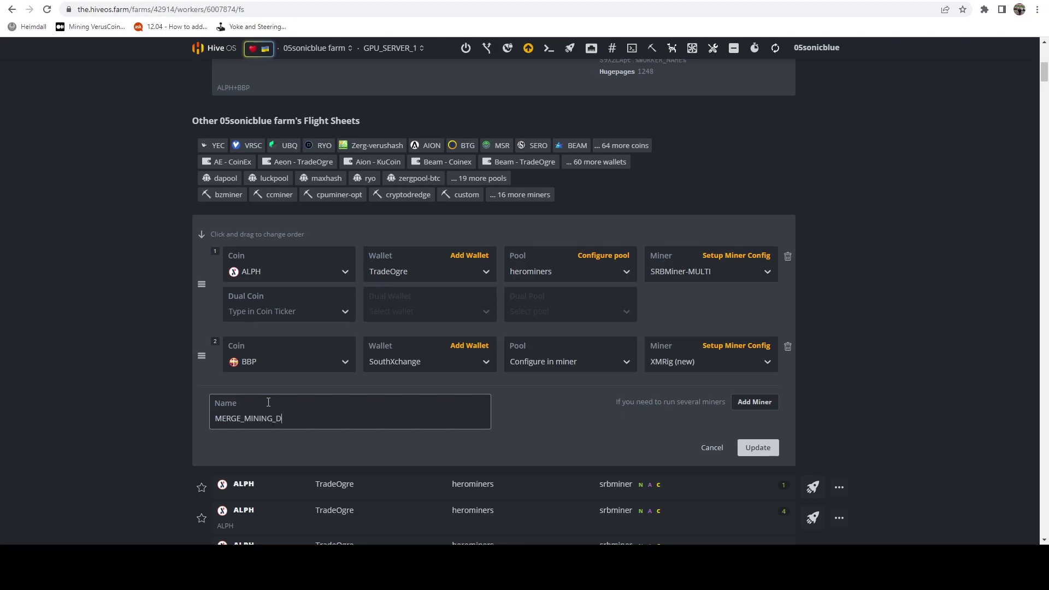
text(EMO)
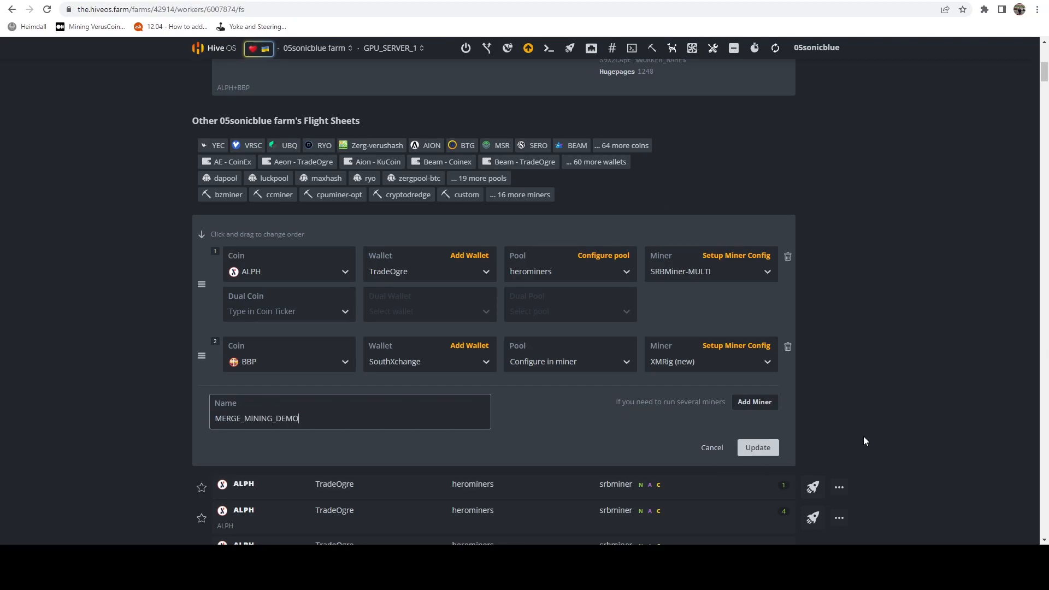
click(757, 447)
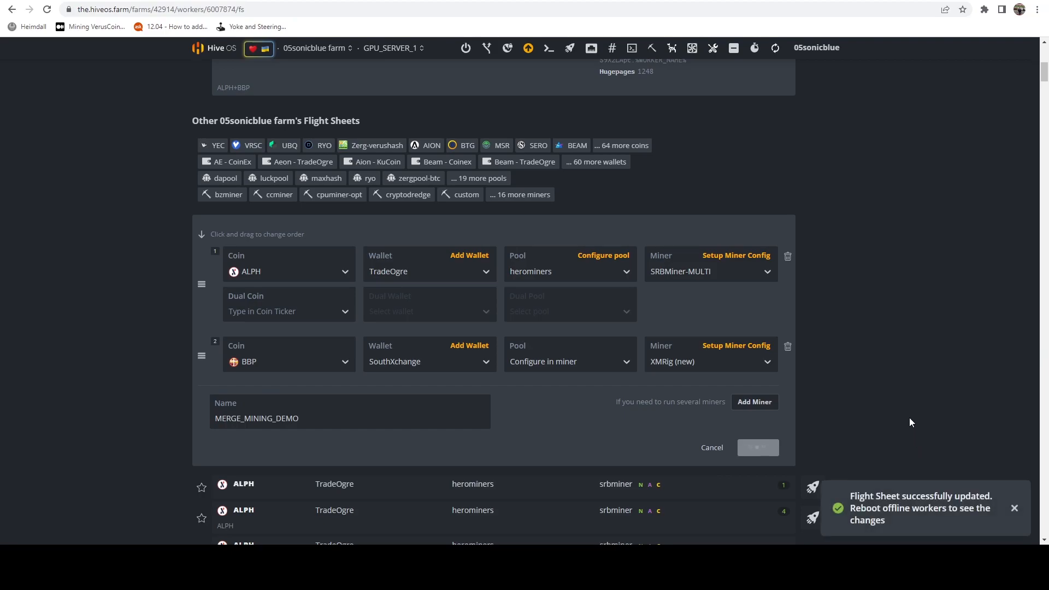
click(757, 447)
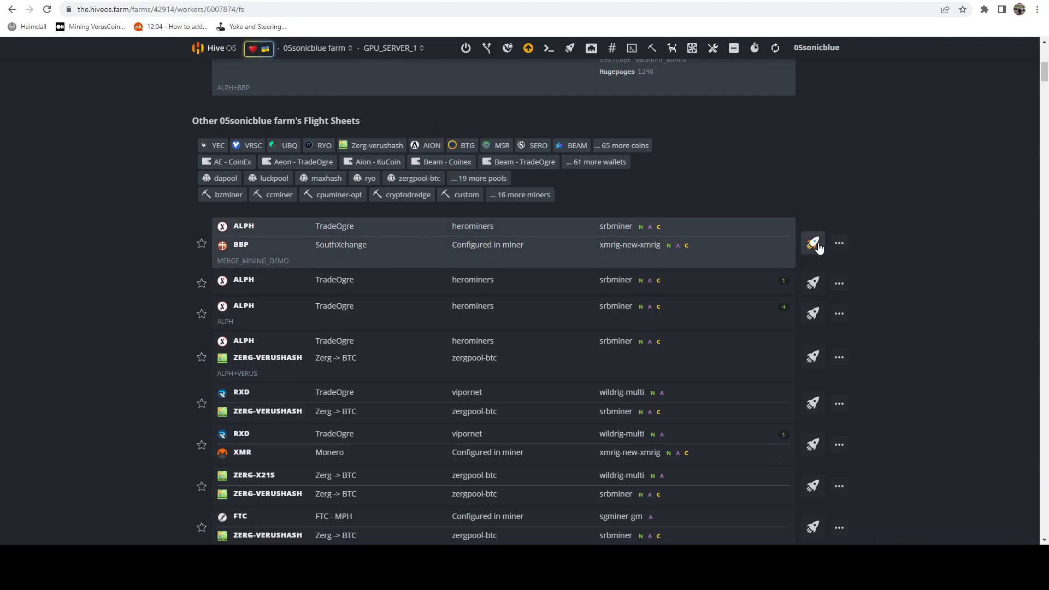
- Launch the MERGE_MINING_DEMO flight sheet on GPU_SERVER_1 with the rocket icon
click(812, 243)
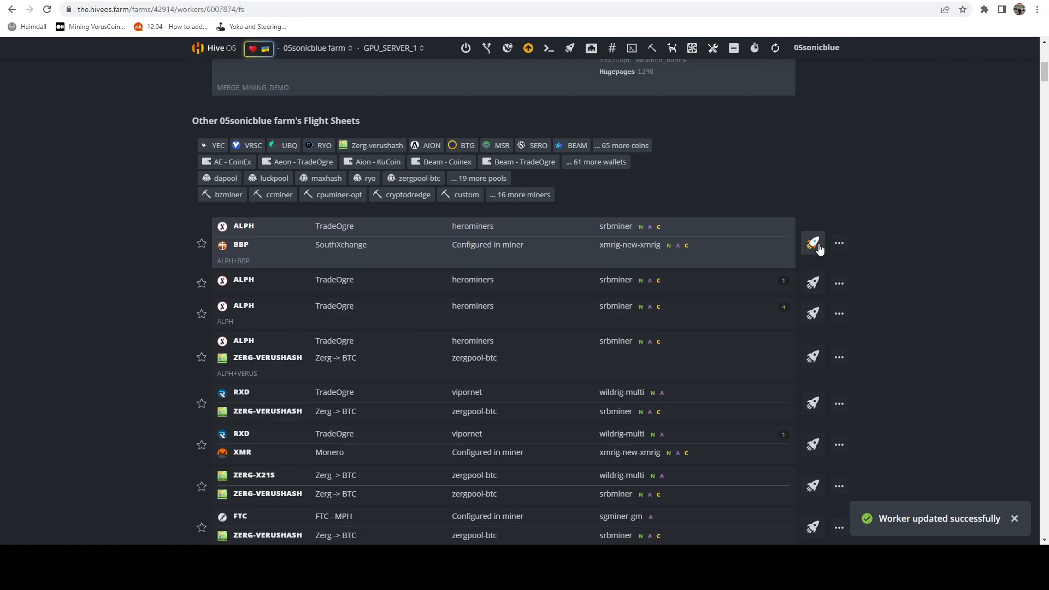
mouse_move(834, 213)
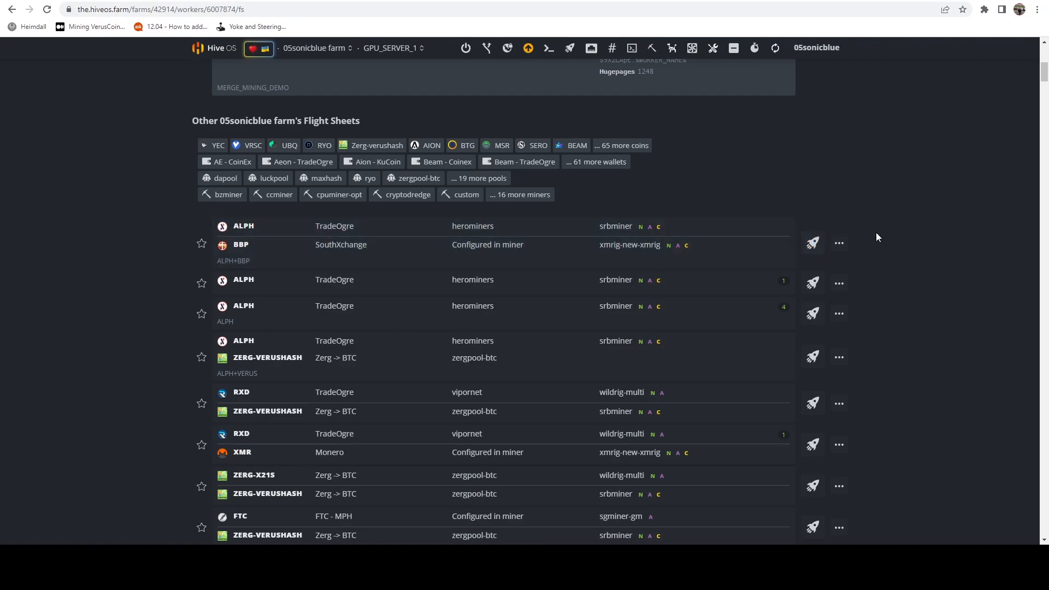
mouse_move(859, 186)
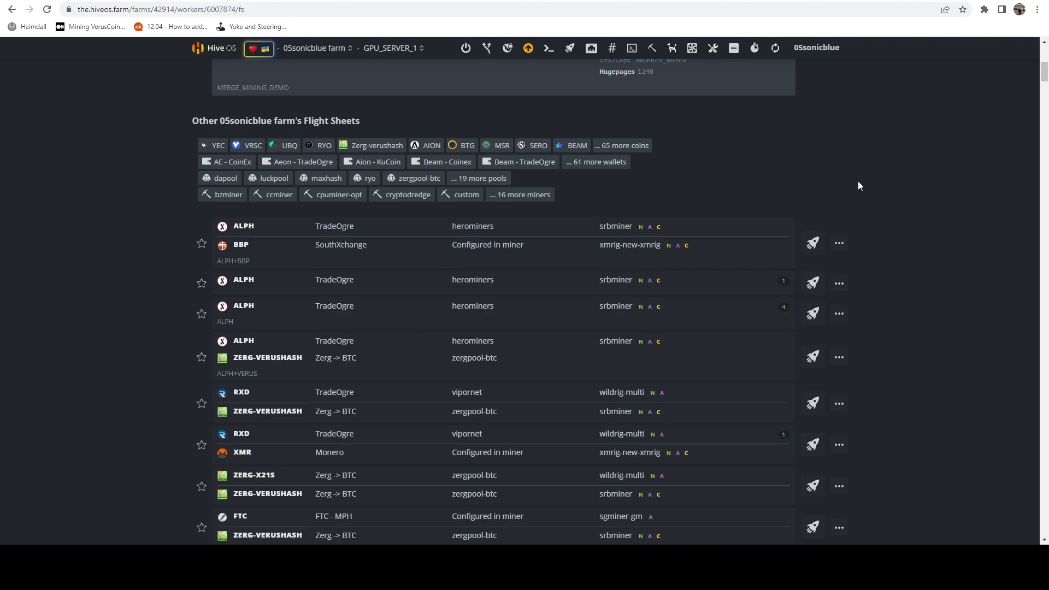
mouse_move(331, 207)
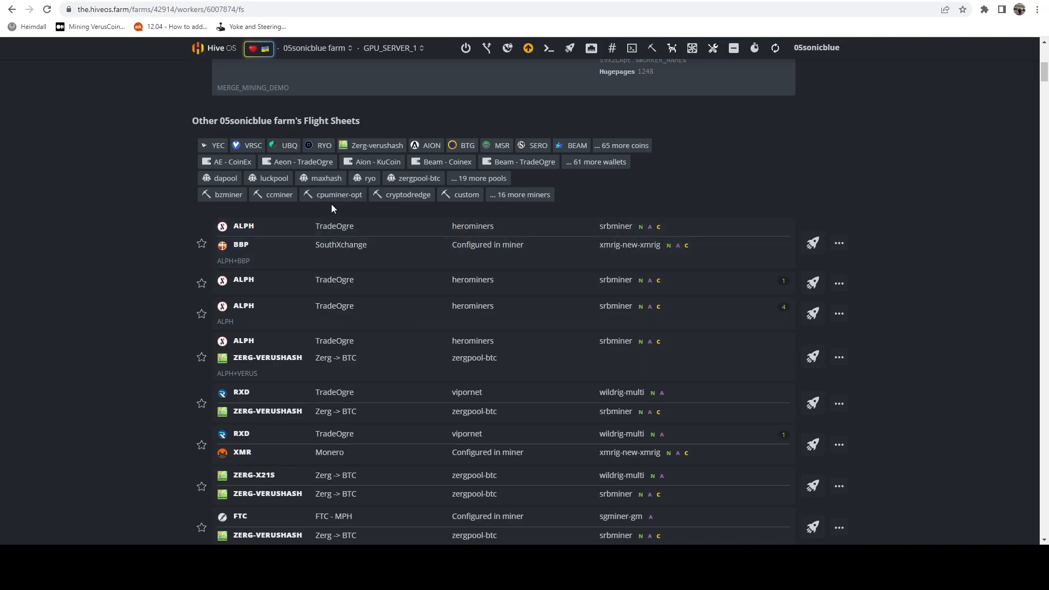
mouse_move(494, 282)
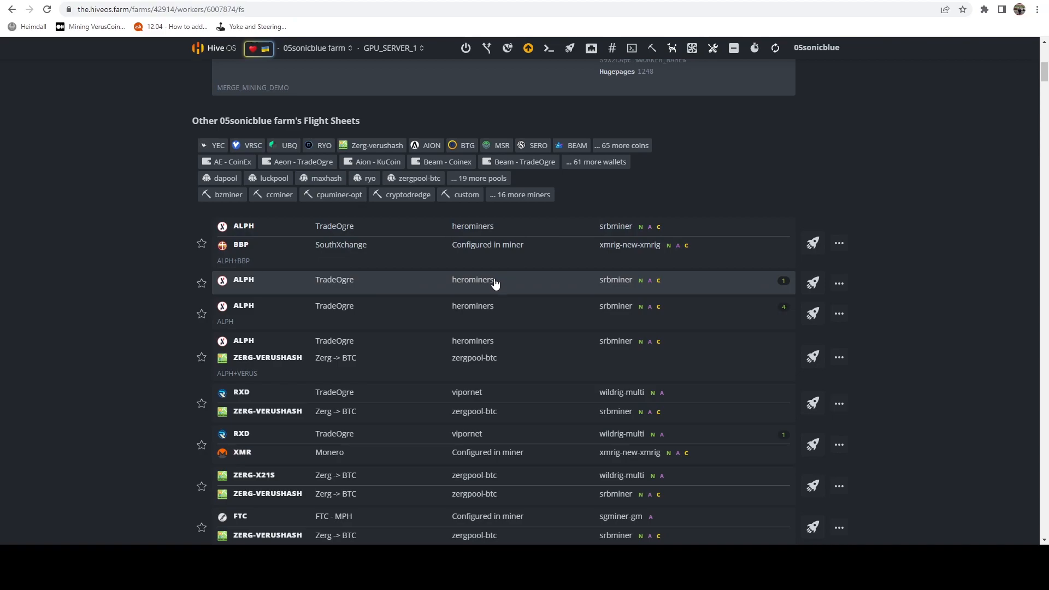
mouse_move(315, 258)
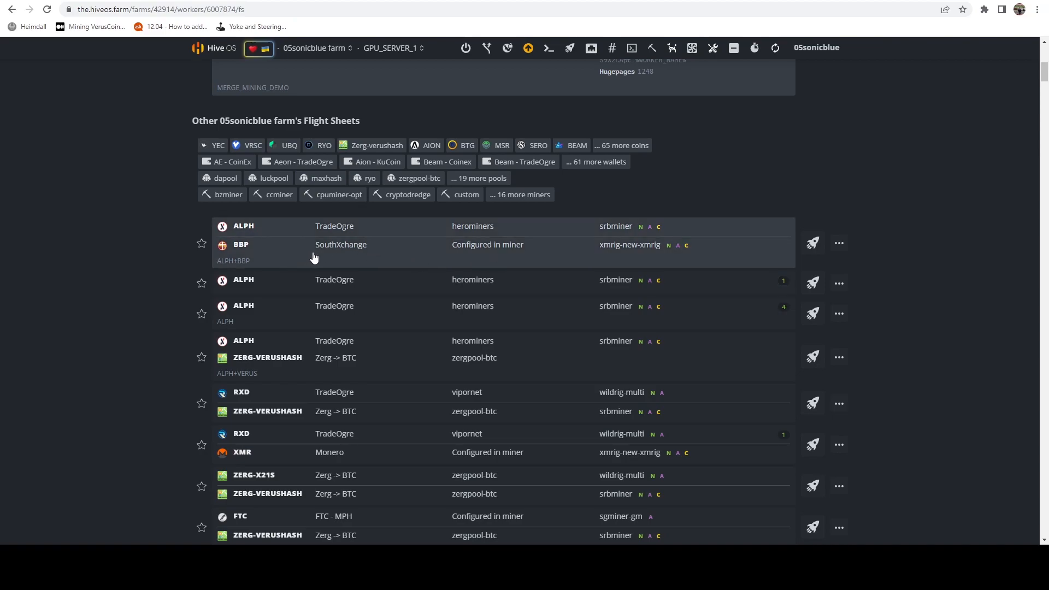
mouse_move(302, 256)
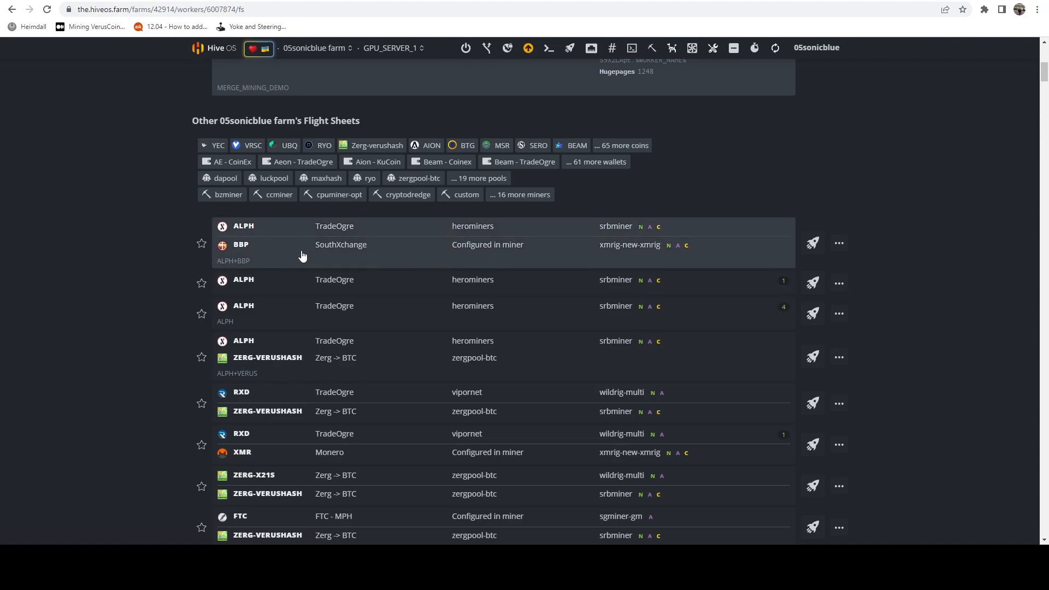
mouse_move(249, 251)
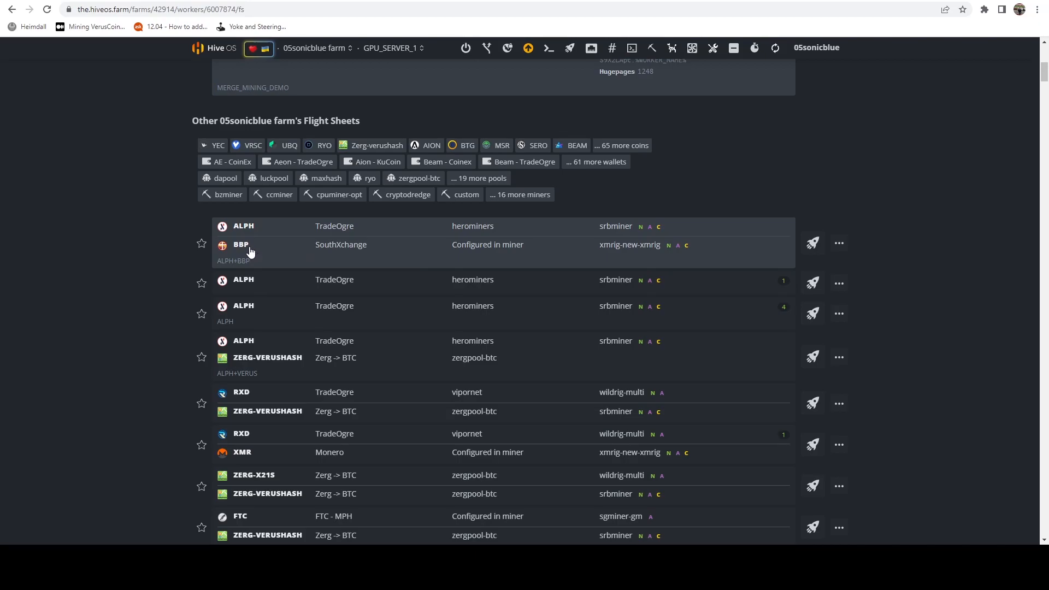
mouse_move(227, 260)
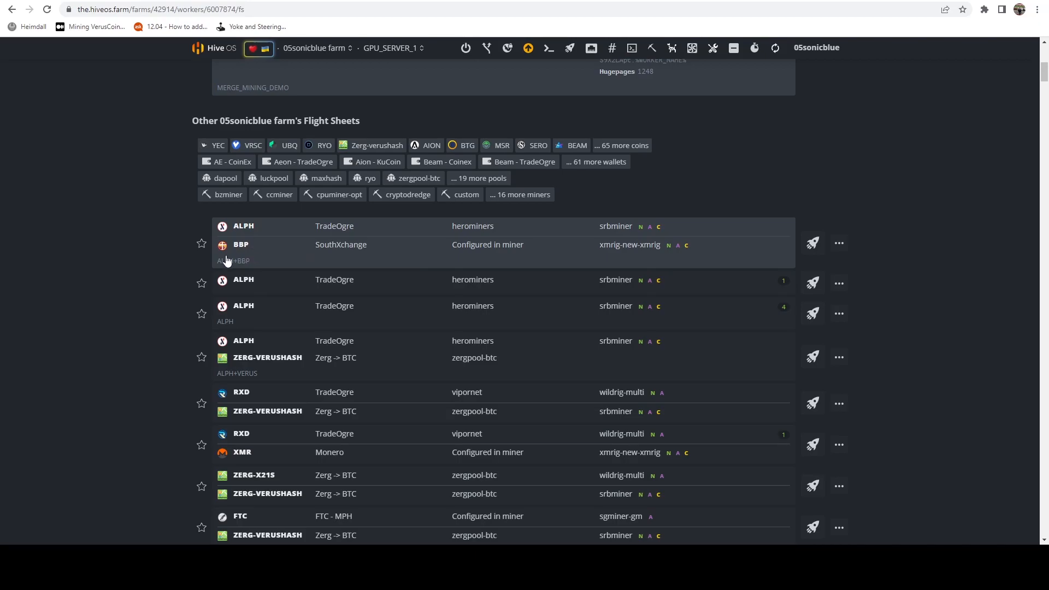
scroll(up, 3)
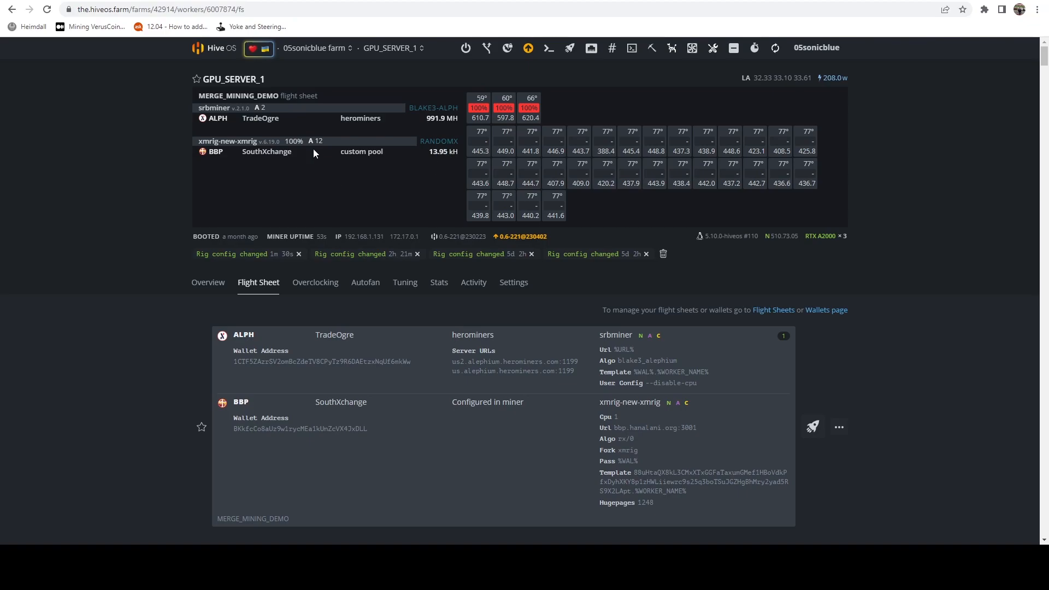
mouse_move(428, 72)
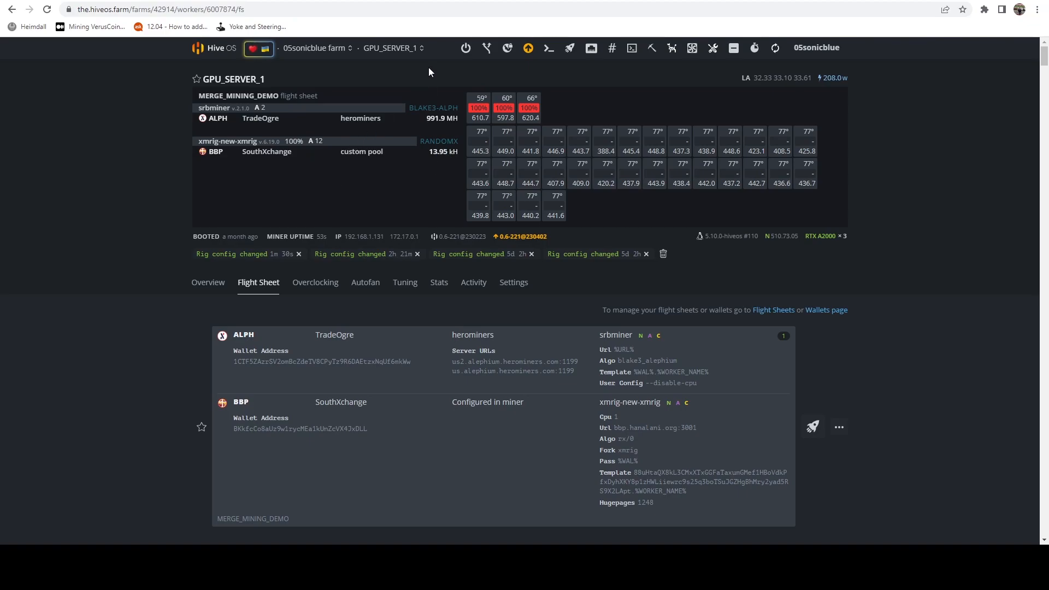
mouse_move(181, 70)
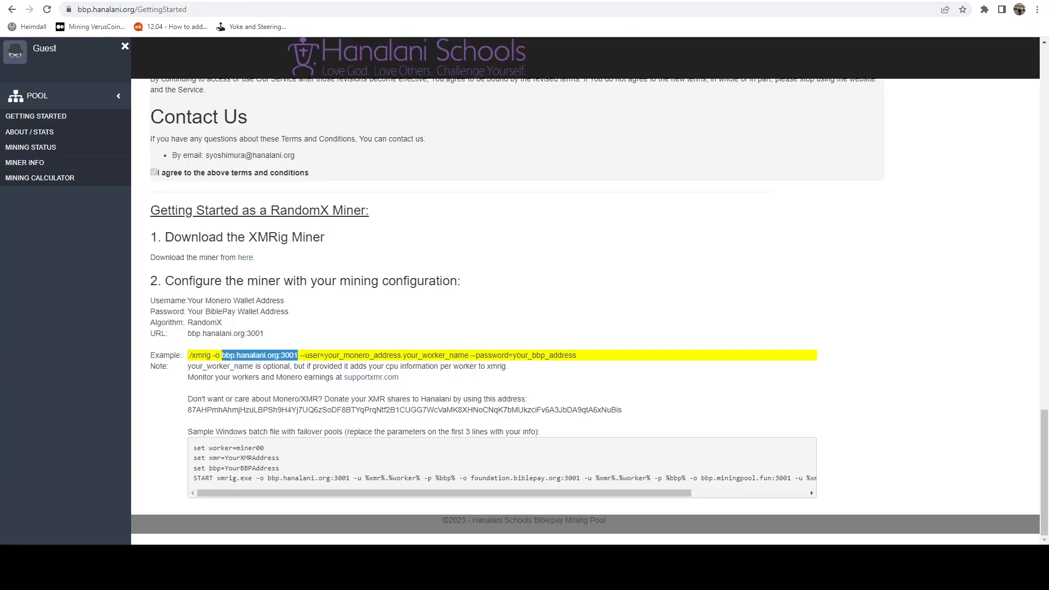
mouse_move(25, 163)
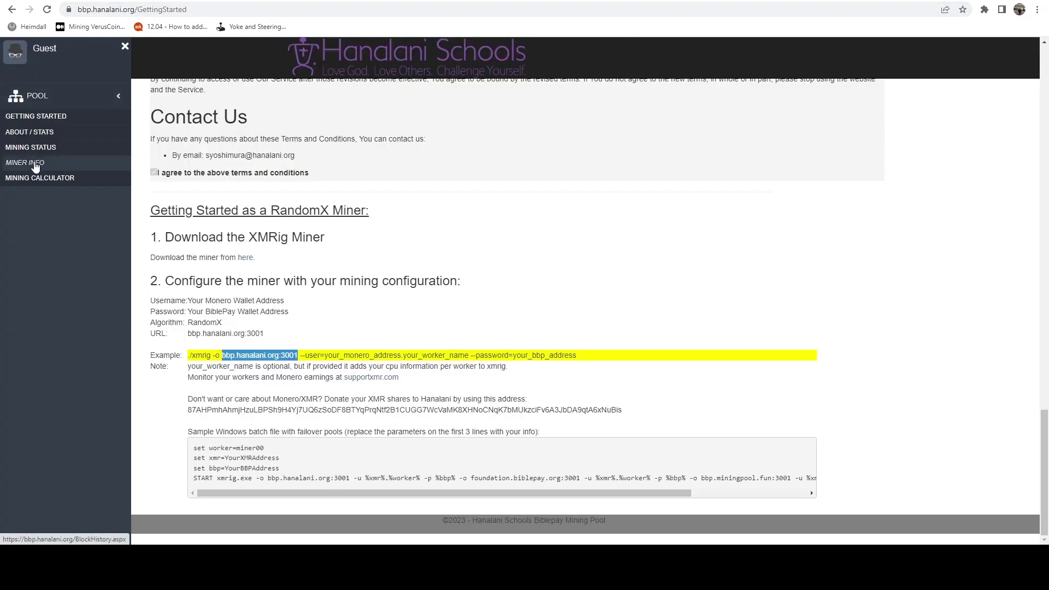
- Run the Miner Info report for the BBP wallet address
click(26, 163)
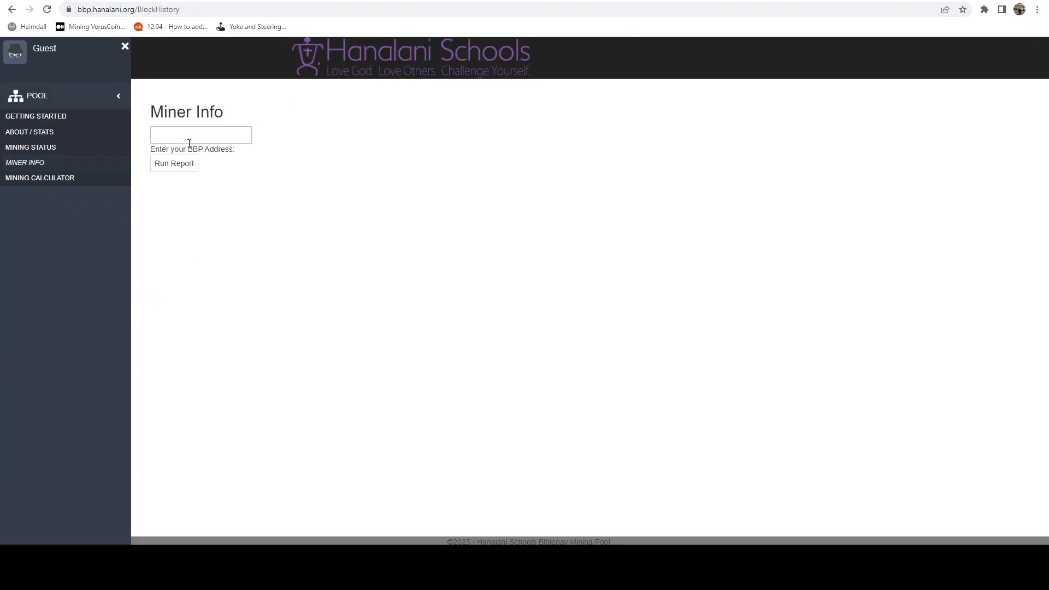
click(201, 135)
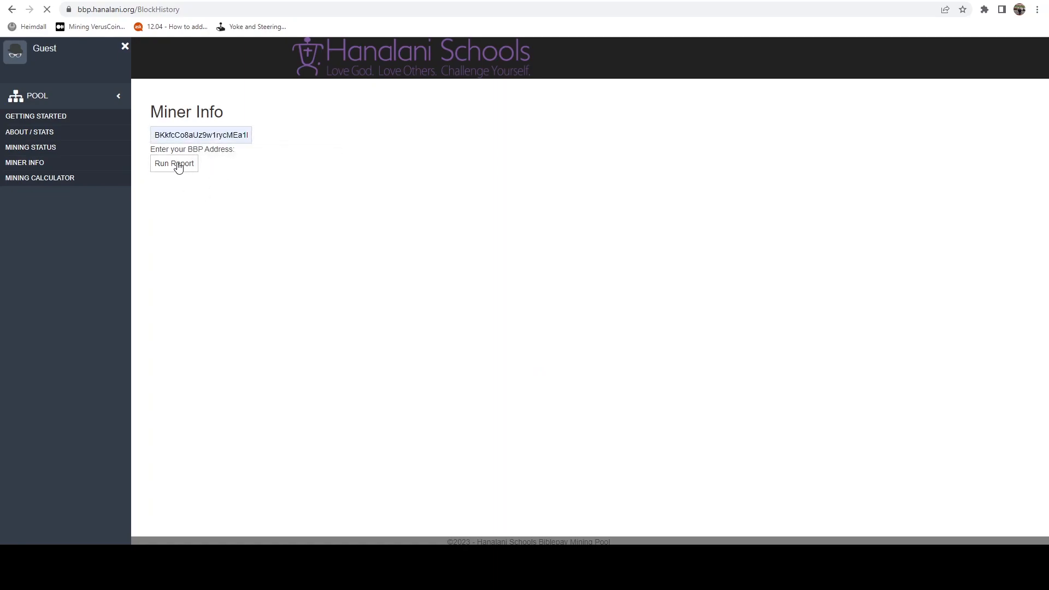
click(174, 163)
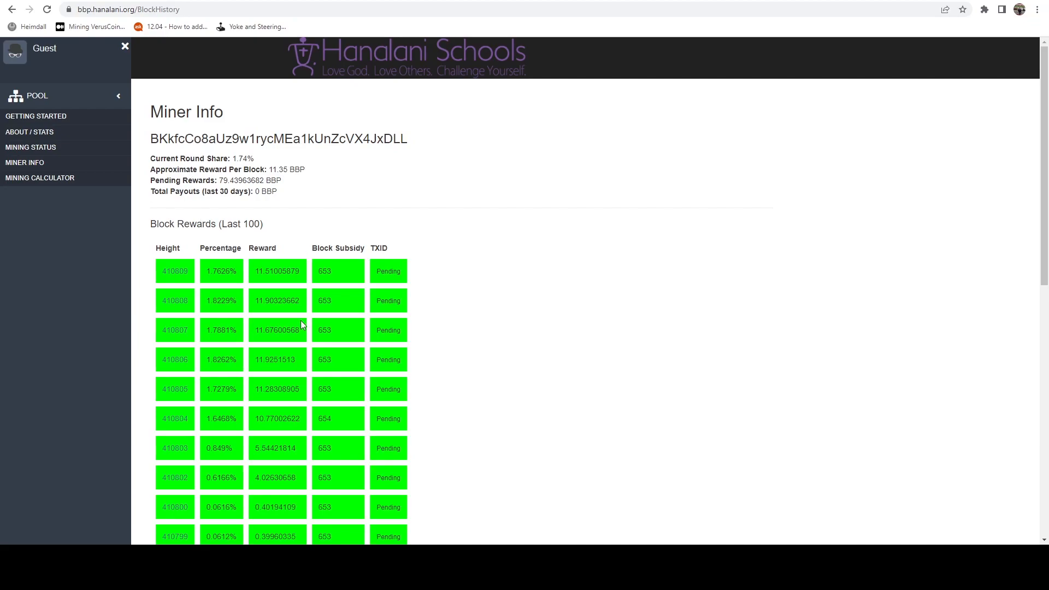
mouse_move(195, 266)
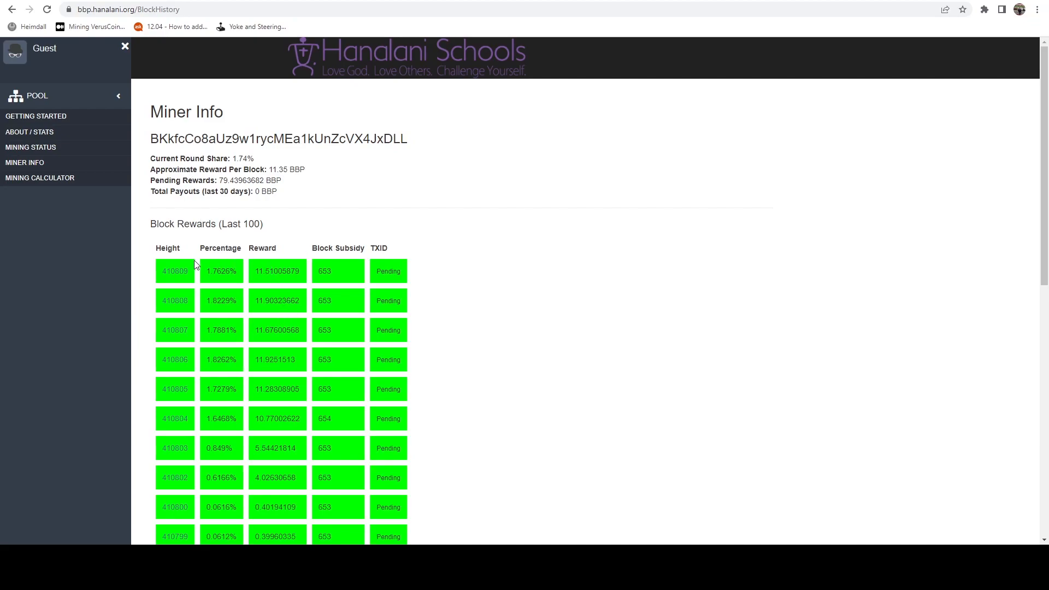
scroll(down, 3)
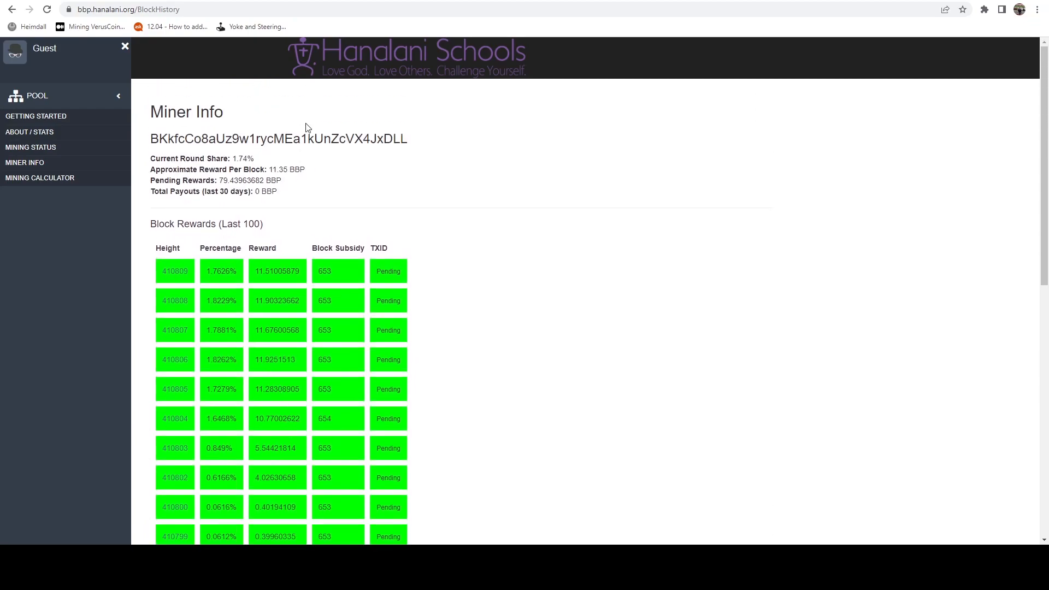
- Highlight the approximate reward per block and the 79.43963682 BBP pending rewards
double_click(205, 158)
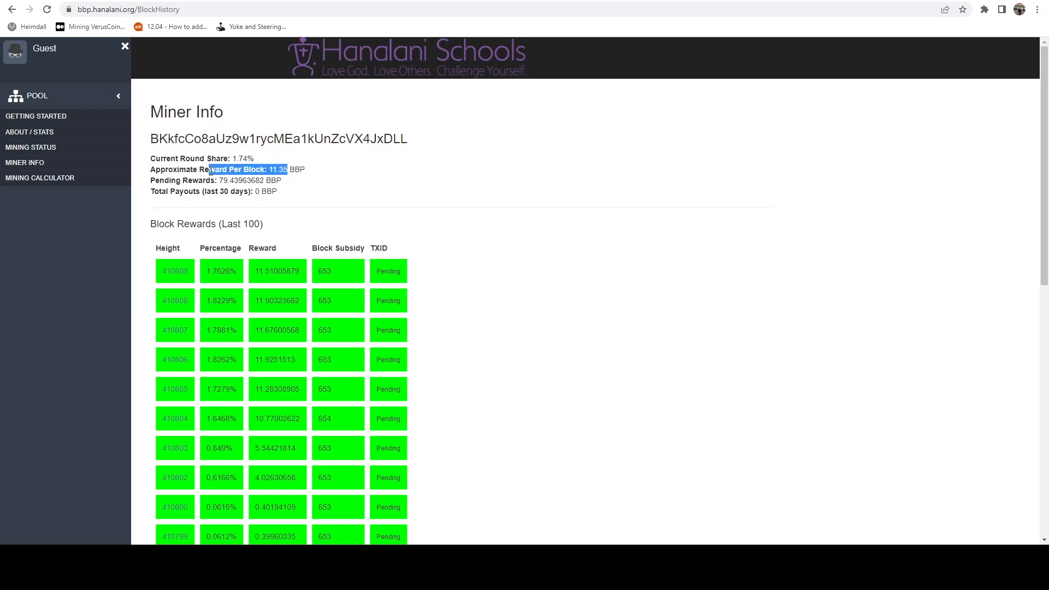
click(293, 168)
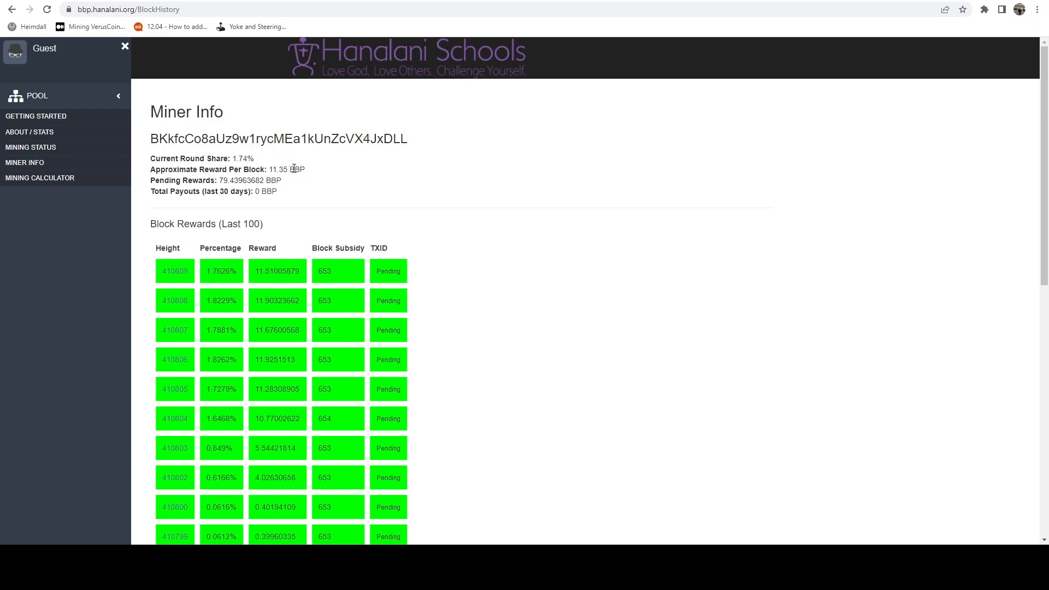
mouse_move(302, 166)
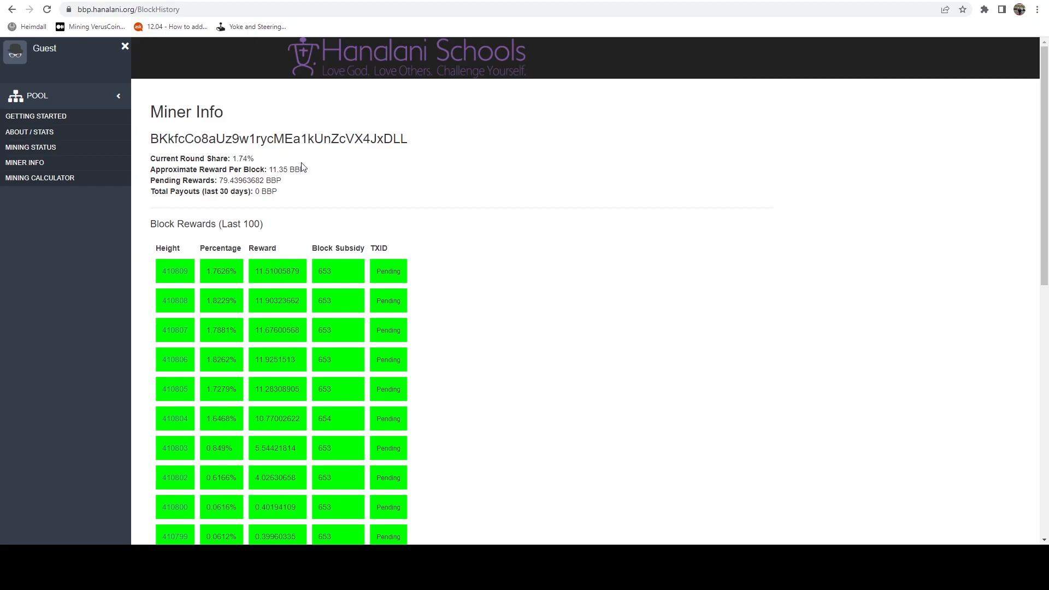
double_click(276, 169)
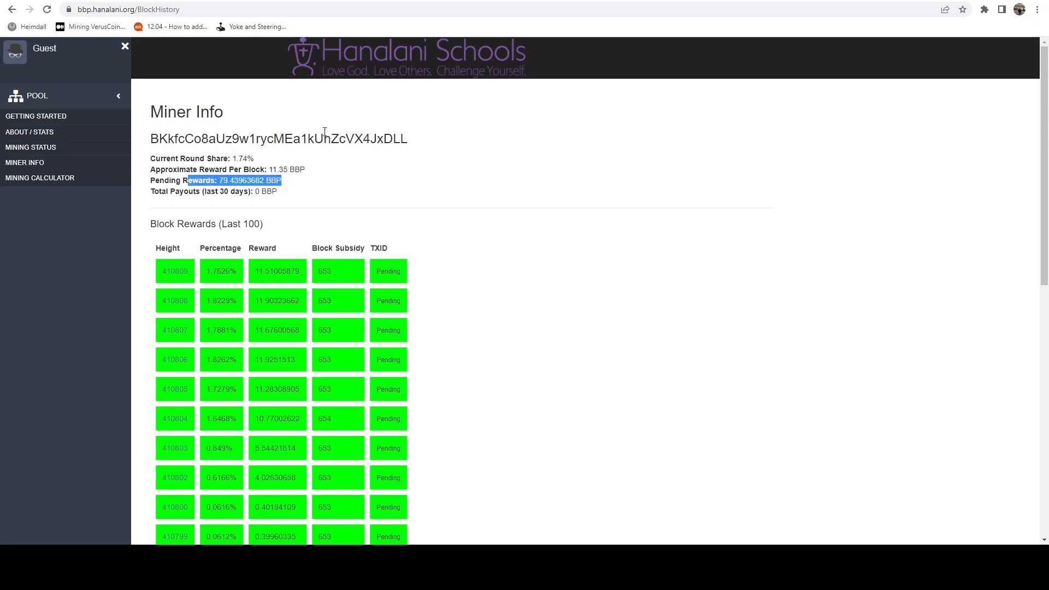
mouse_move(523, 216)
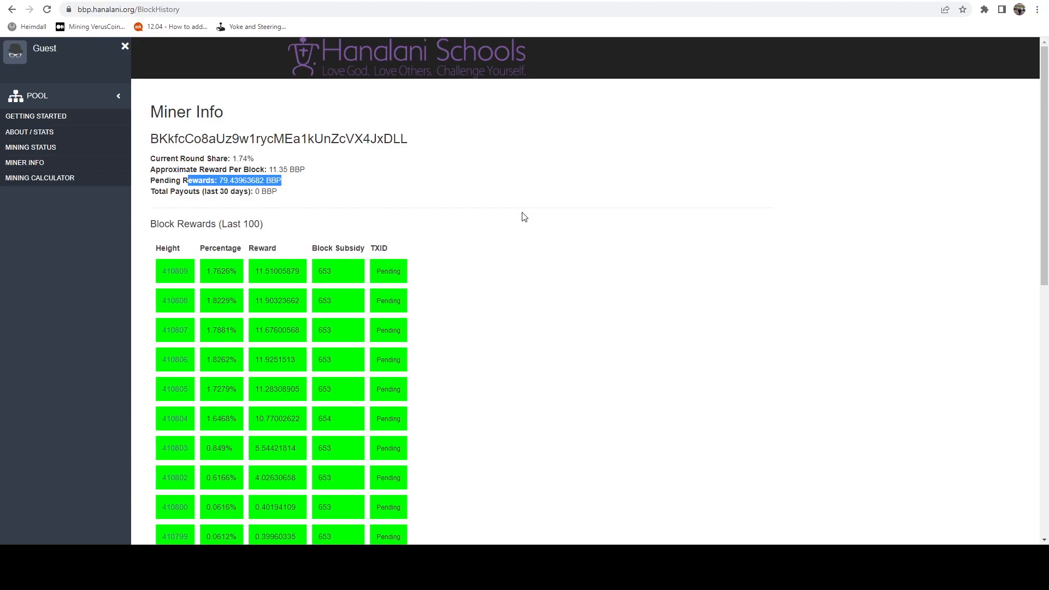
scroll(down, 3)
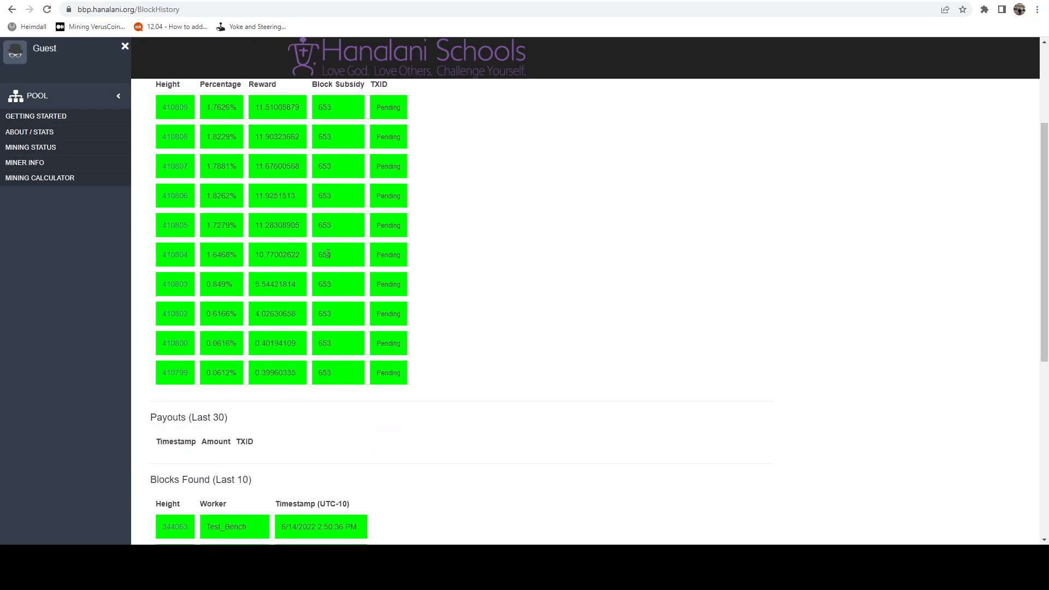
- Review Block Rewards, empty Payouts and the last ten Blocks Found, then head to the mining calculator
scroll(down, 3)
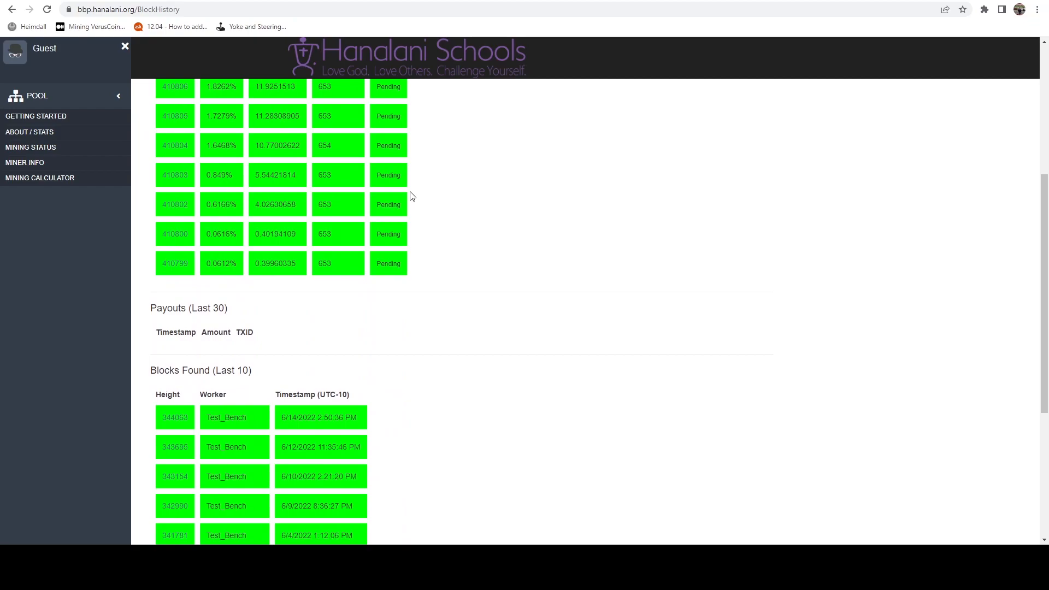
scroll(down, 3)
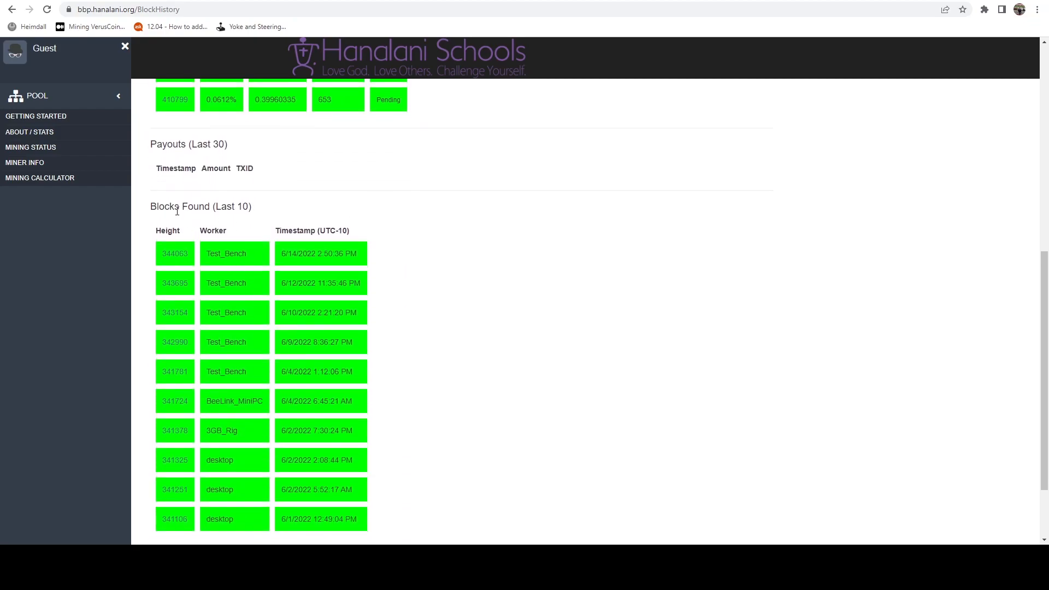
scroll(down, 3)
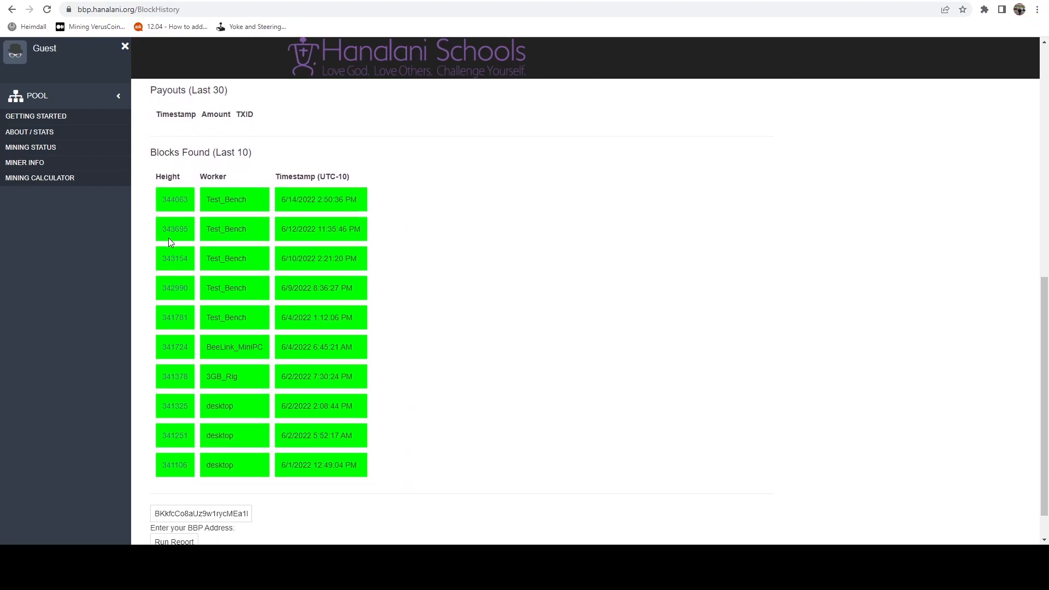
mouse_move(334, 491)
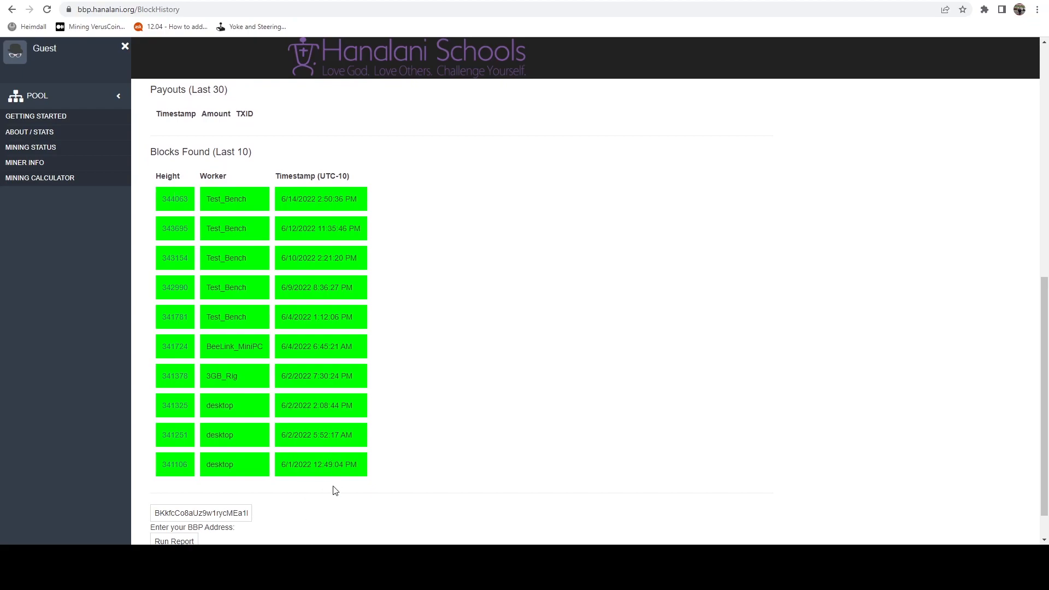
mouse_move(334, 371)
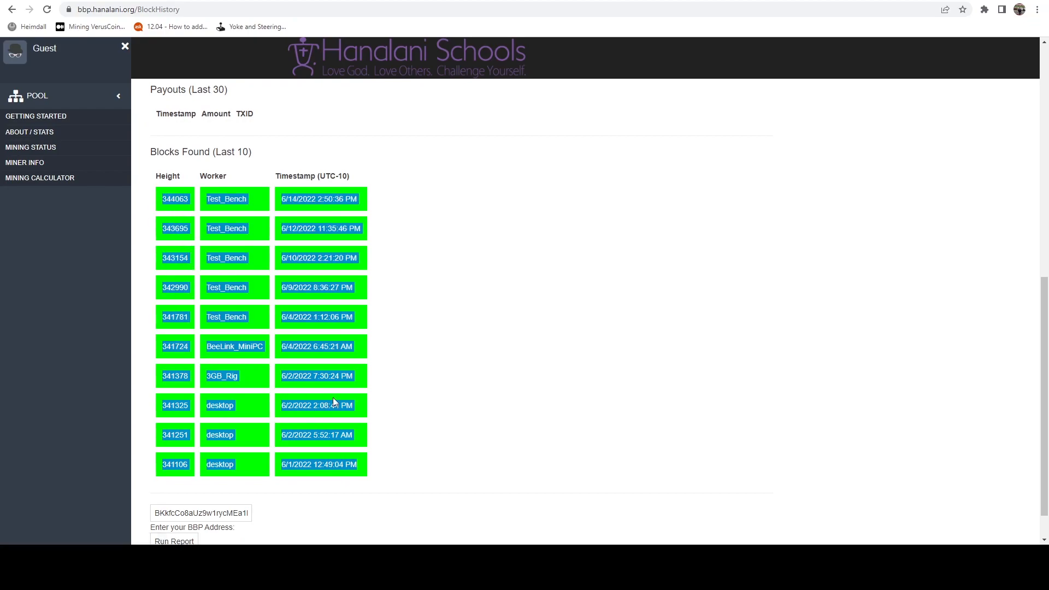
scroll(up, 3)
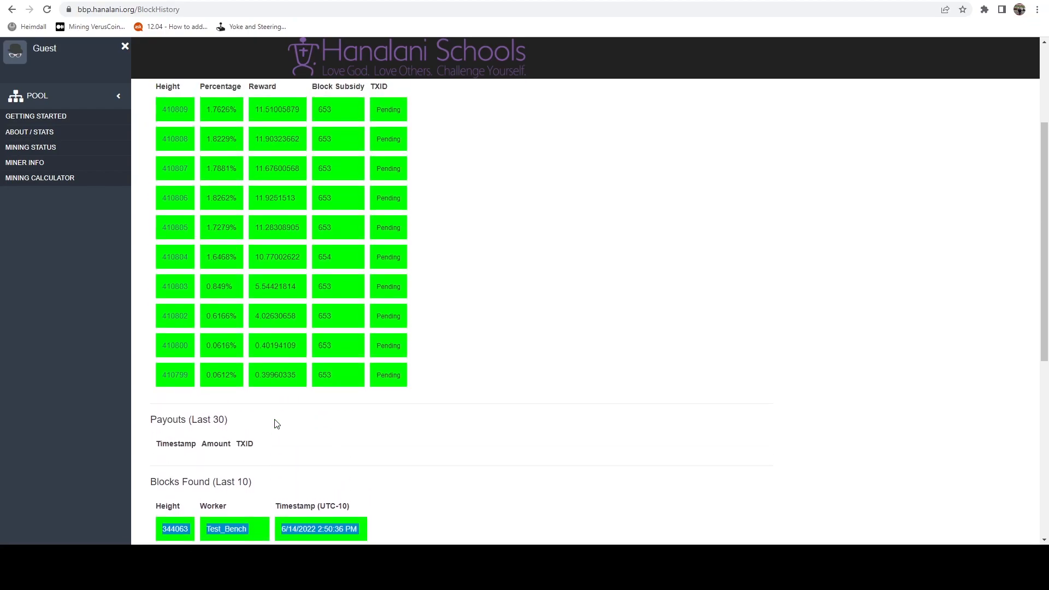
scroll(up, 3)
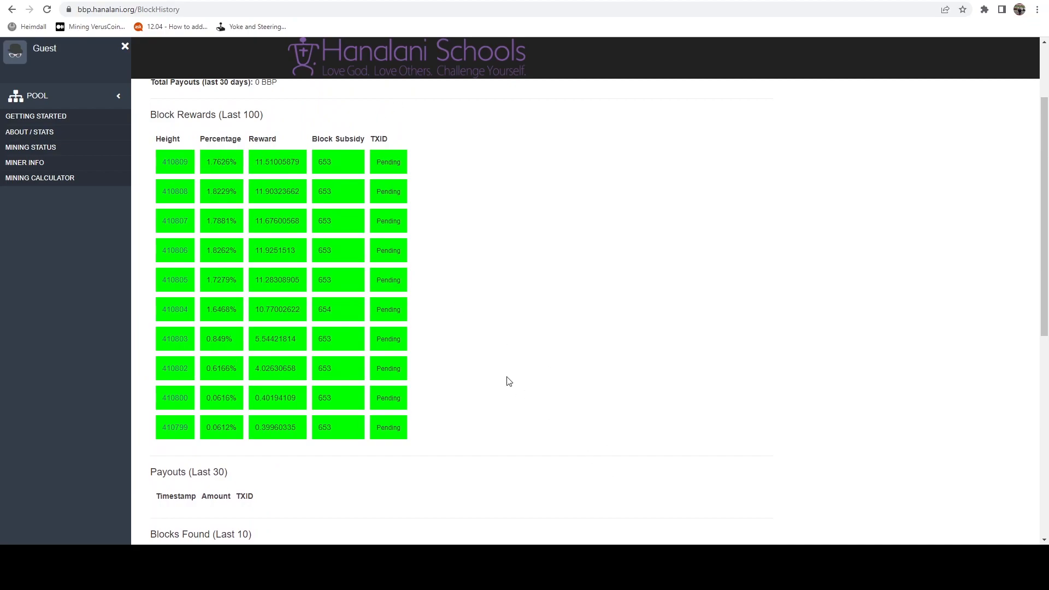
scroll(down, 3)
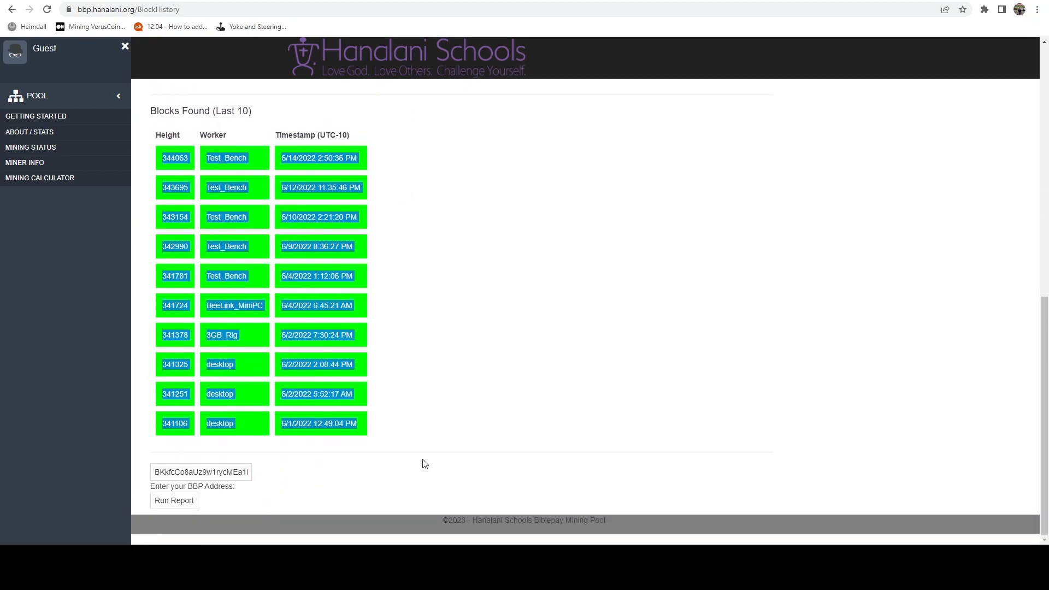
click(173, 500)
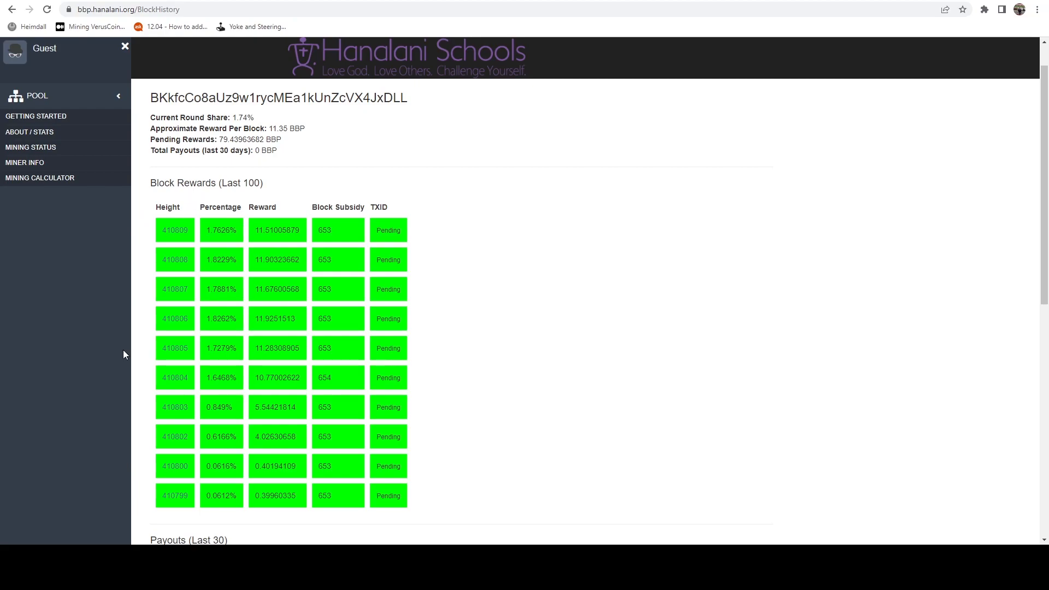
mouse_move(39, 177)
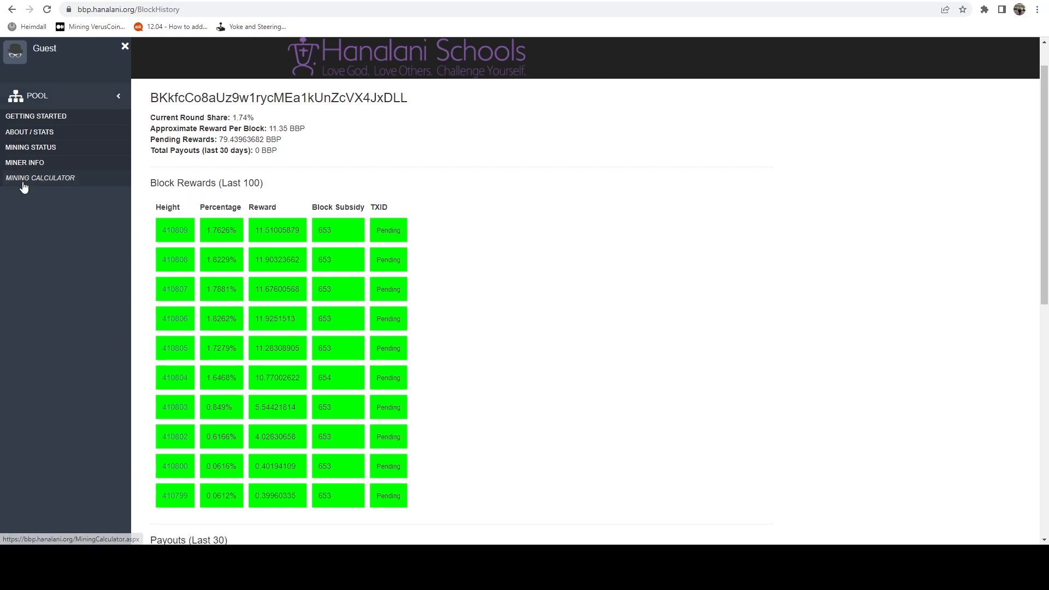
click(39, 177)
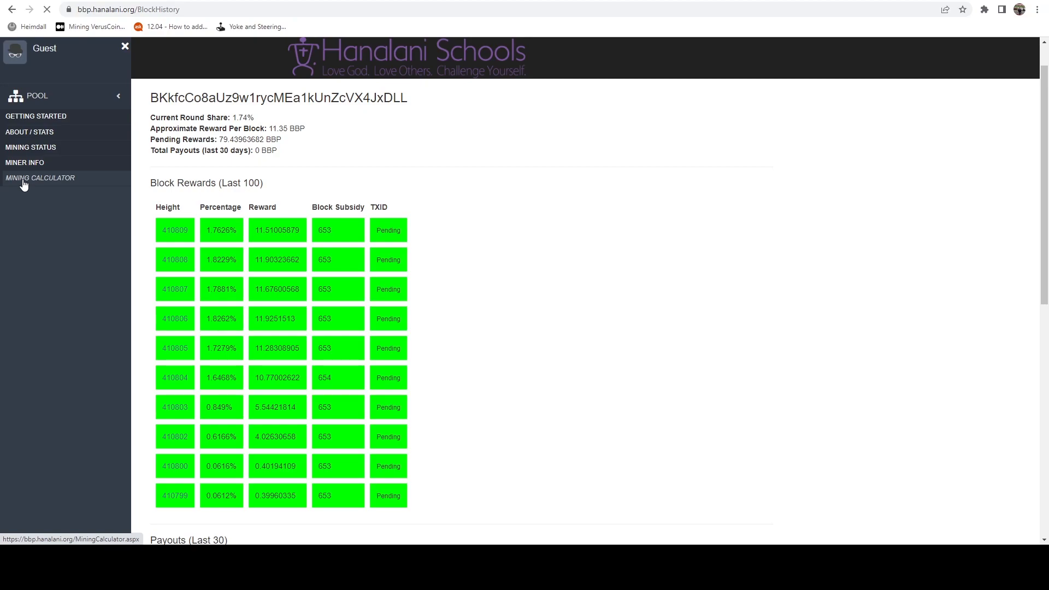
- Calculate revenue for 14000 HPS: about 1,360.13 BBP daily and 40,803.83 BBP monthly
click(40, 177)
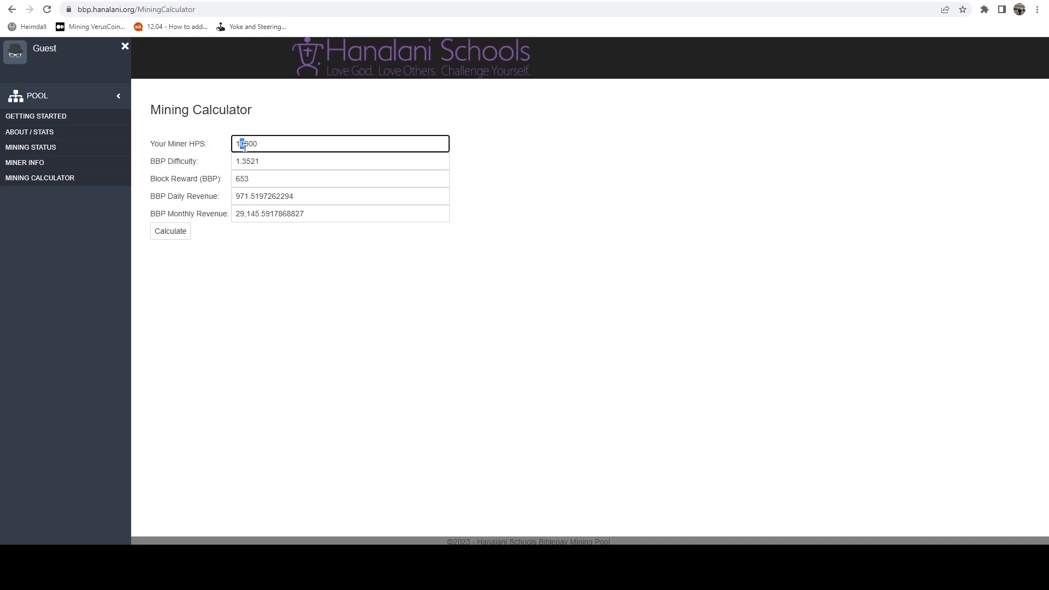
text(14000)
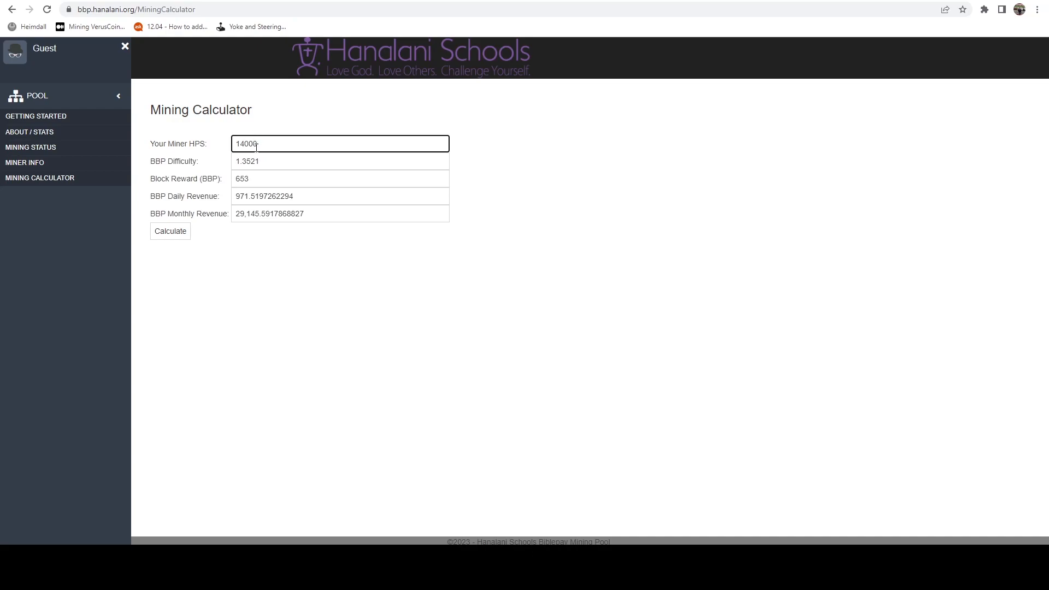
mouse_move(329, 206)
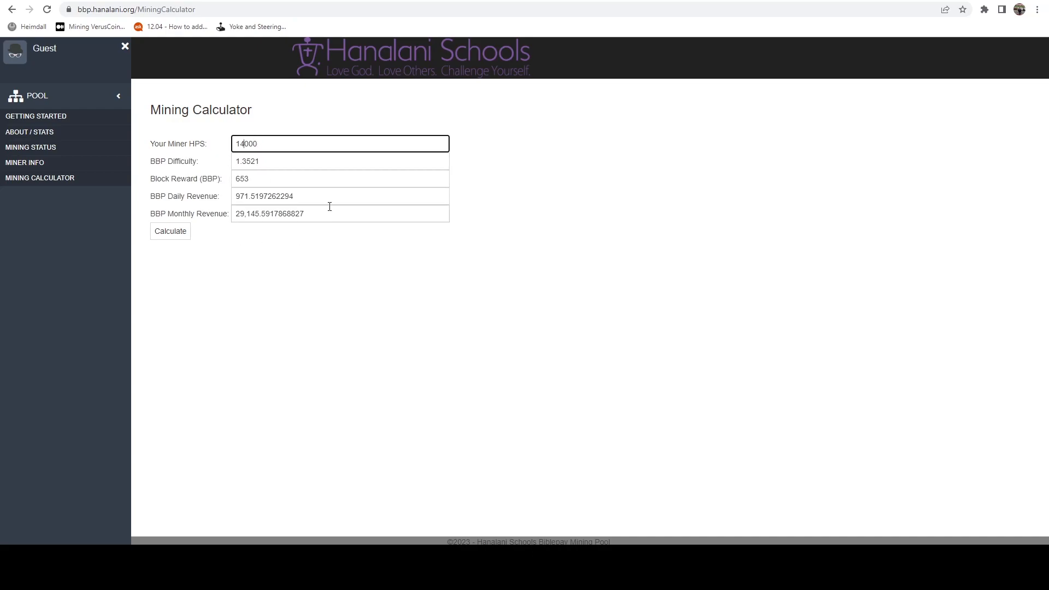
mouse_move(235, 336)
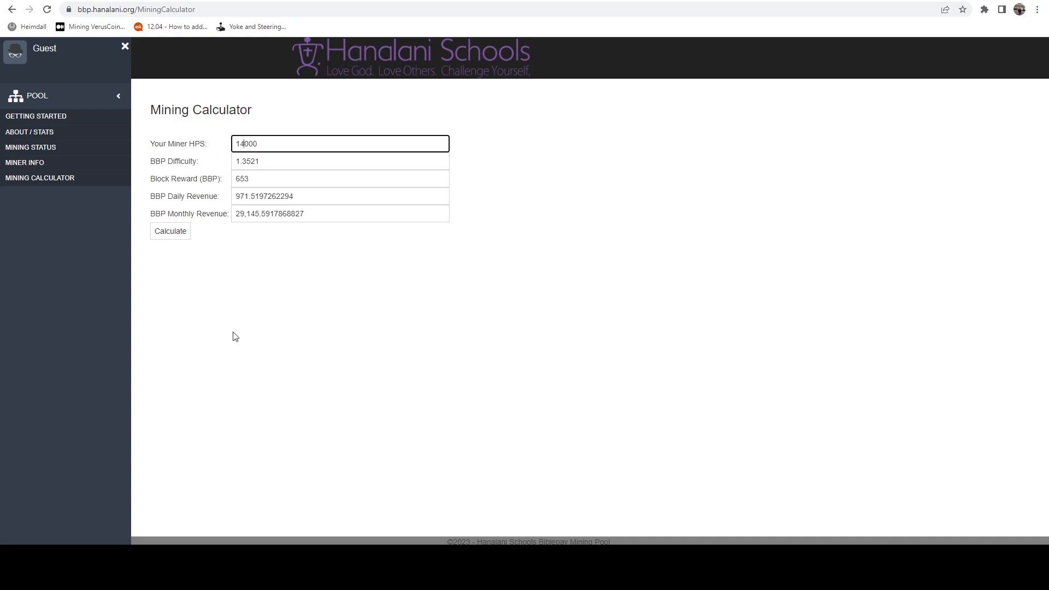
click(170, 230)
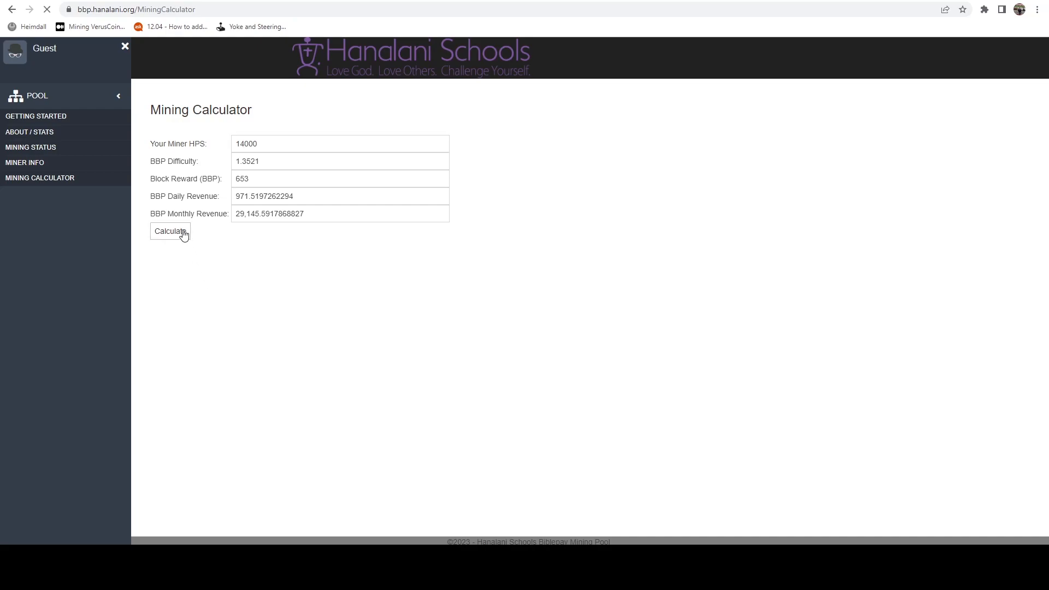
click(170, 230)
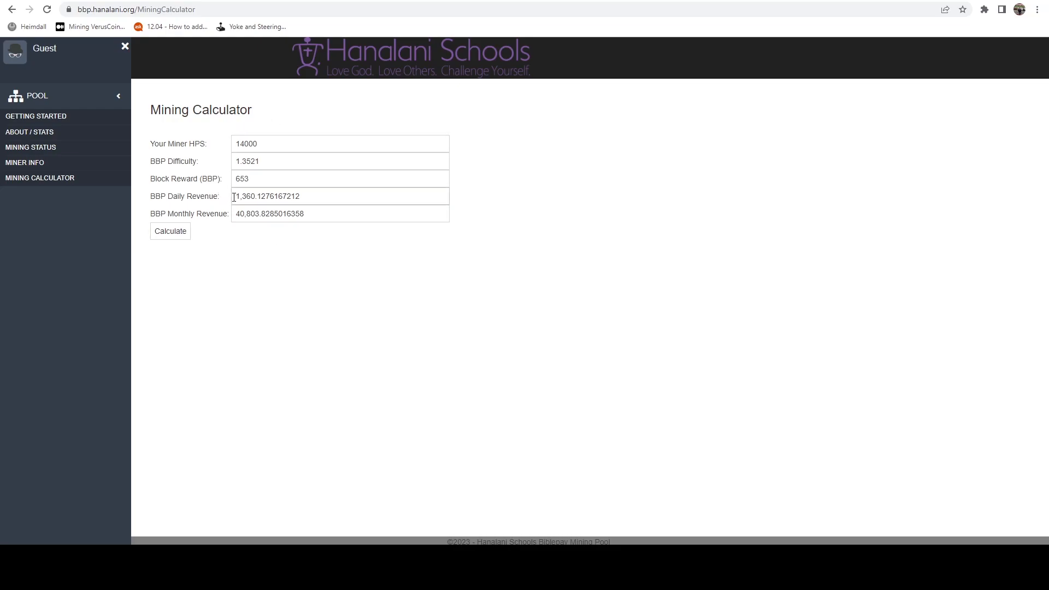
double_click(244, 196)
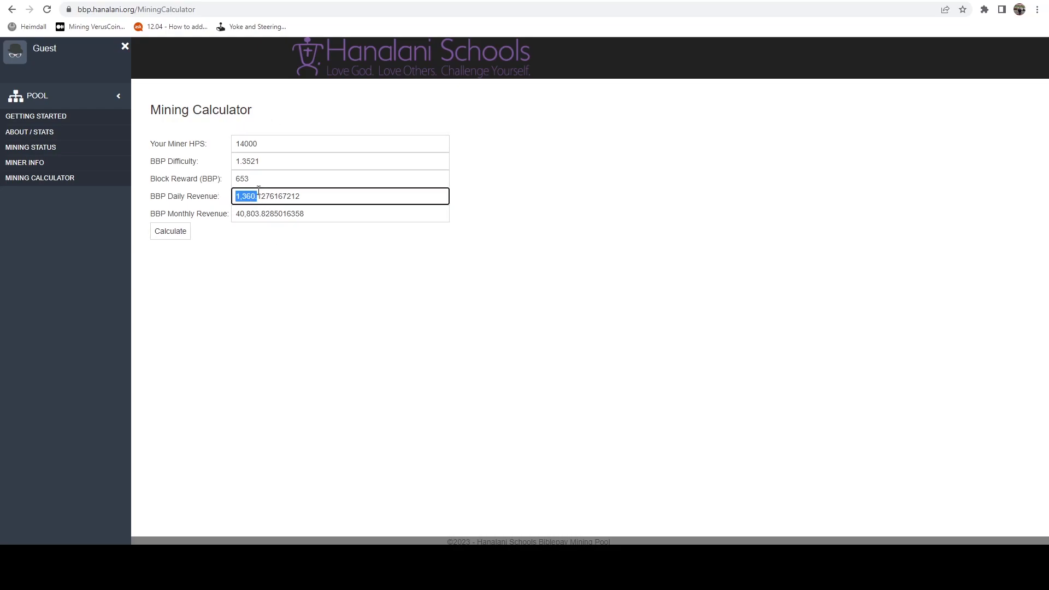
mouse_move(230, 339)
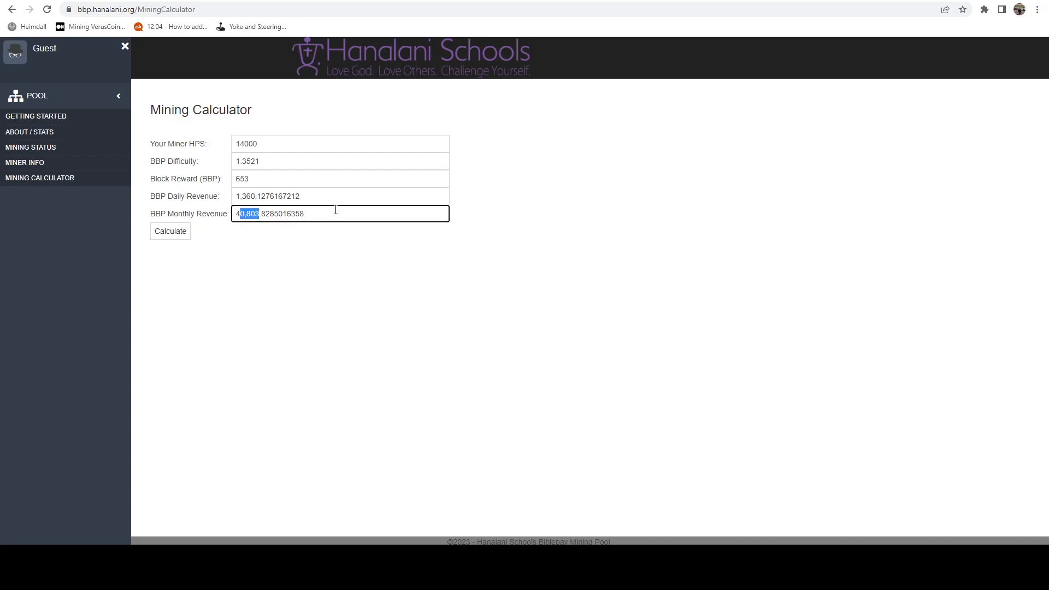
click(318, 253)
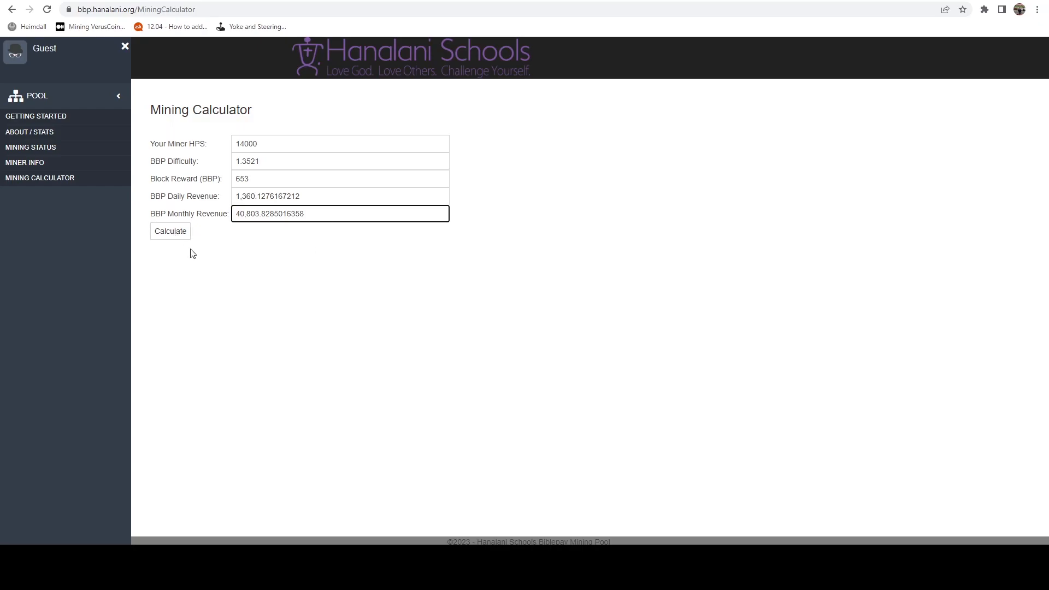
click(133, 9)
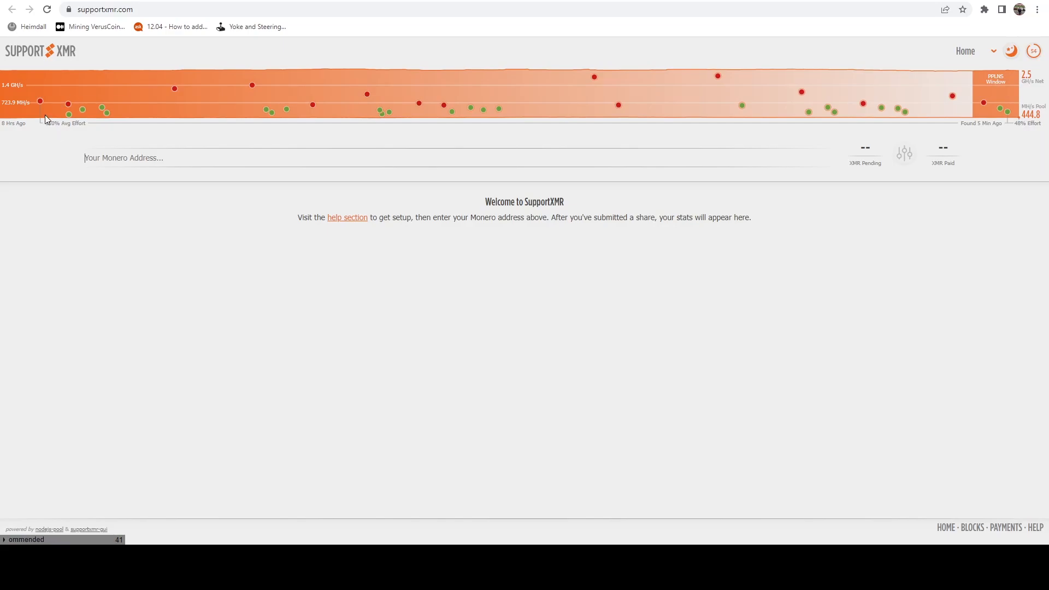
mouse_move(233, 178)
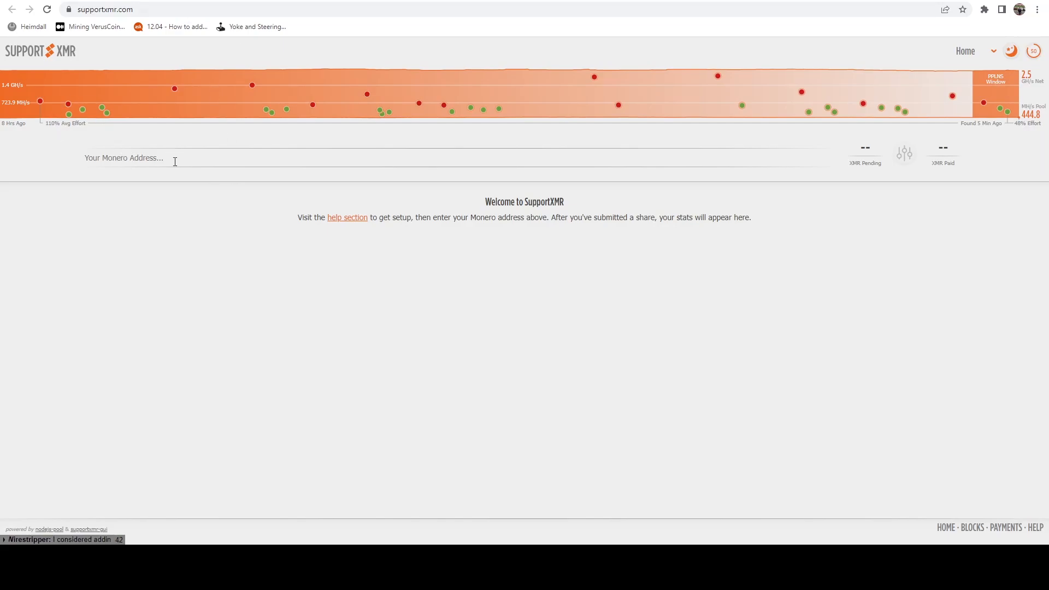
mouse_move(288, 150)
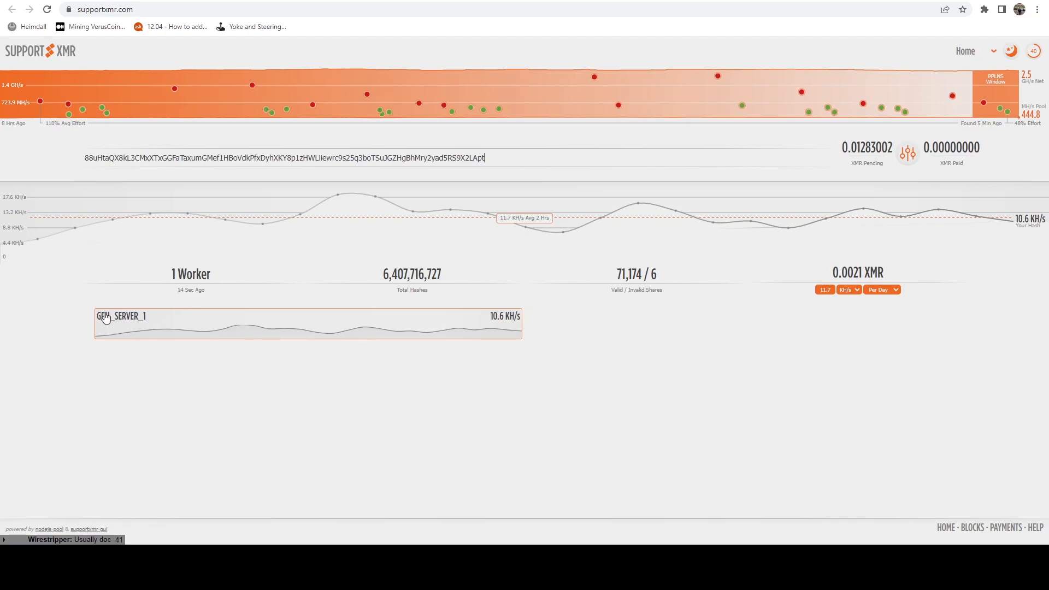
mouse_move(532, 289)
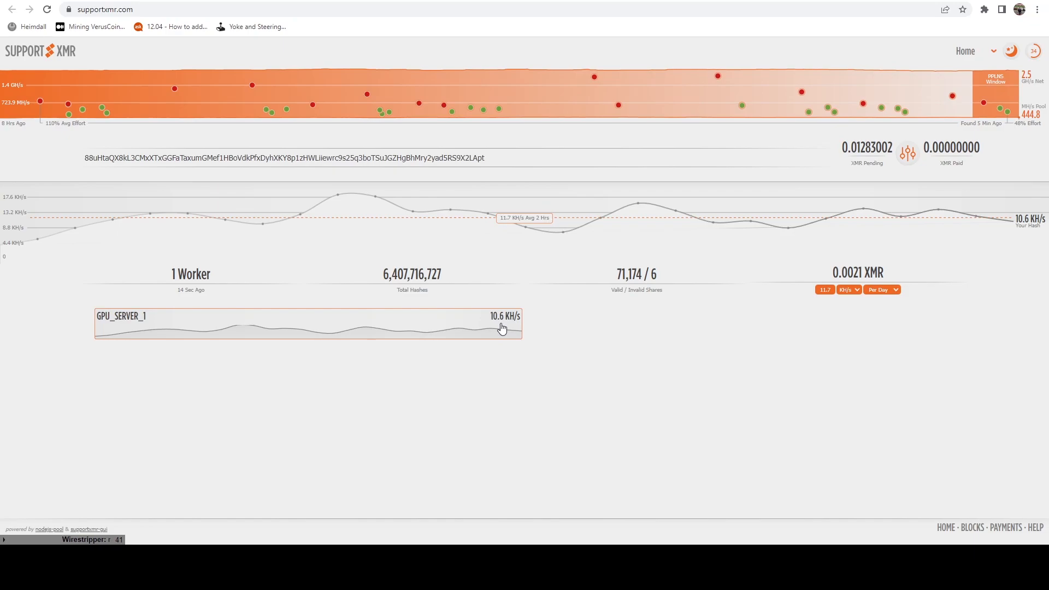
mouse_move(492, 309)
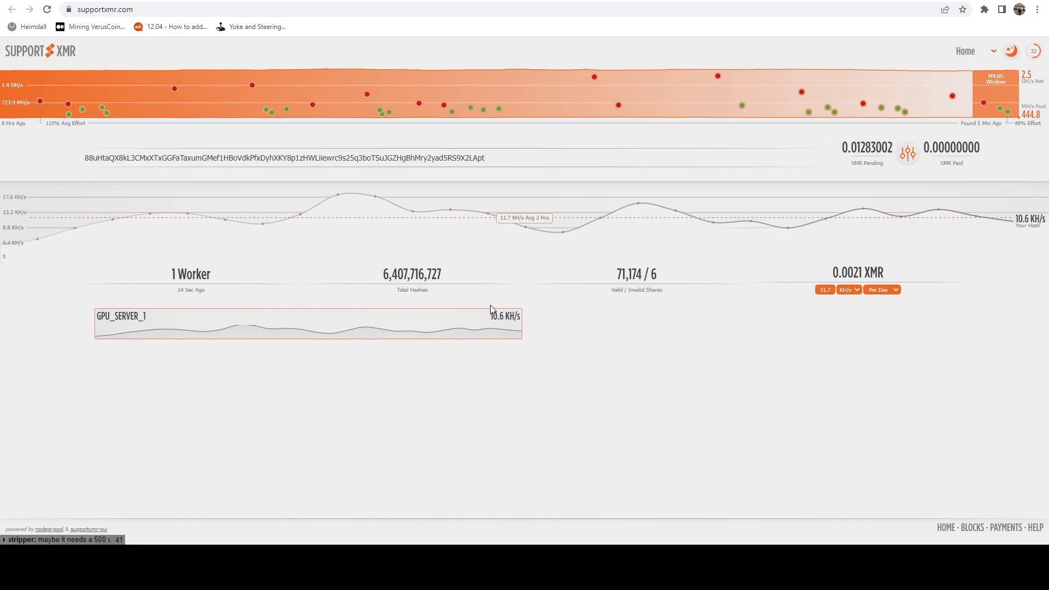
mouse_move(503, 344)
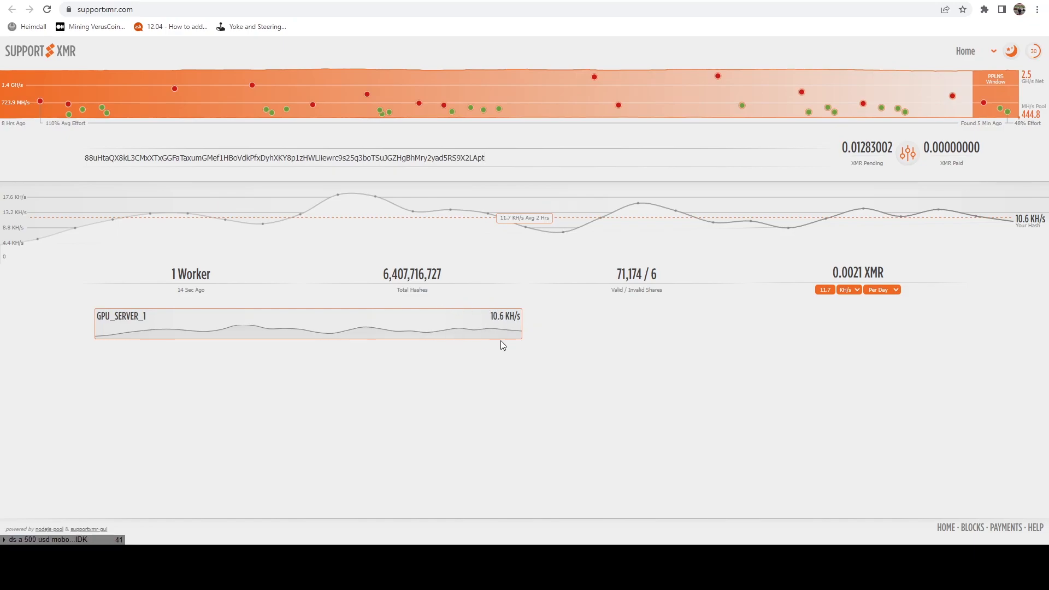
mouse_move(546, 406)
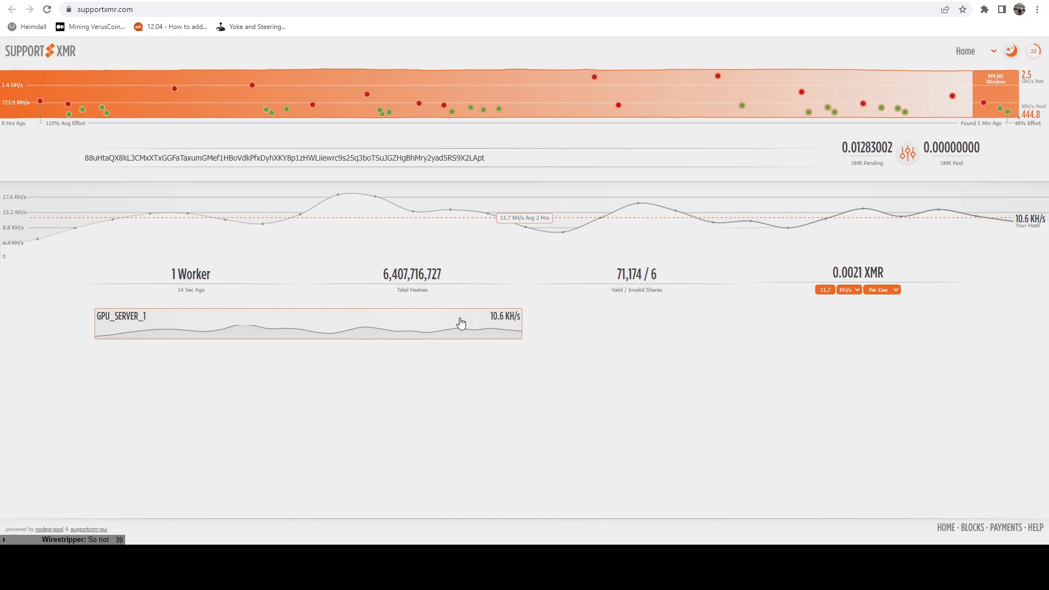
mouse_move(189, 361)
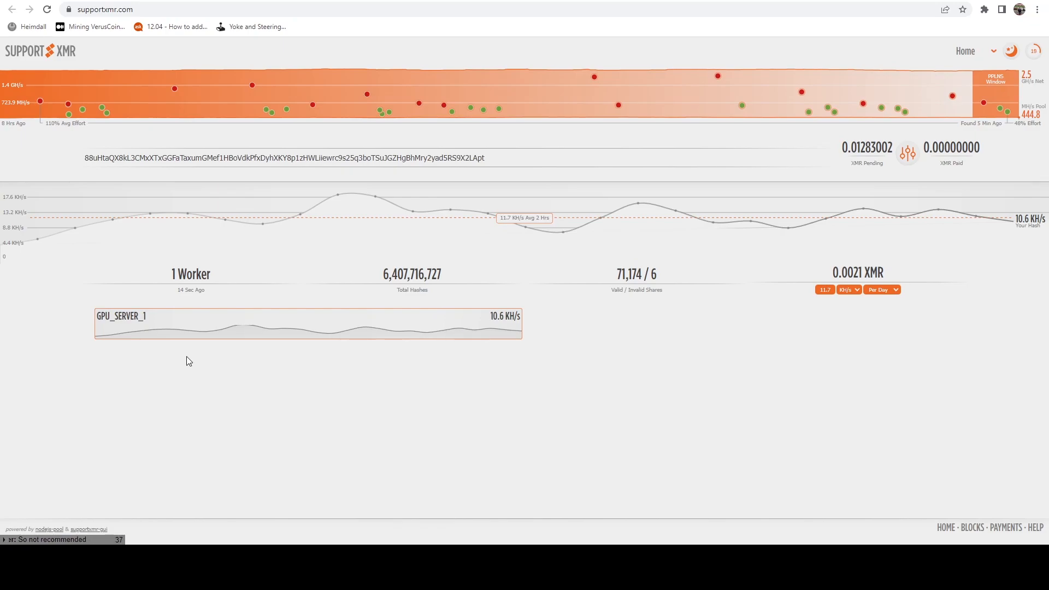
mouse_move(392, 332)
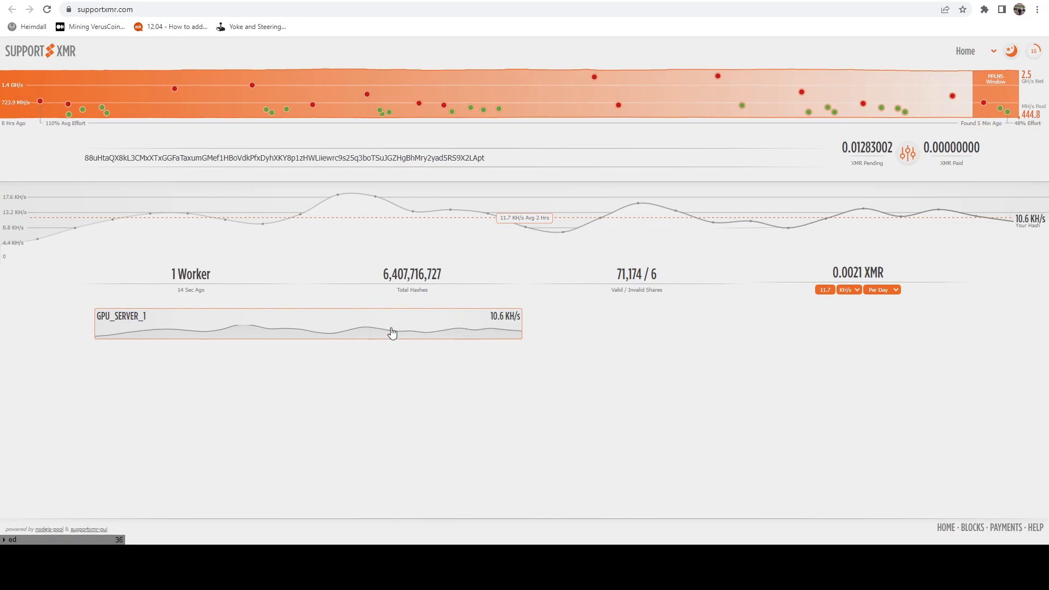
- Review the GPU_SERVER_1 worker's detailed stats in SupportXMR and close them
click(195, 331)
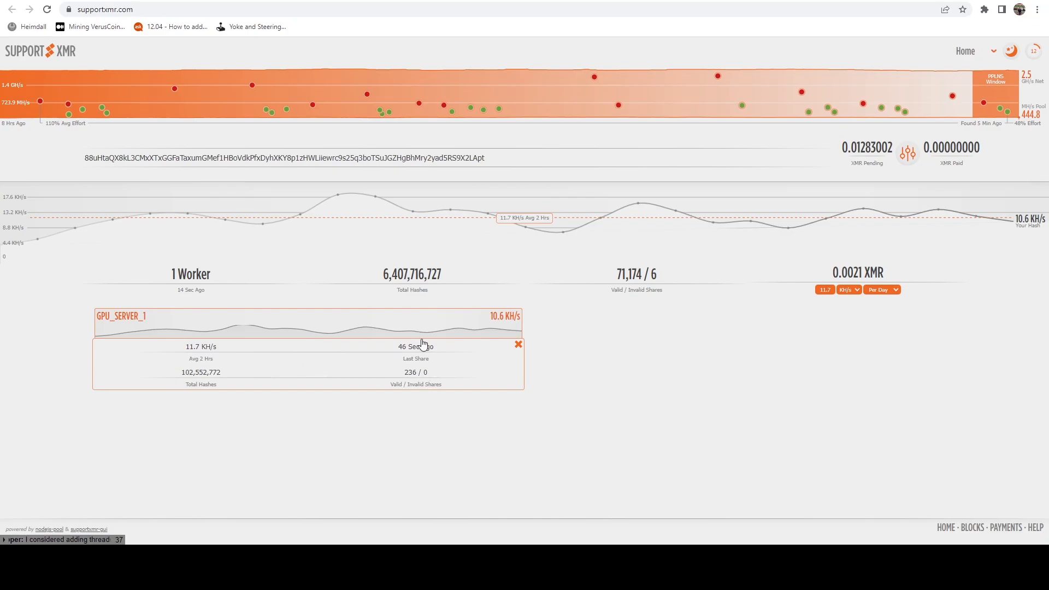
mouse_move(642, 371)
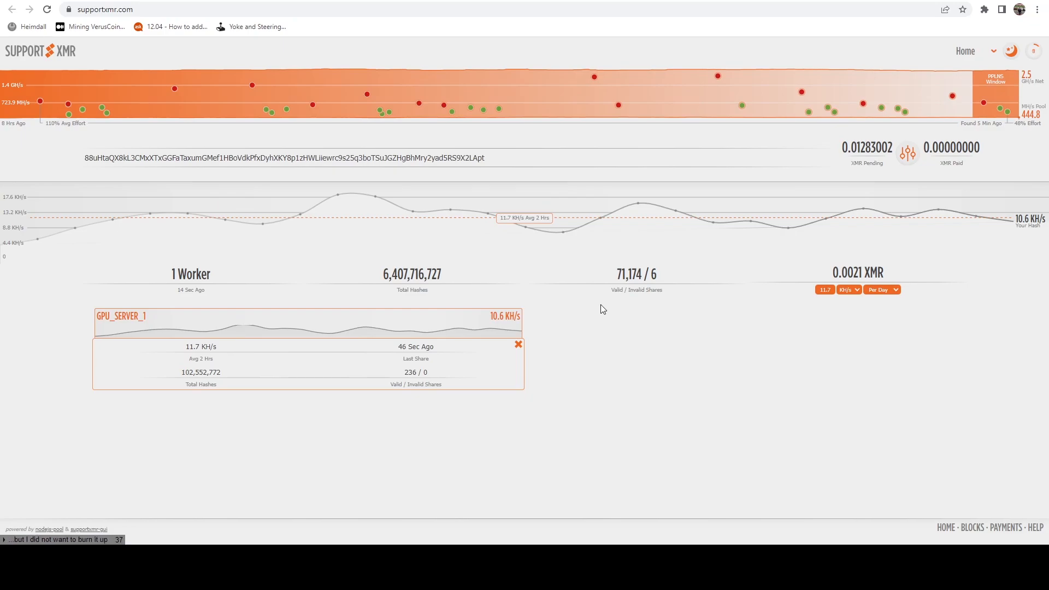
mouse_move(312, 78)
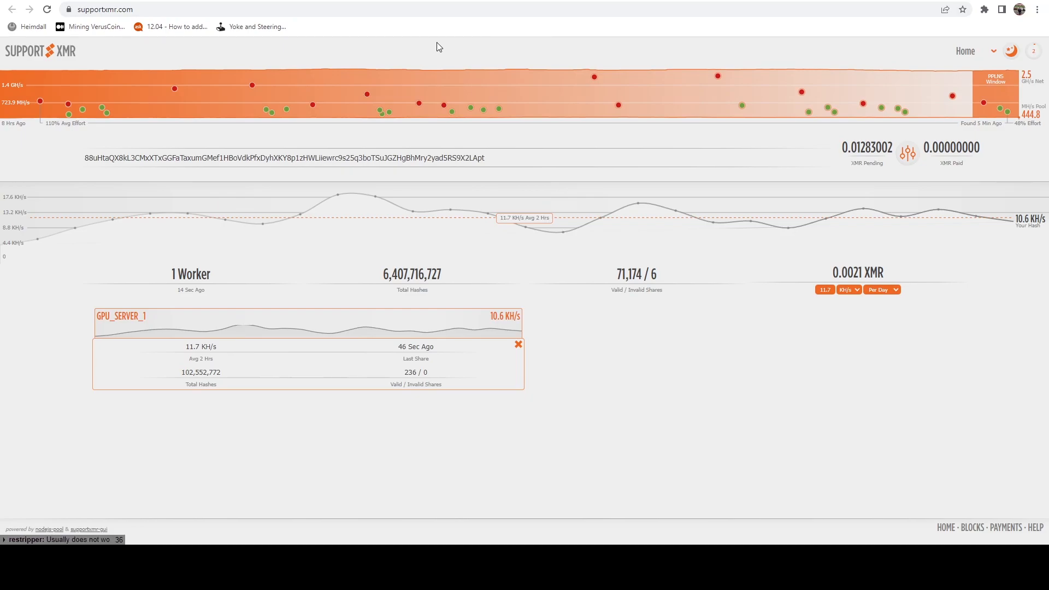
mouse_move(293, 351)
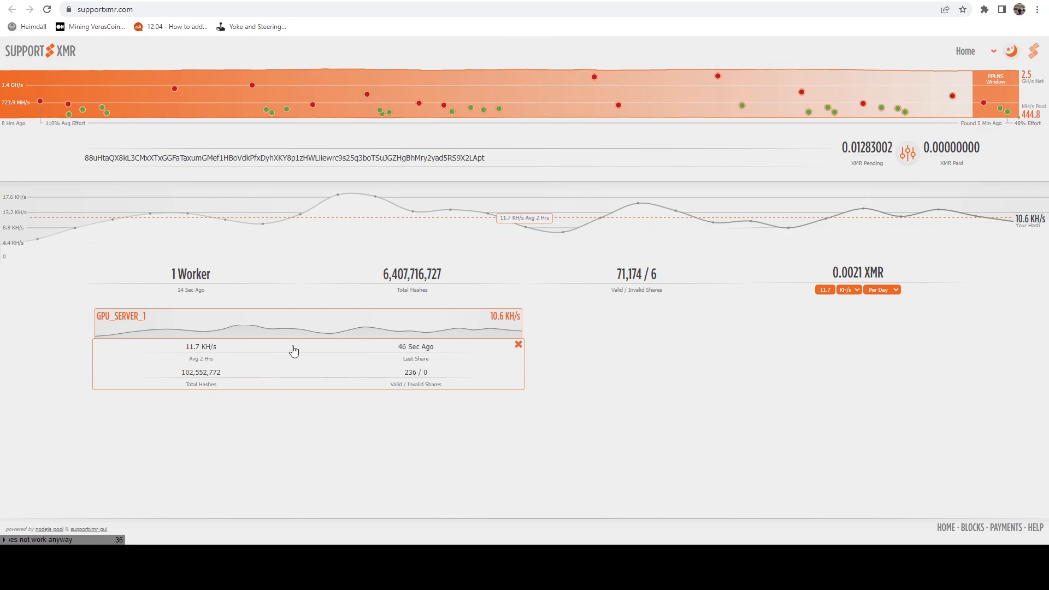
click(518, 344)
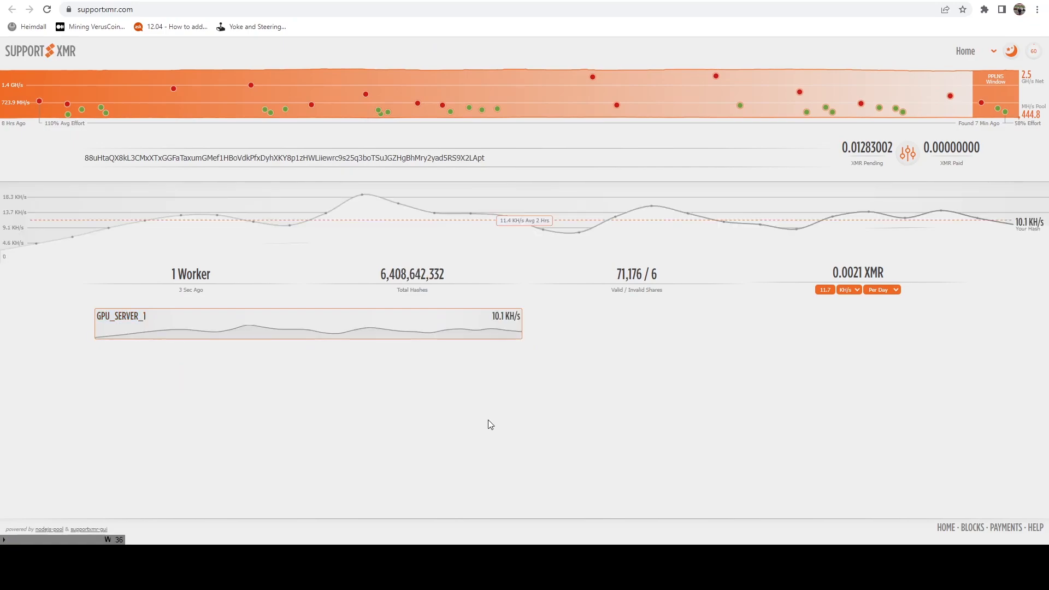
mouse_move(749, 338)
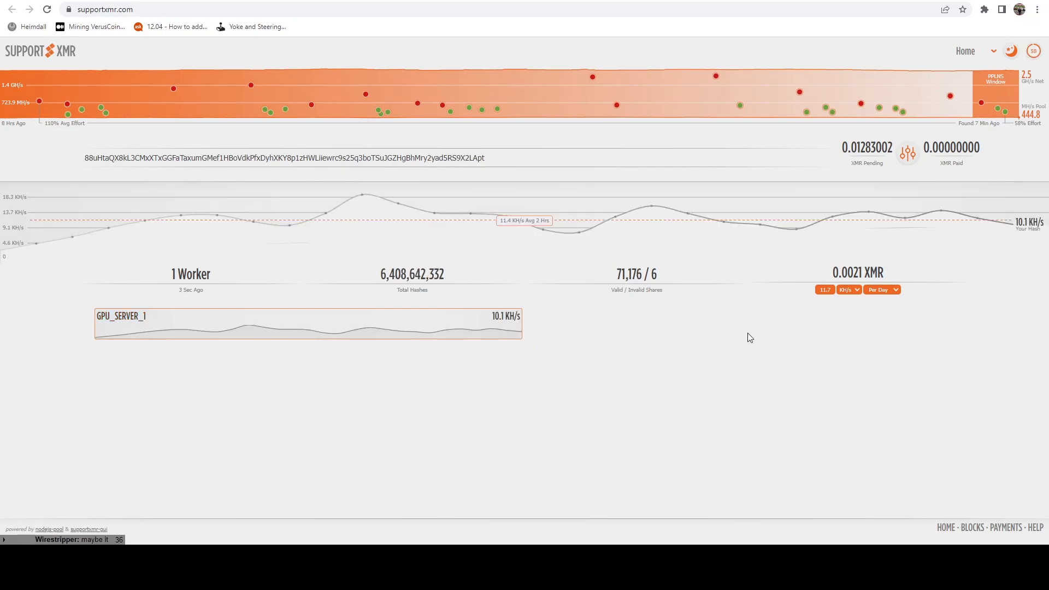
mouse_move(816, 434)
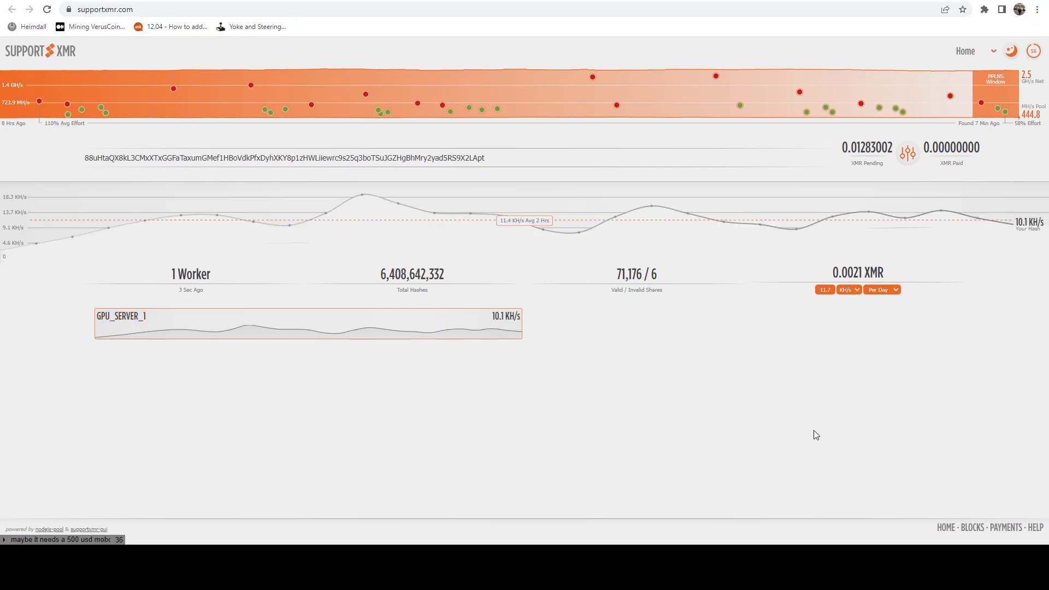
mouse_move(722, 408)
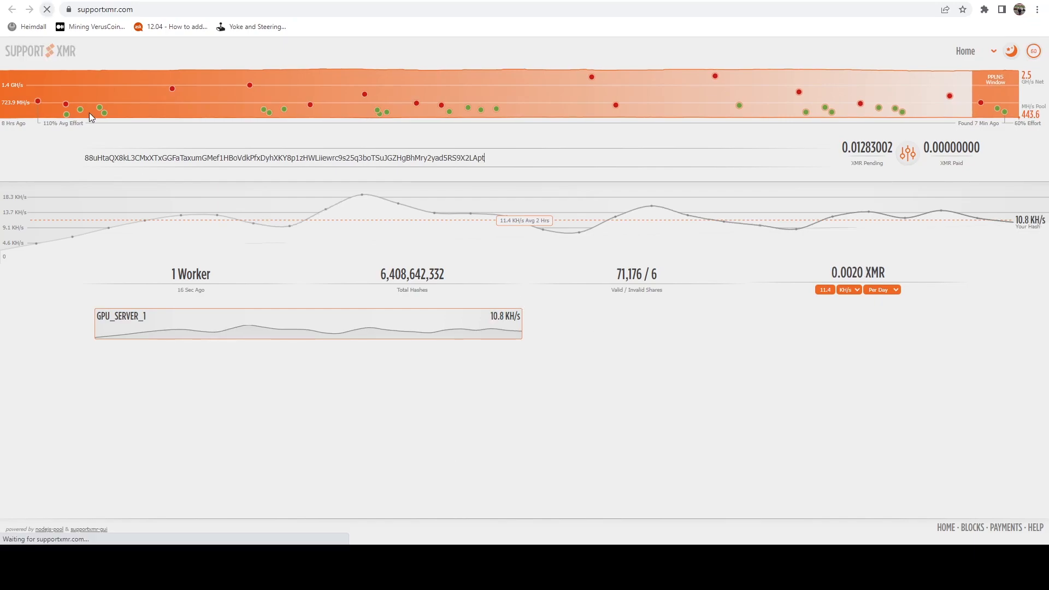
mouse_move(721, 497)
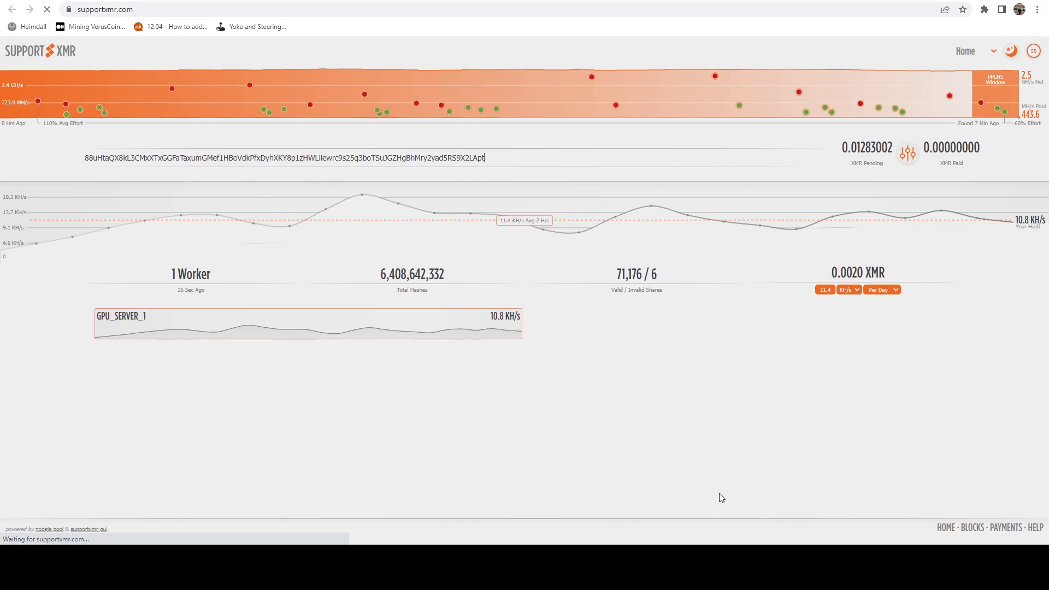
mouse_move(797, 403)
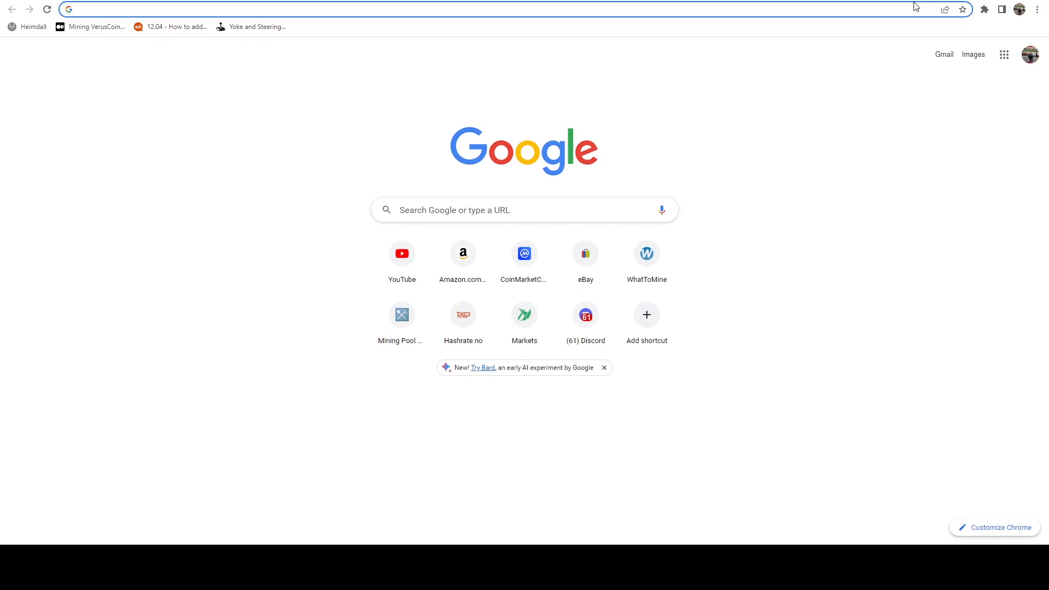
- Find Monero via the 'xmr' search in WhatToMine's coin calculators and load its calculator
click(645, 254)
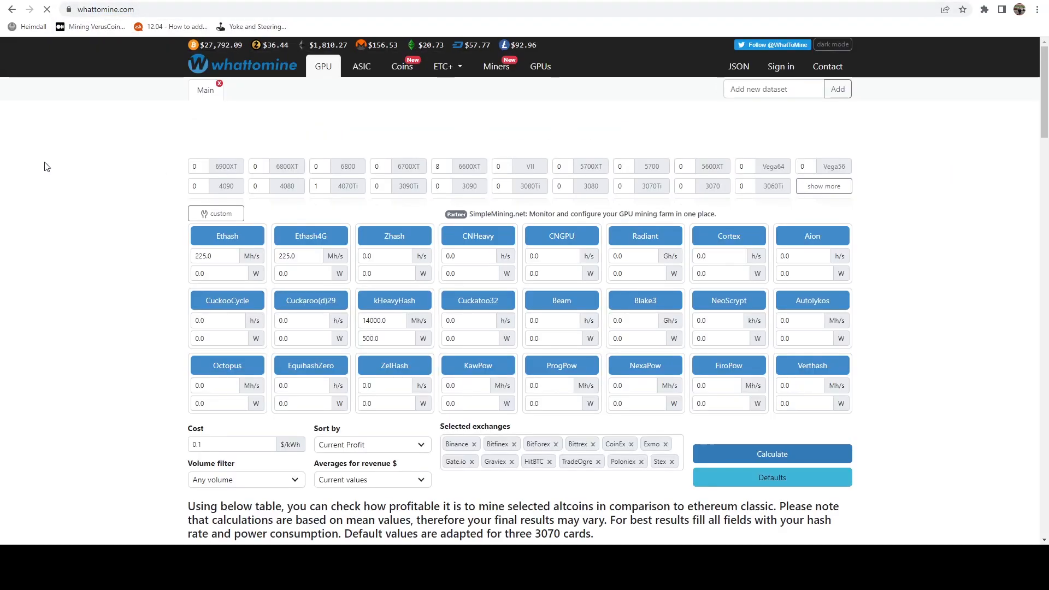
click(402, 66)
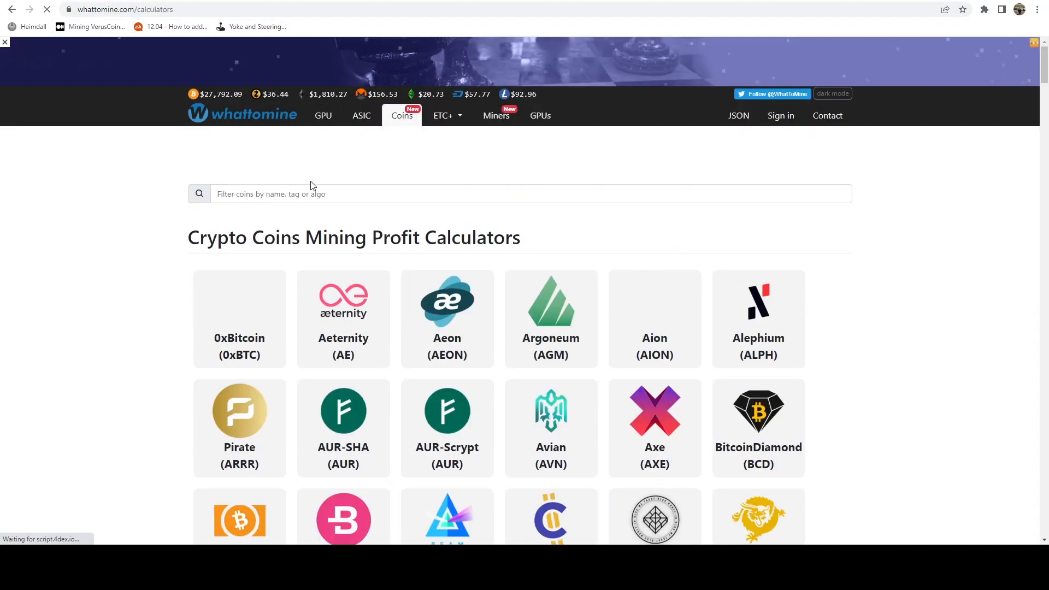
text(xmr)
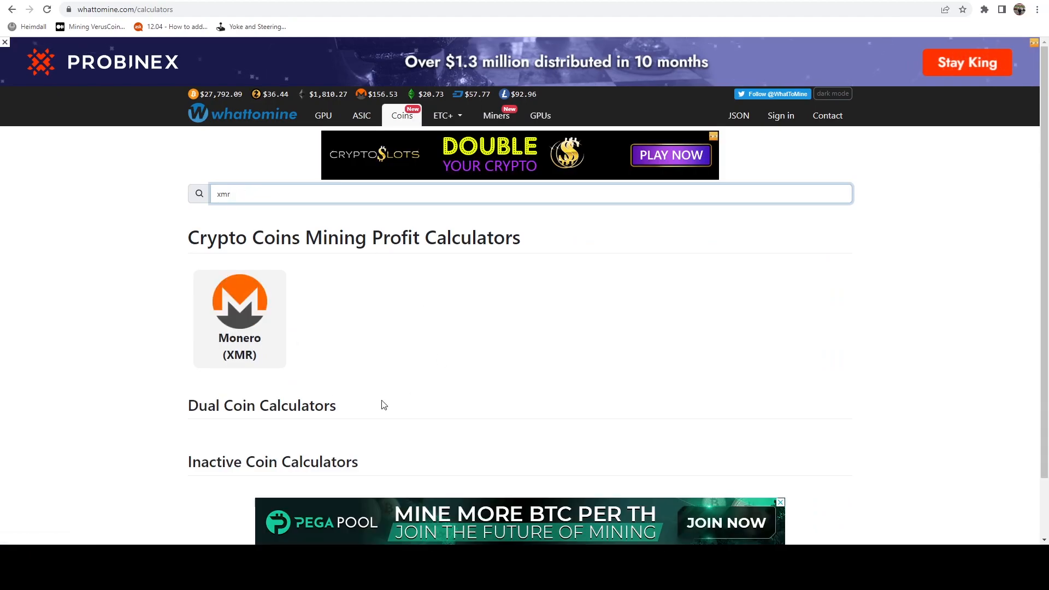
click(239, 304)
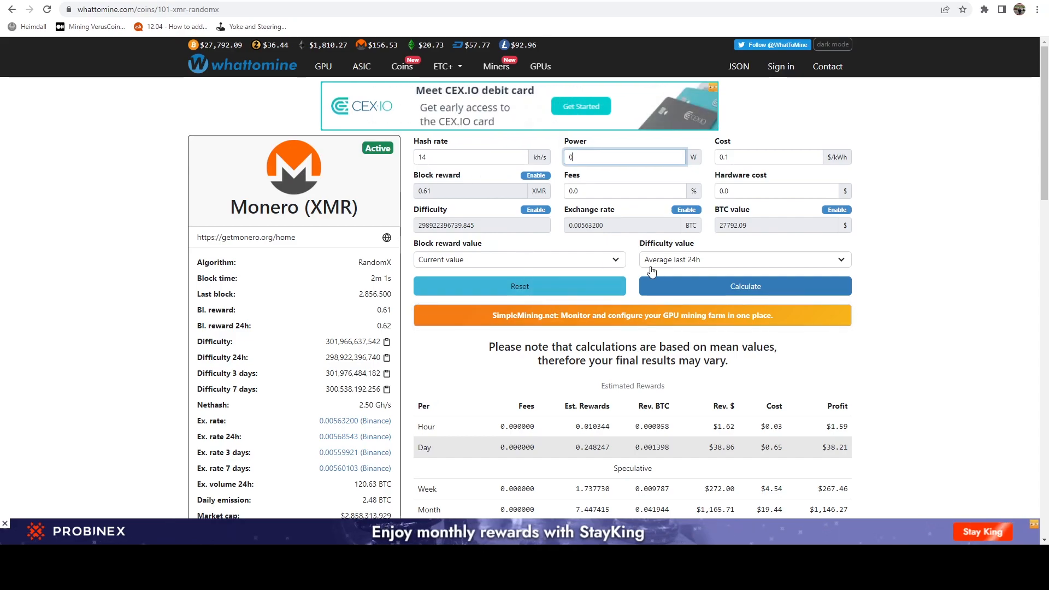
- Recalculate Monero earnings for 14 kh/s at current difficulty, showing about $0.38 per day
click(742, 260)
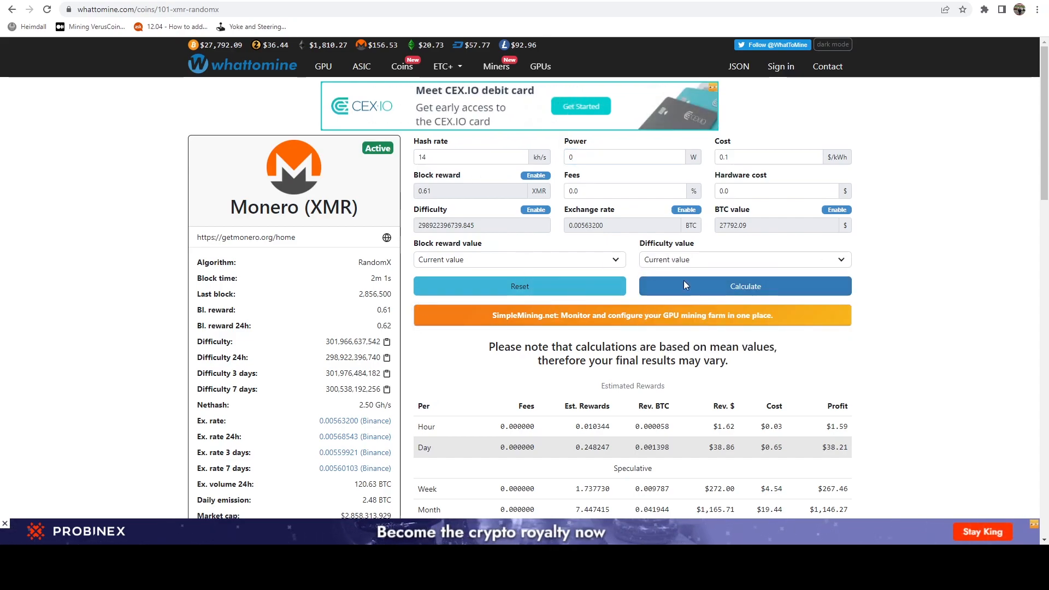
click(744, 285)
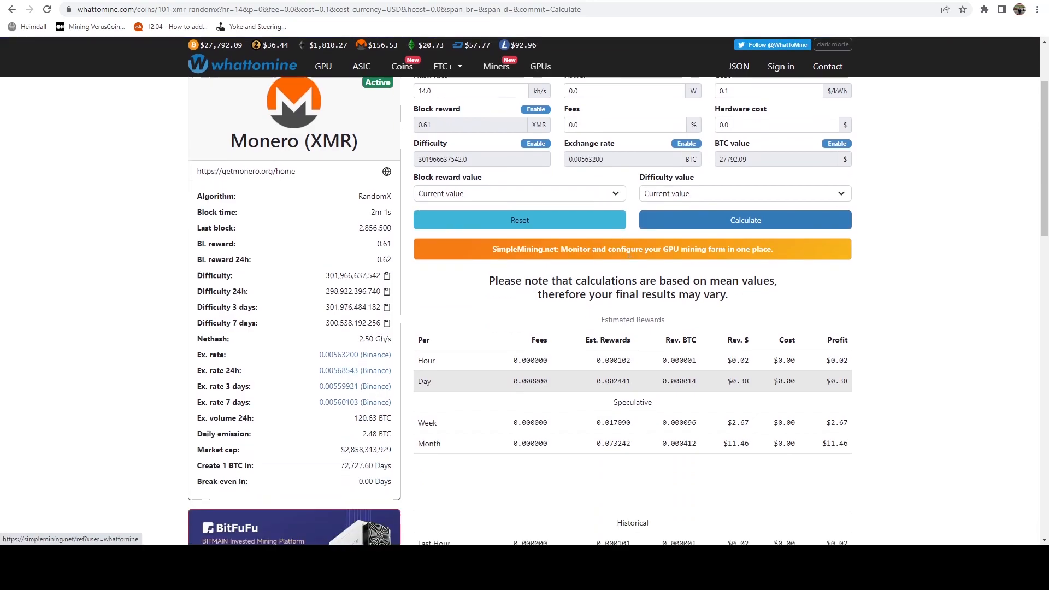
scroll(down, 3)
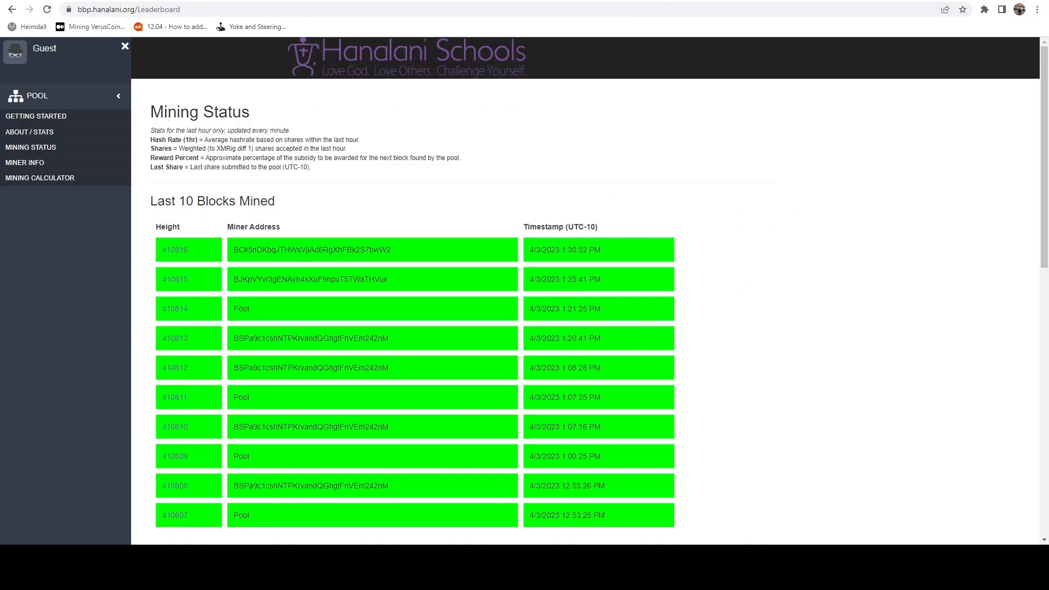
- Run the Hanalani BBP mining calculator at 14000 HPS for about 1,360 BBP daily
click(40, 177)
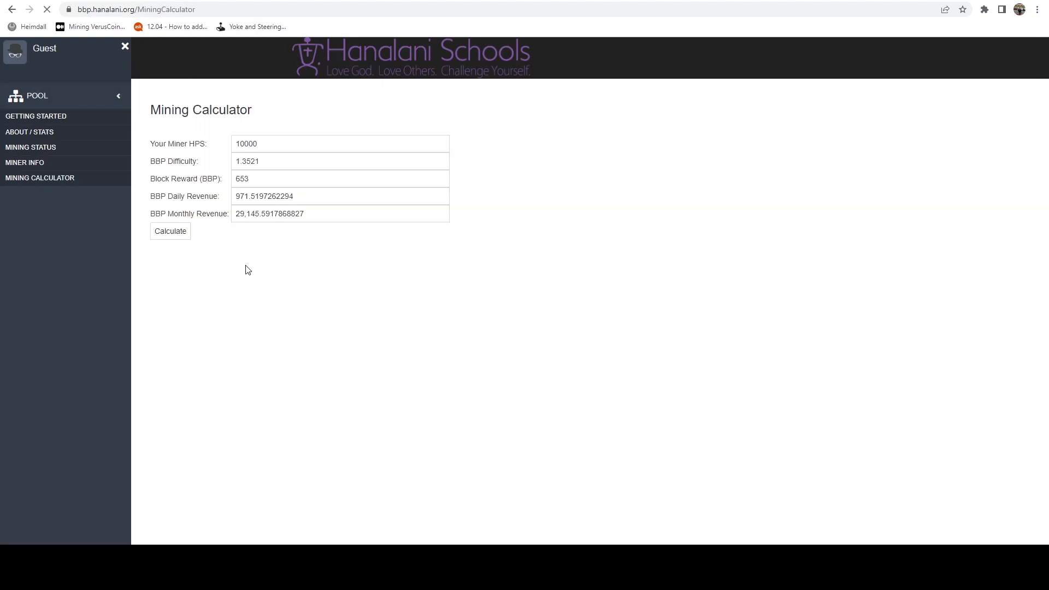
click(340, 143)
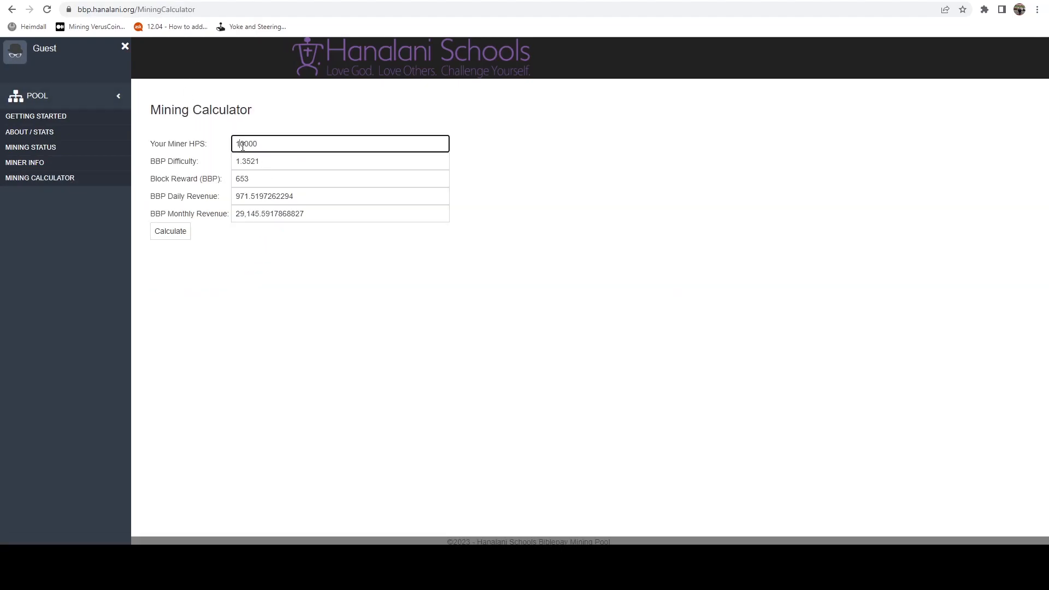
text(14000)
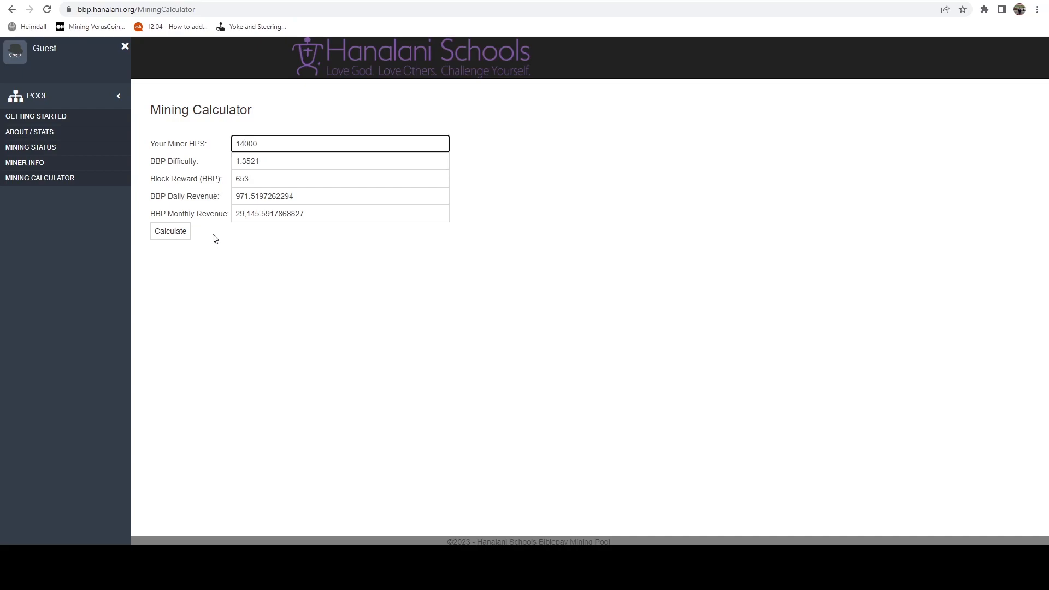
click(170, 230)
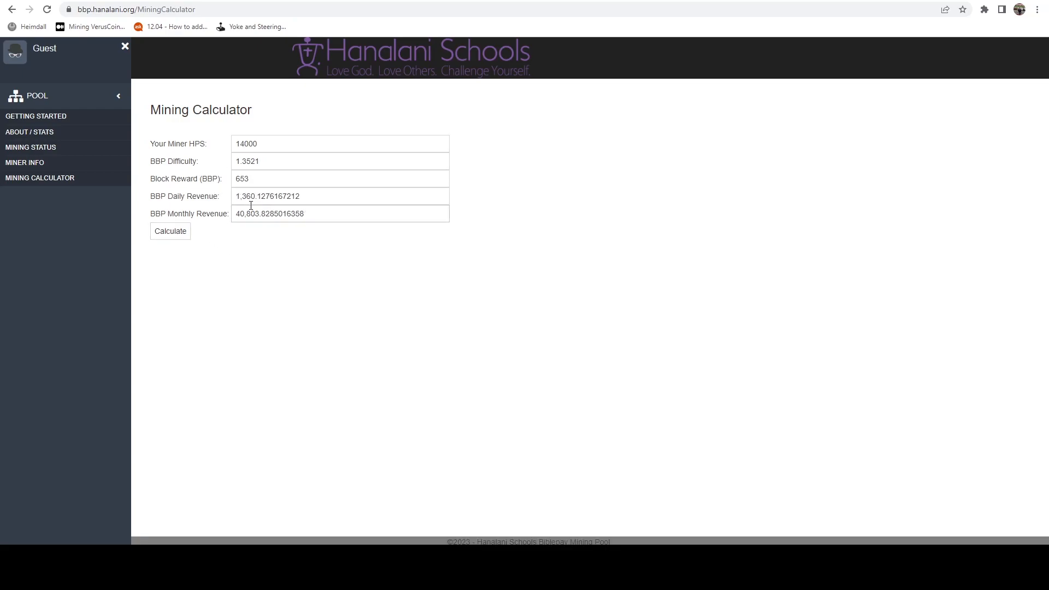
mouse_move(768, 307)
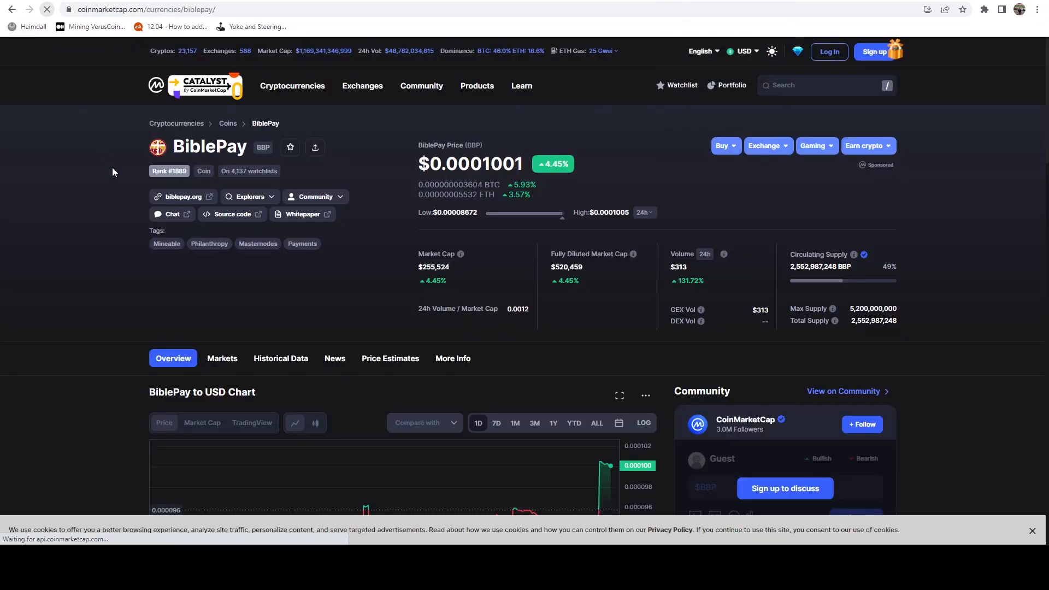
- Scroll through BiblePay's price details on CoinMarketCap at $0.0001001
scroll(down, 3)
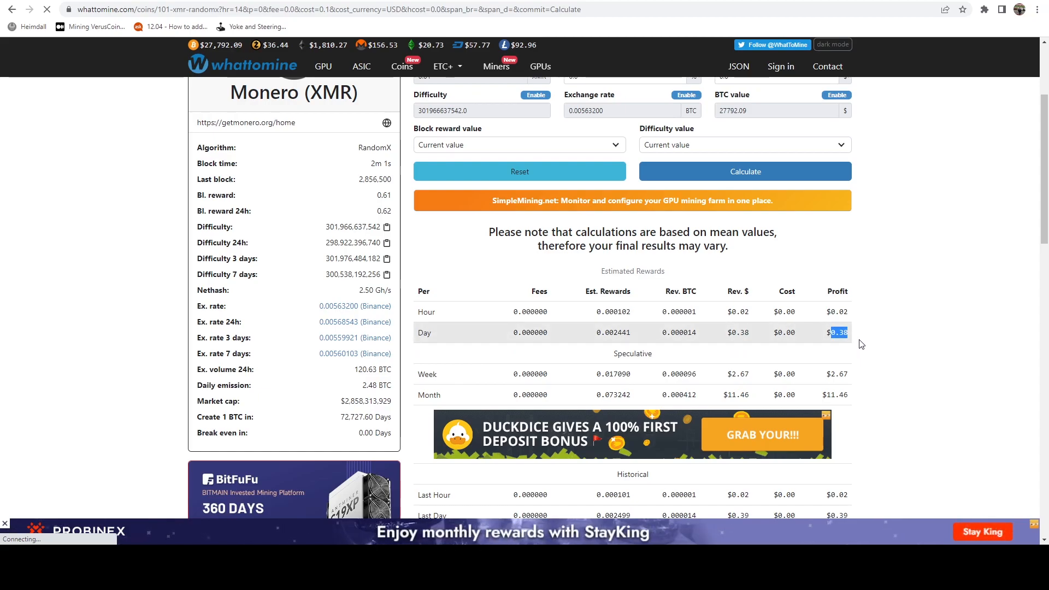
mouse_move(993, 311)
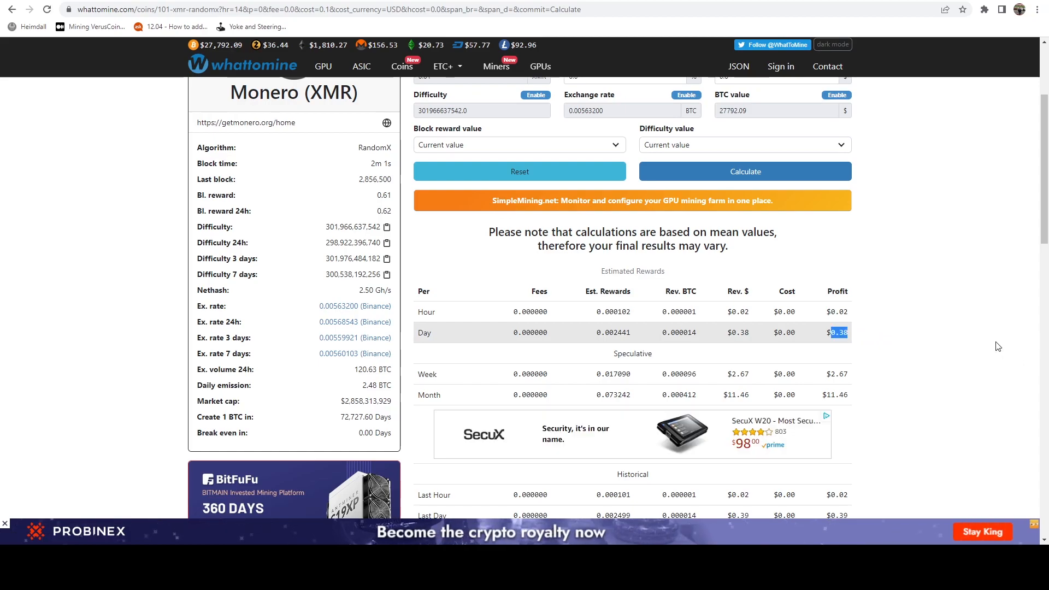
mouse_move(857, 351)
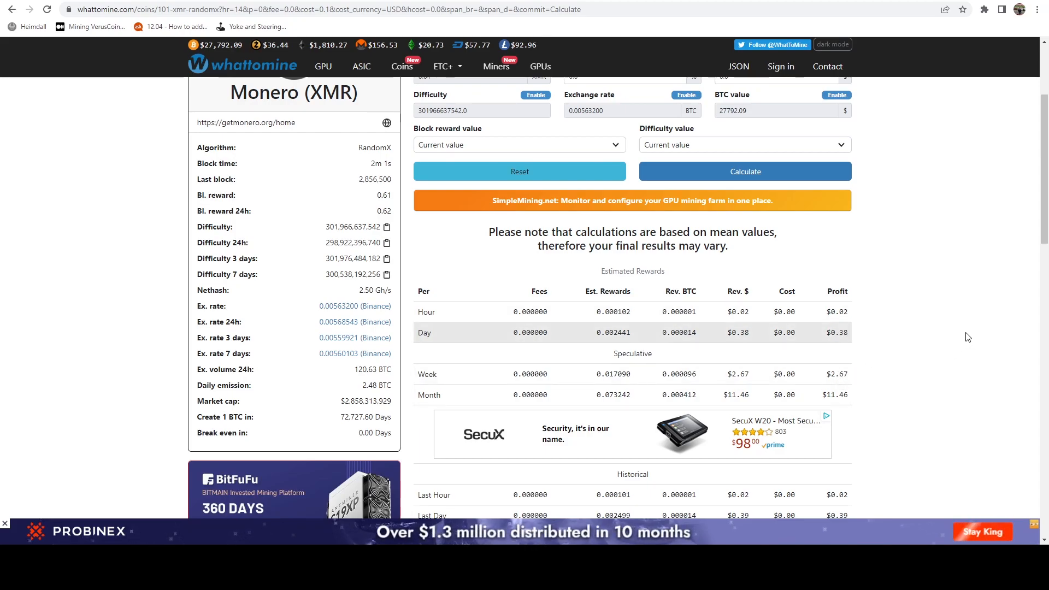
mouse_move(885, 402)
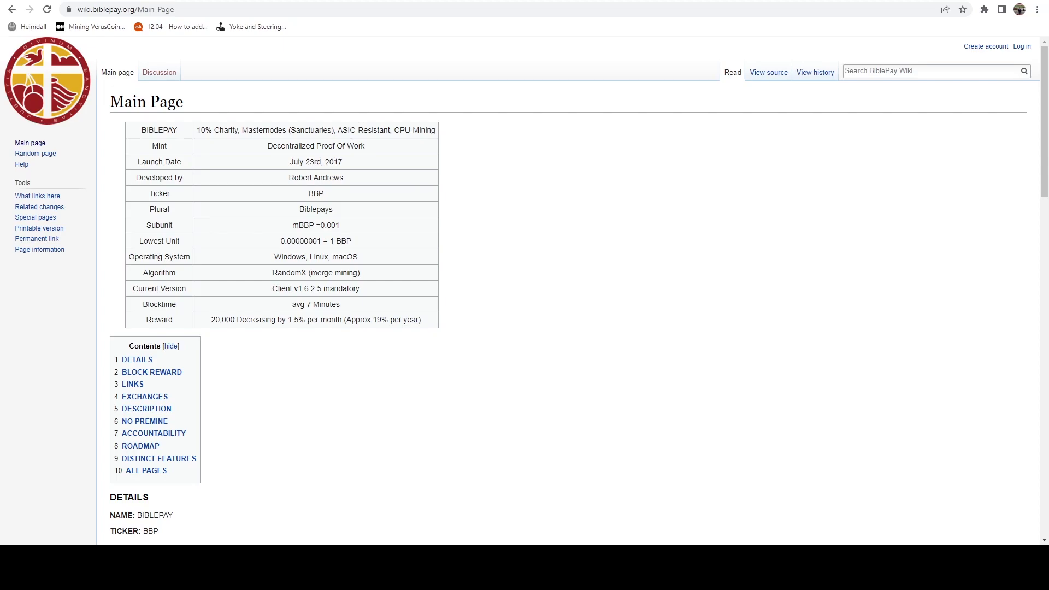
mouse_move(582, 121)
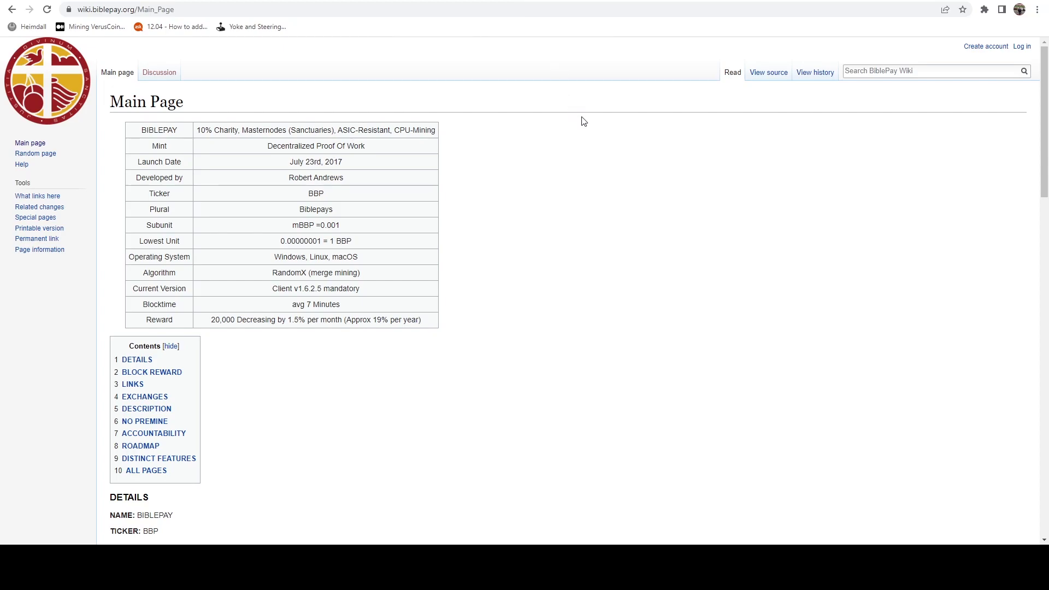
mouse_move(580, 127)
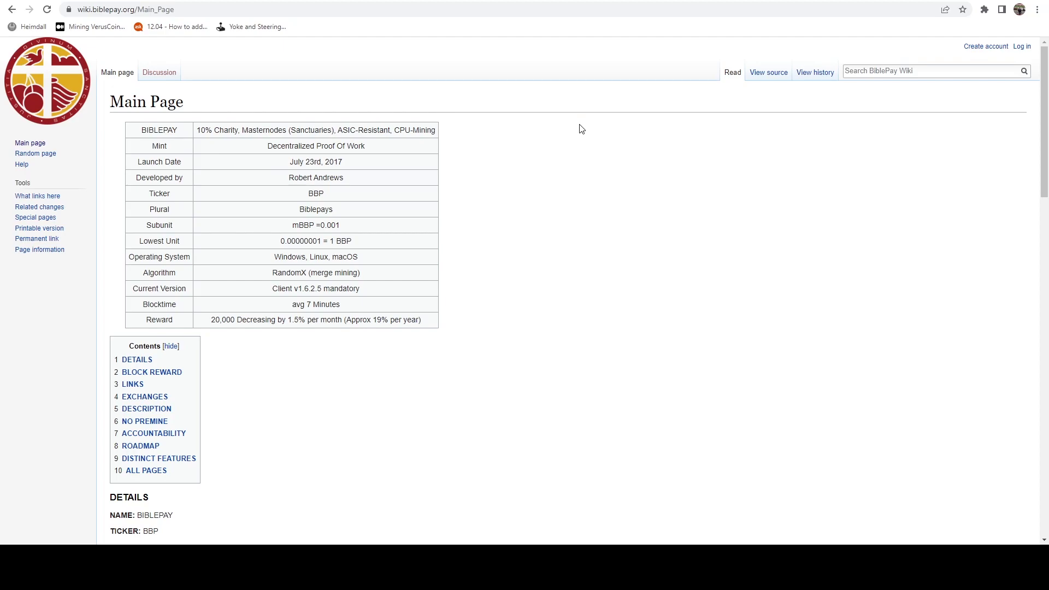
mouse_move(587, 128)
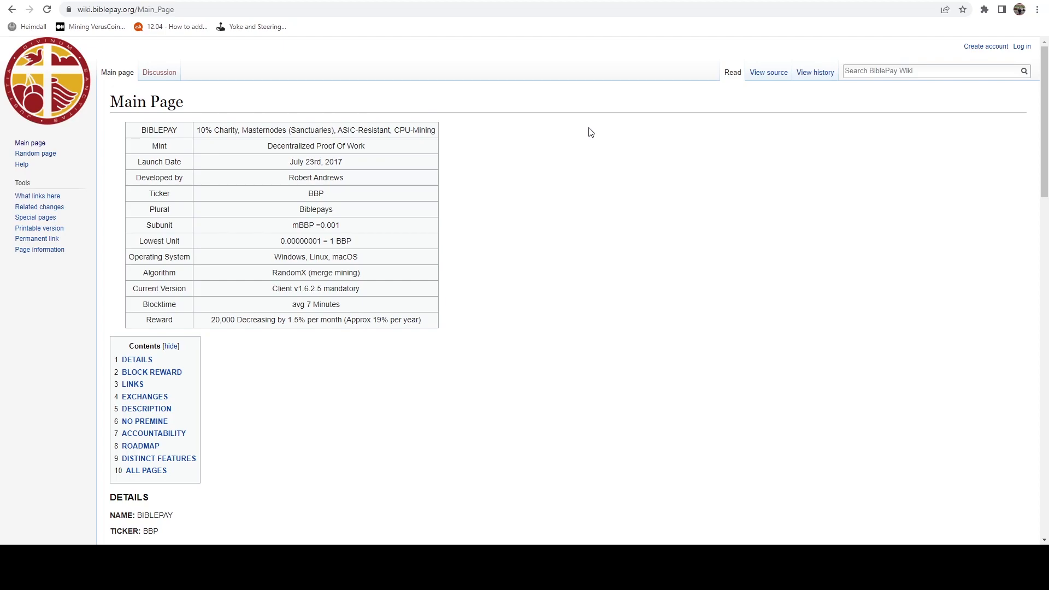
mouse_move(613, 101)
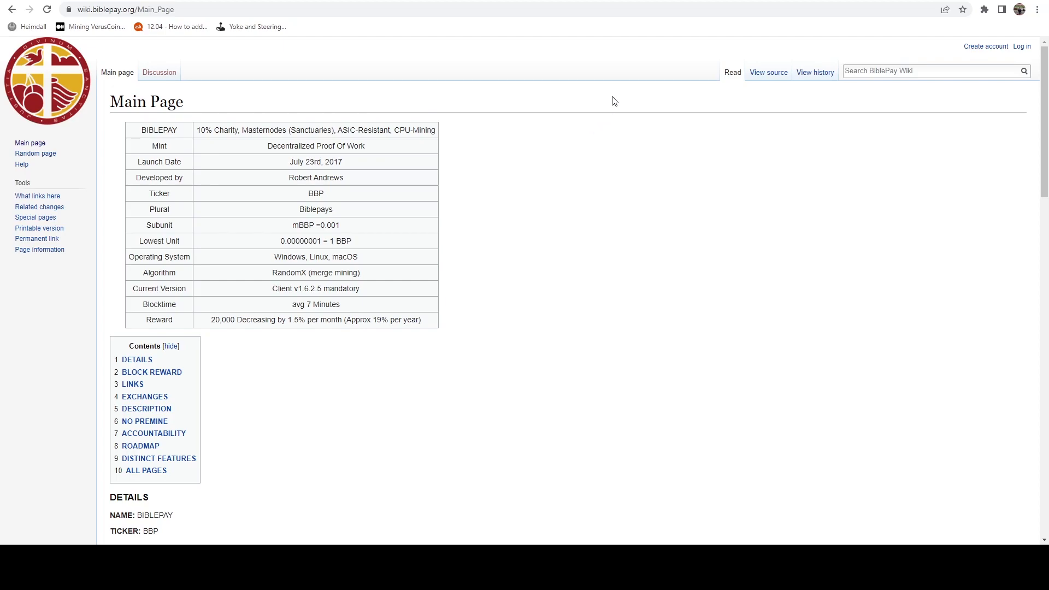
mouse_move(583, 114)
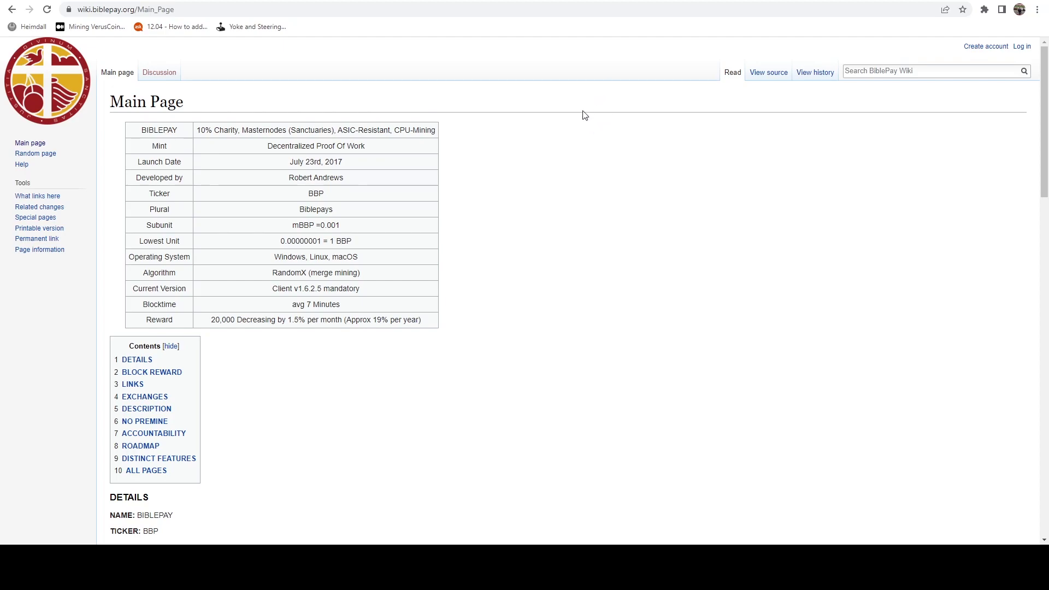
mouse_move(714, 261)
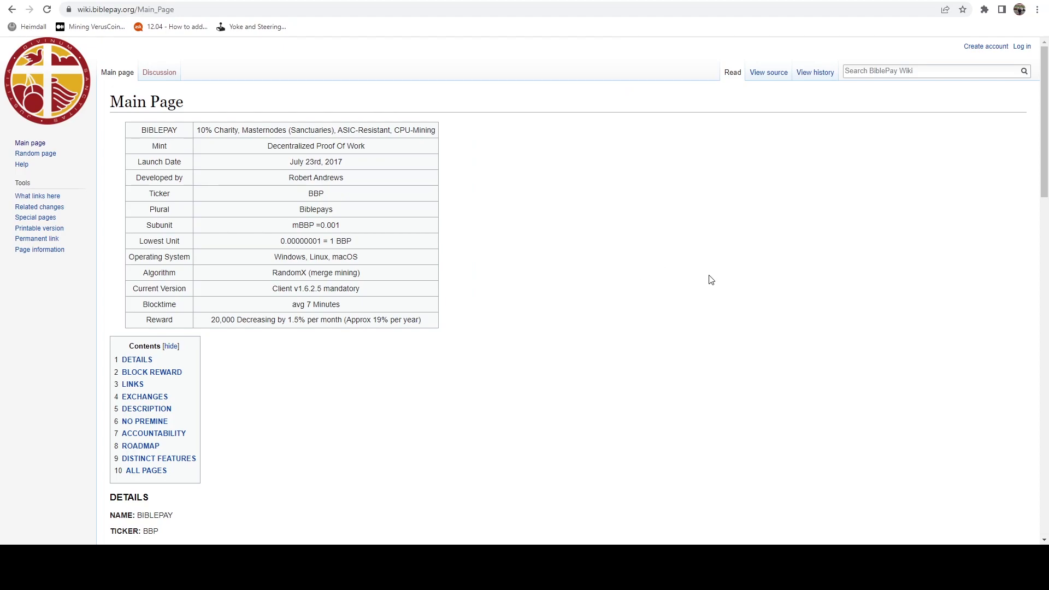
mouse_move(762, 280)
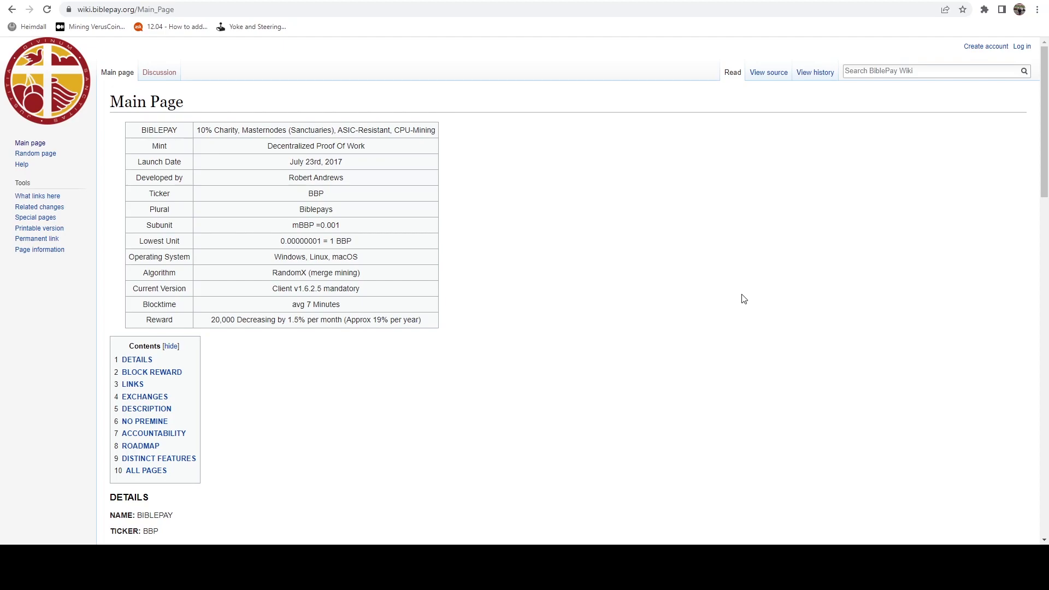
mouse_move(805, 262)
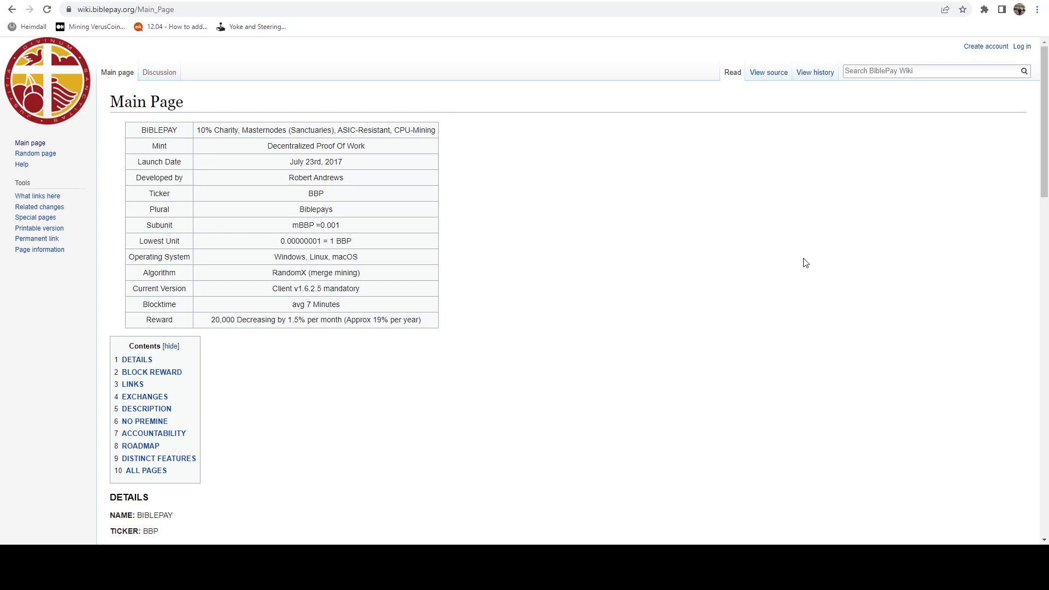
mouse_move(749, 229)
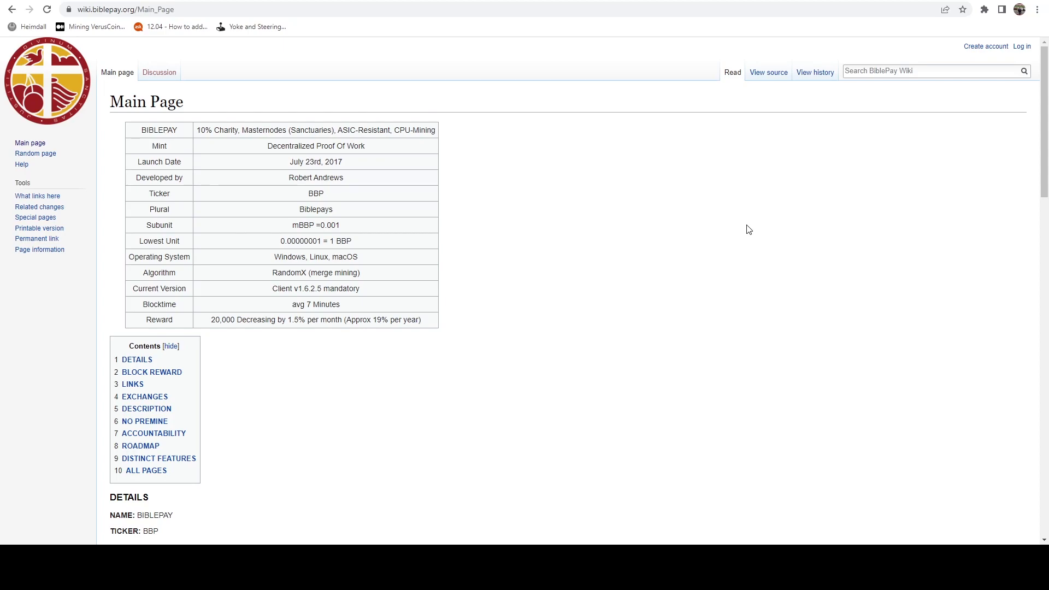
mouse_move(744, 235)
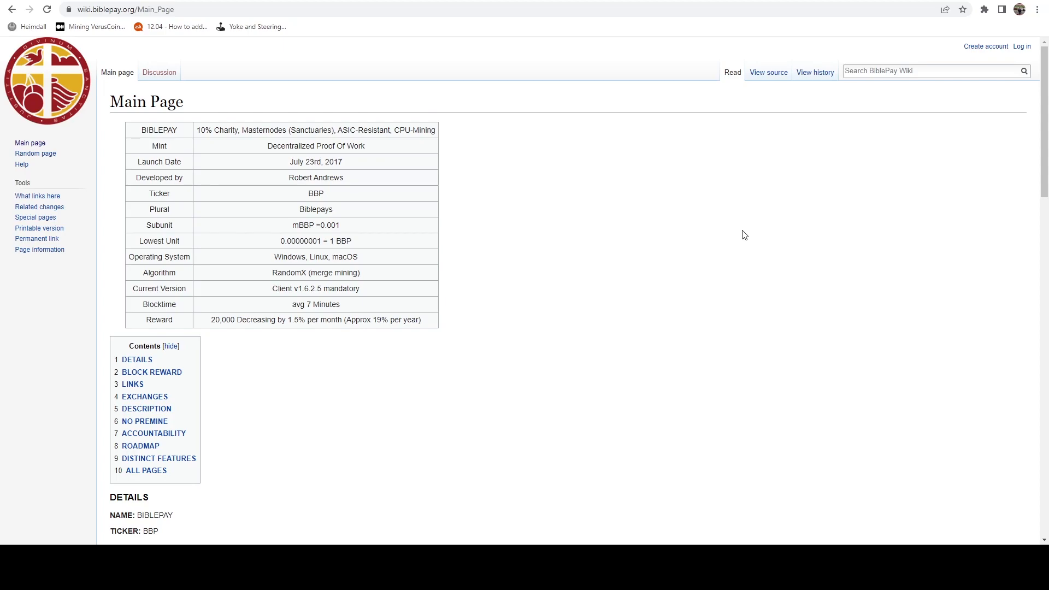
mouse_move(752, 208)
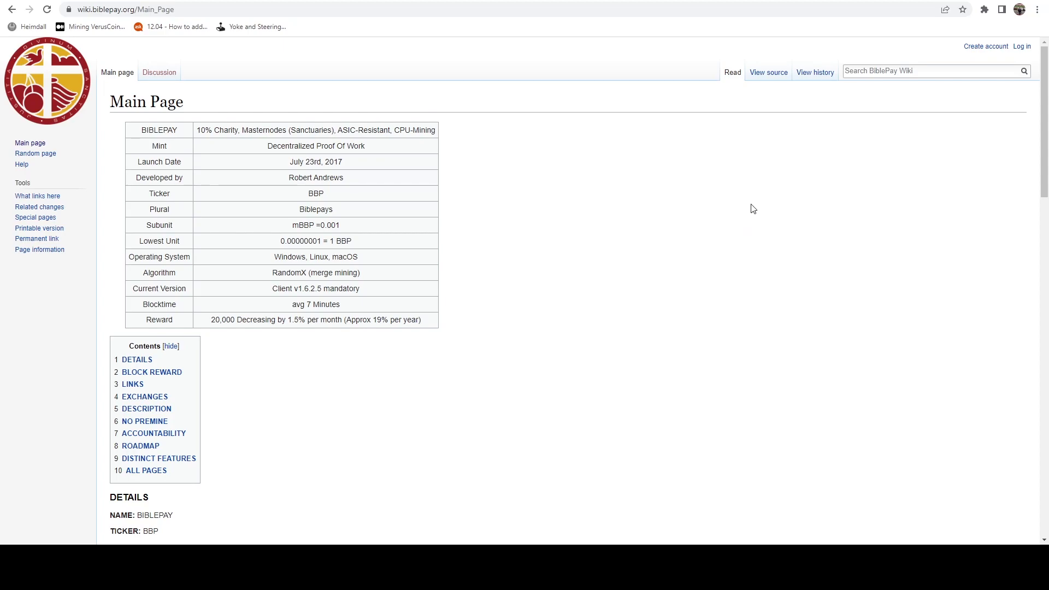
mouse_move(777, 213)
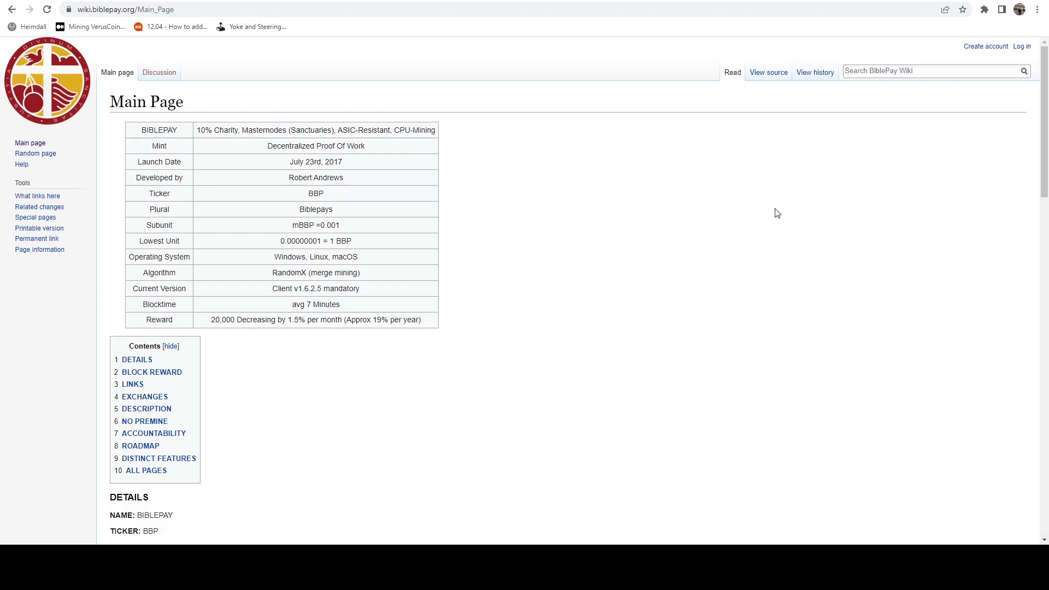
- Highlight the 541.49 BBP available balance on the SouthXchange dashboard
click(134, 10)
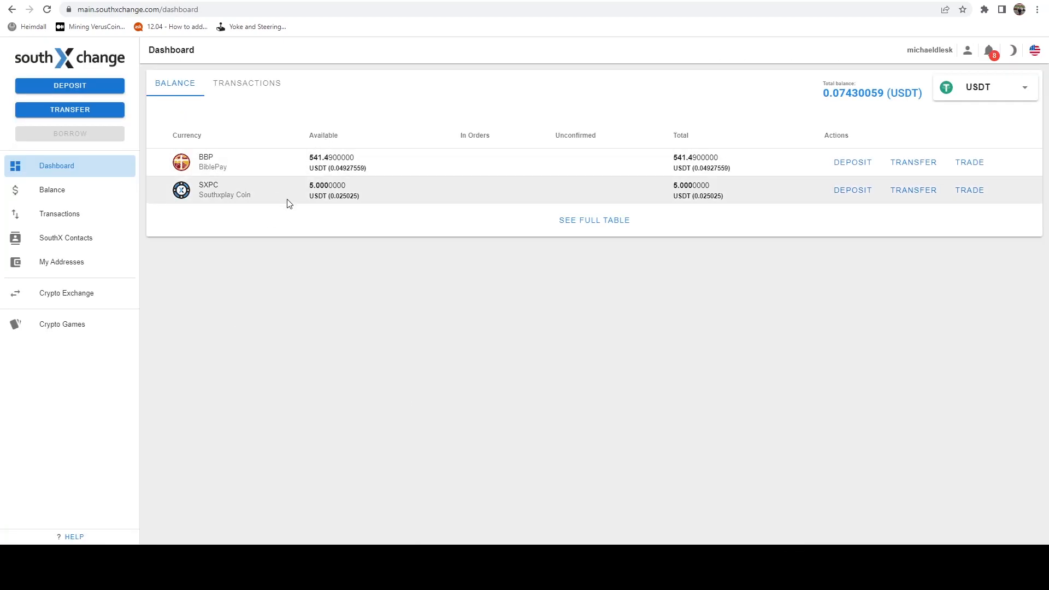
mouse_move(302, 166)
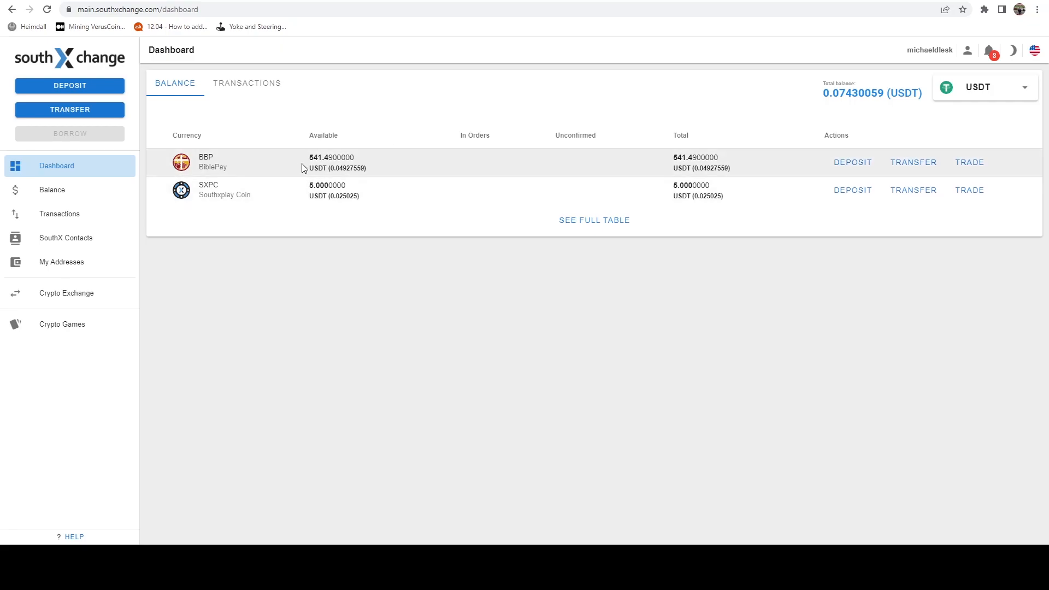
double_click(331, 157)
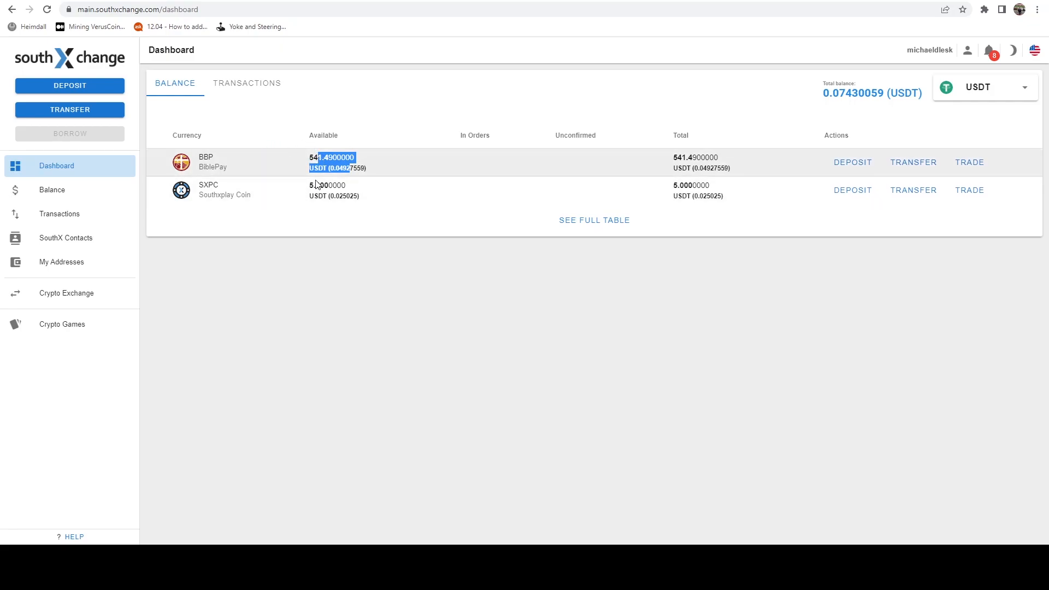
mouse_move(574, 234)
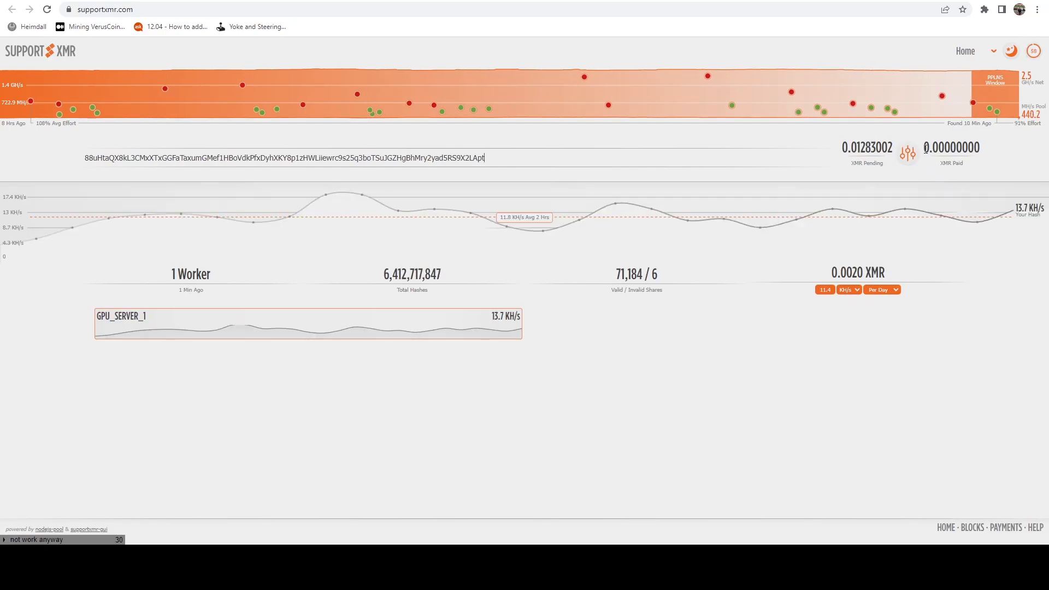
- Show the SupportXMR payout options with 0.01283002 XMR pending and a 0.1 threshold
click(908, 153)
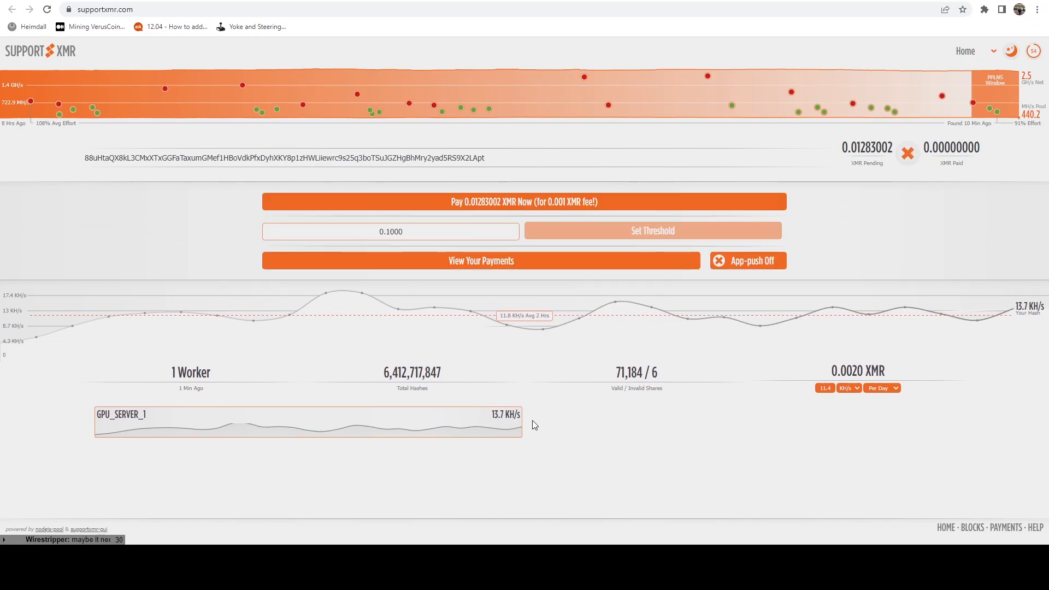
mouse_move(454, 203)
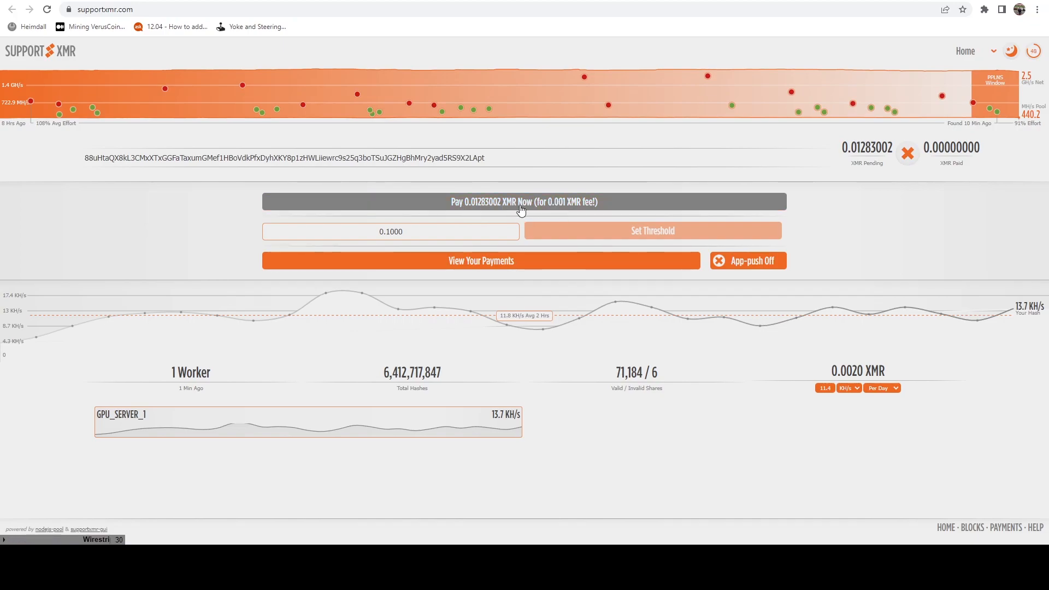
mouse_move(778, 192)
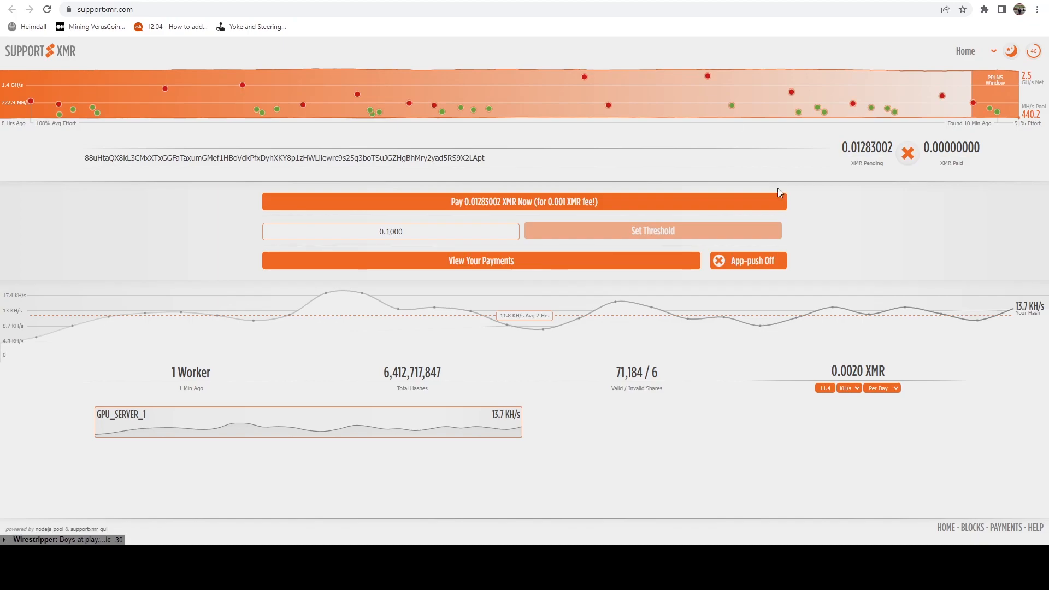
mouse_move(508, 201)
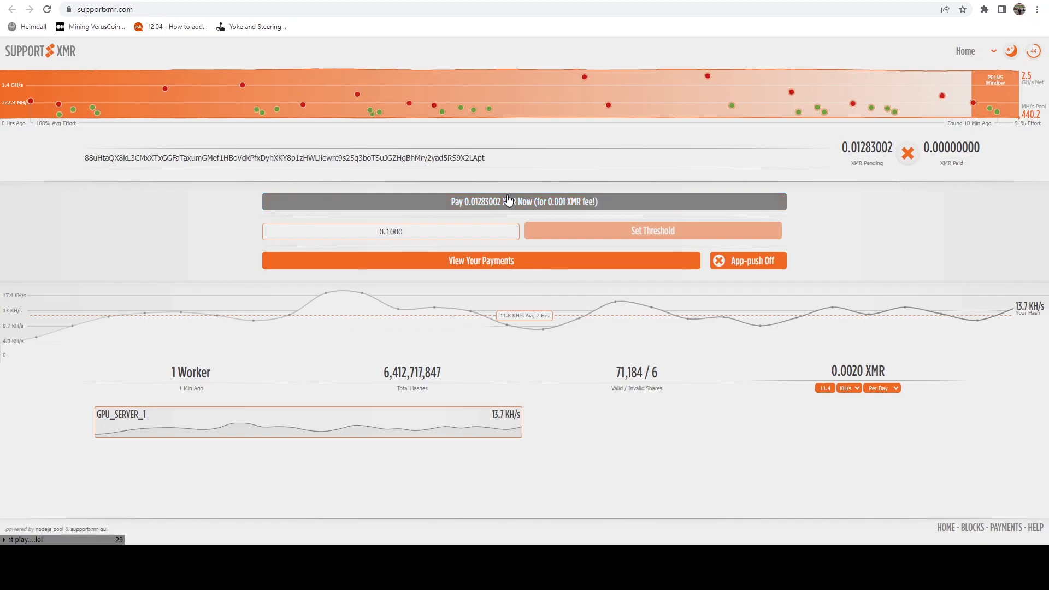
mouse_move(376, 234)
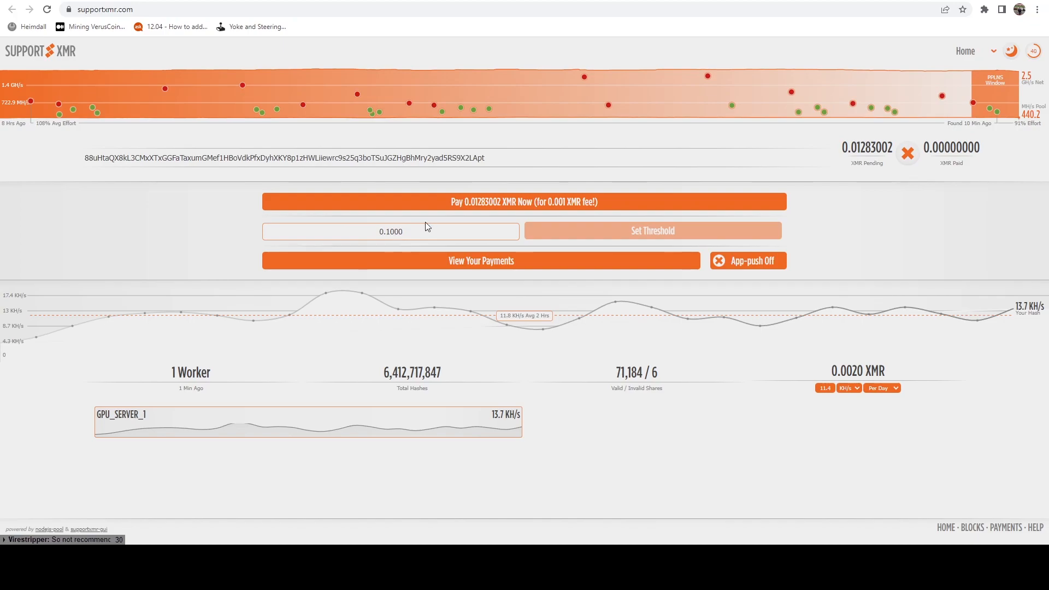
mouse_move(706, 248)
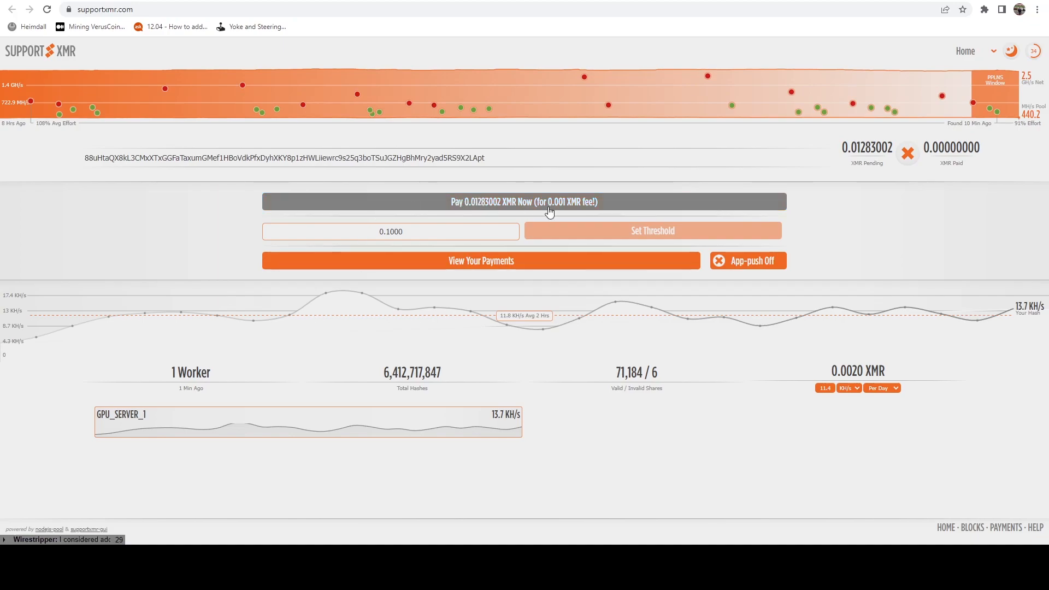
mouse_move(563, 236)
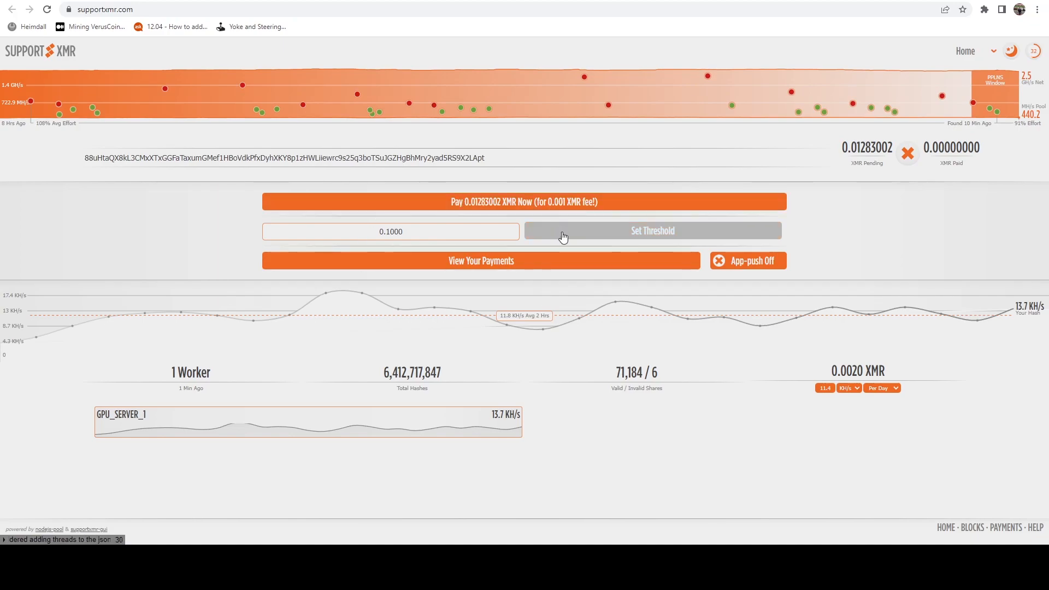